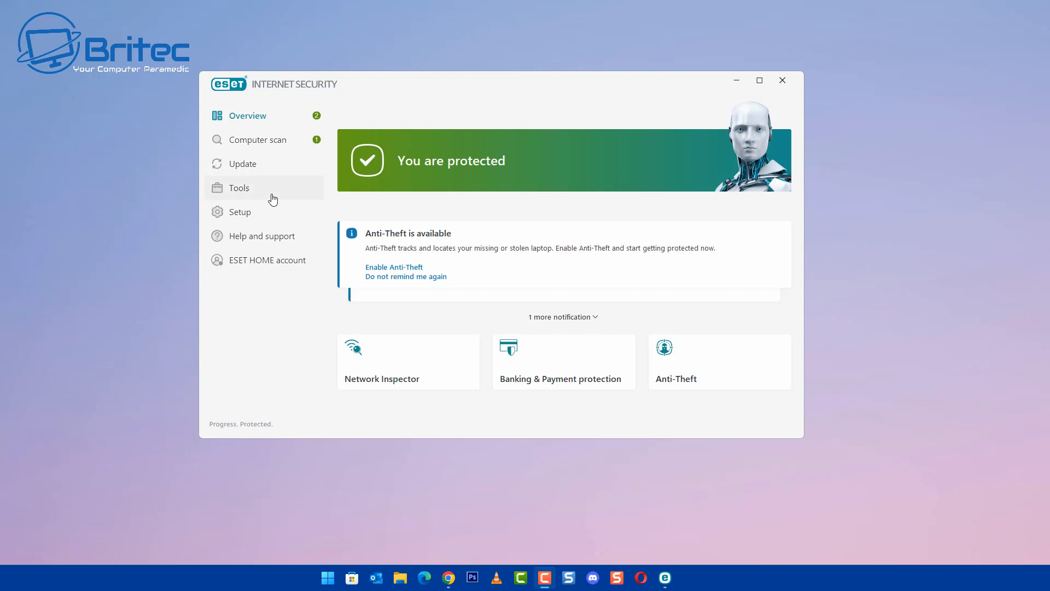
pyautogui.moveTo(261, 193)
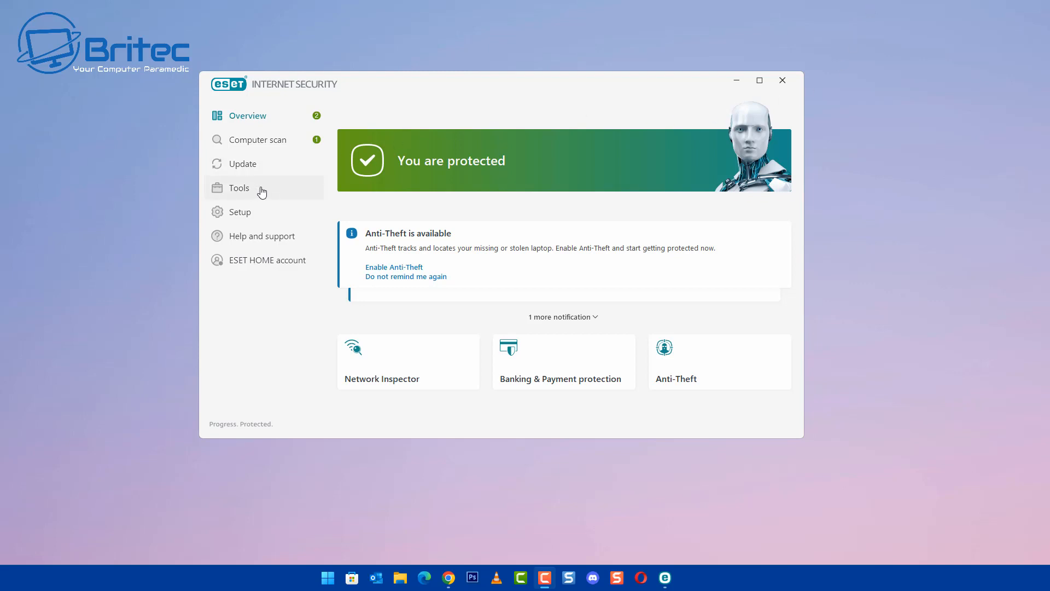
# Show the expanded More tools list from the Tools page.
pyautogui.click(239, 188)
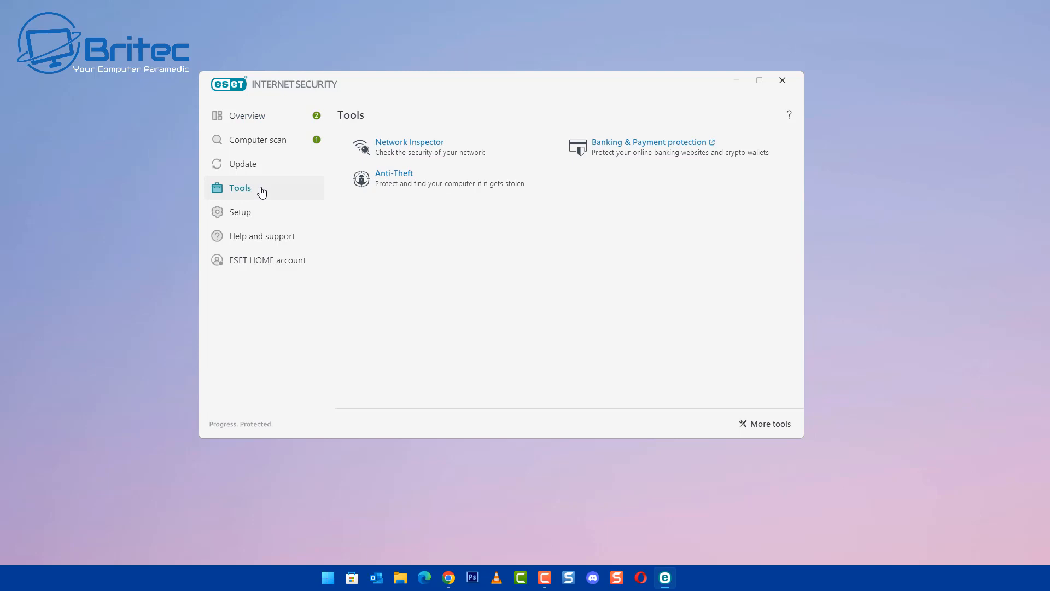
pyautogui.moveTo(760, 382)
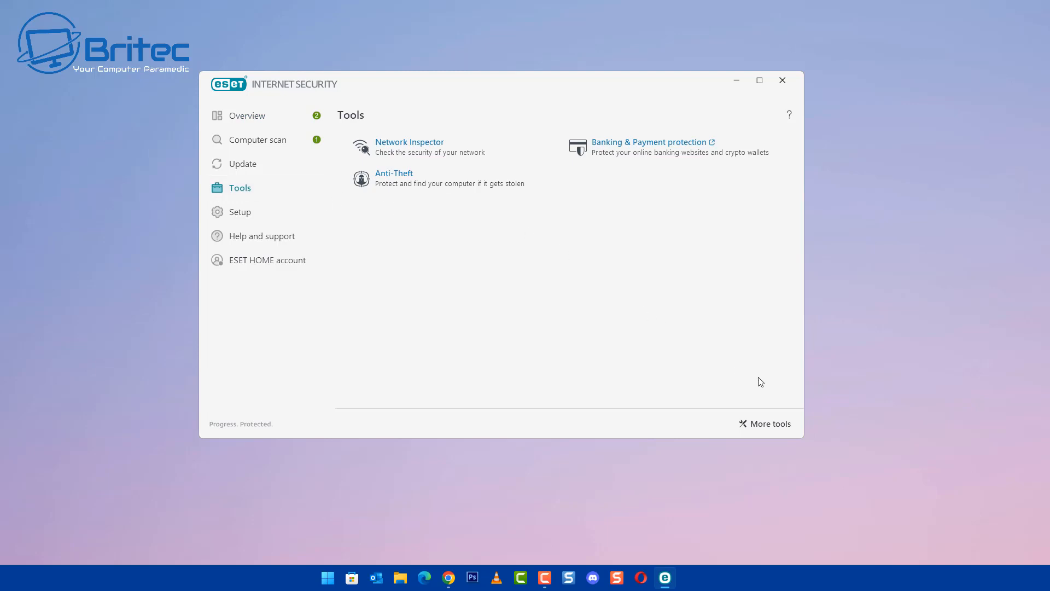
pyautogui.moveTo(770, 429)
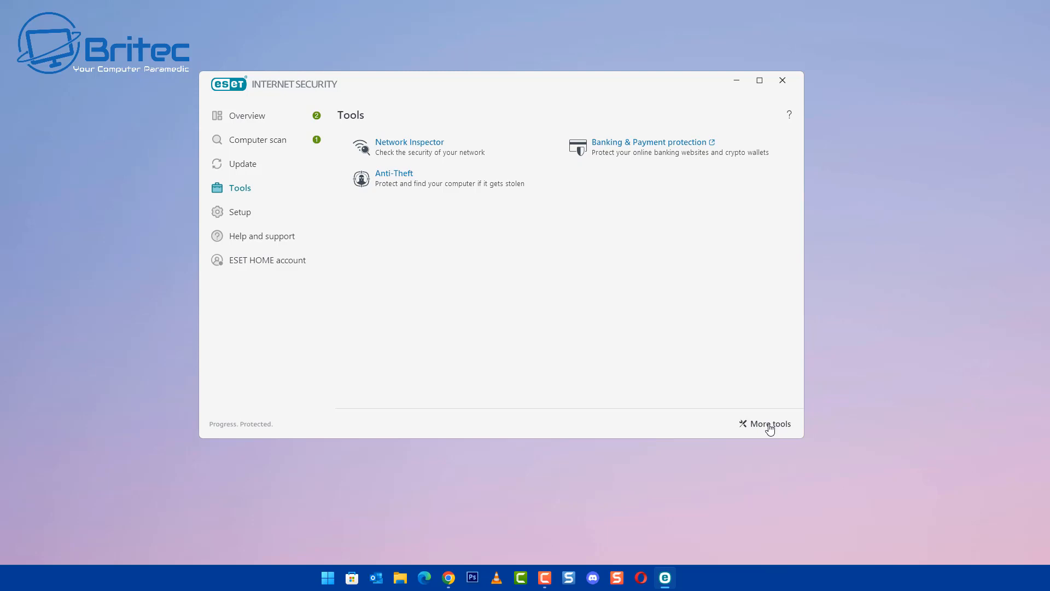
pyautogui.click(769, 424)
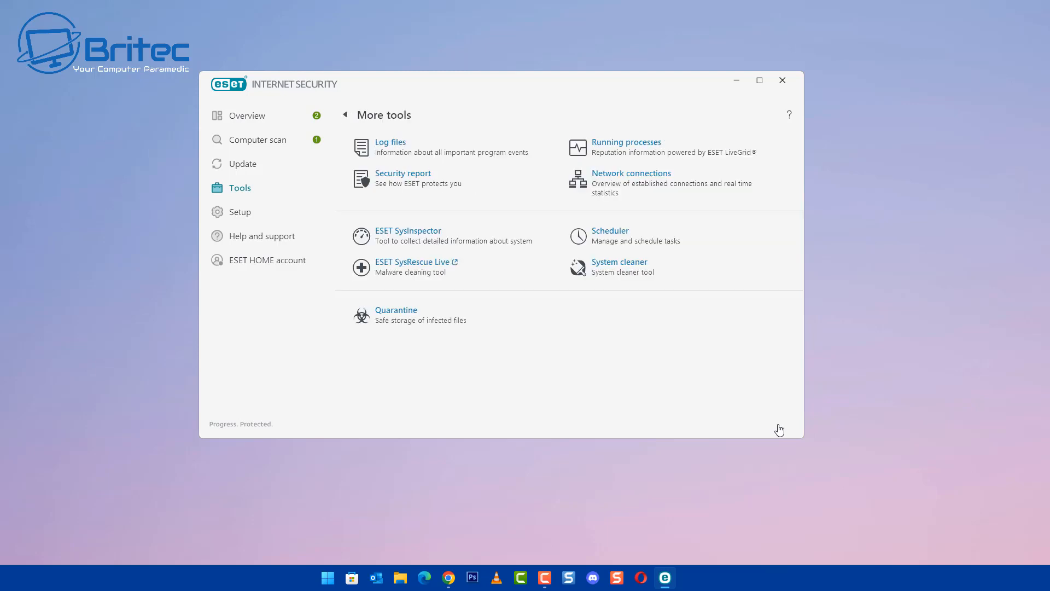
pyautogui.moveTo(609, 154)
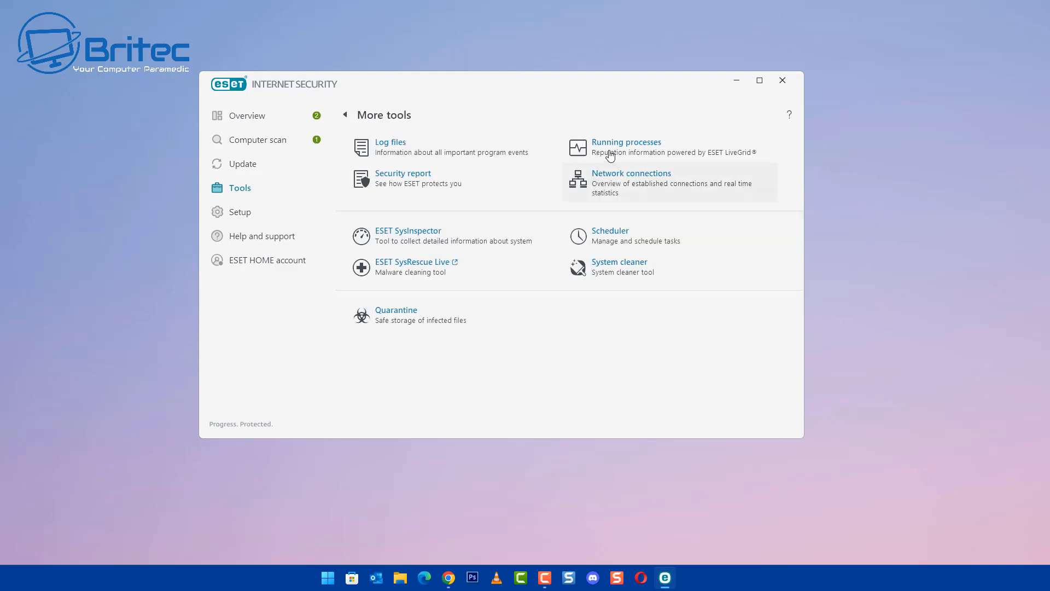
pyautogui.moveTo(682, 240)
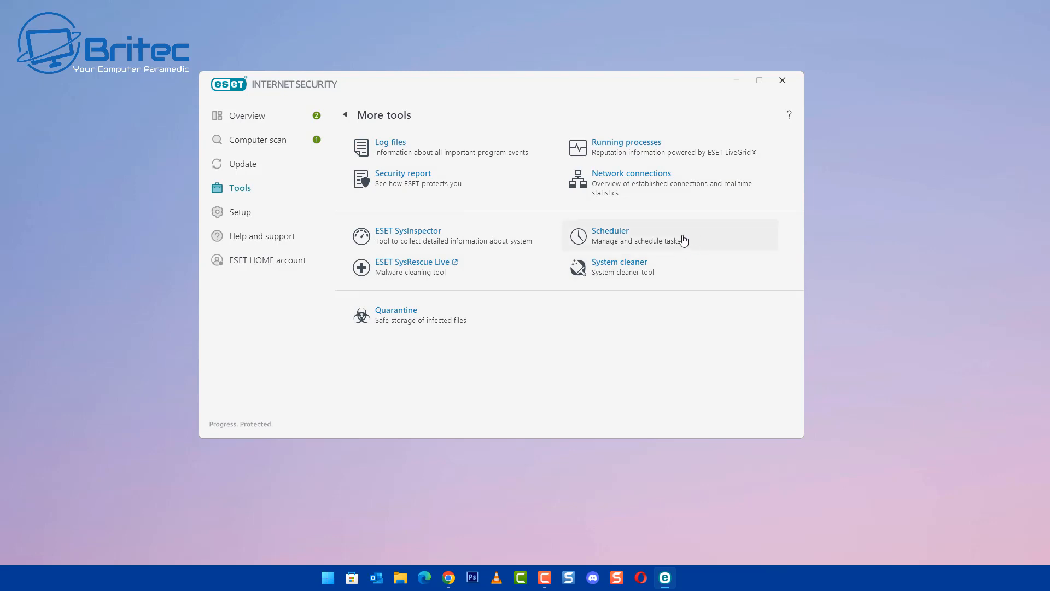
pyautogui.moveTo(709, 240)
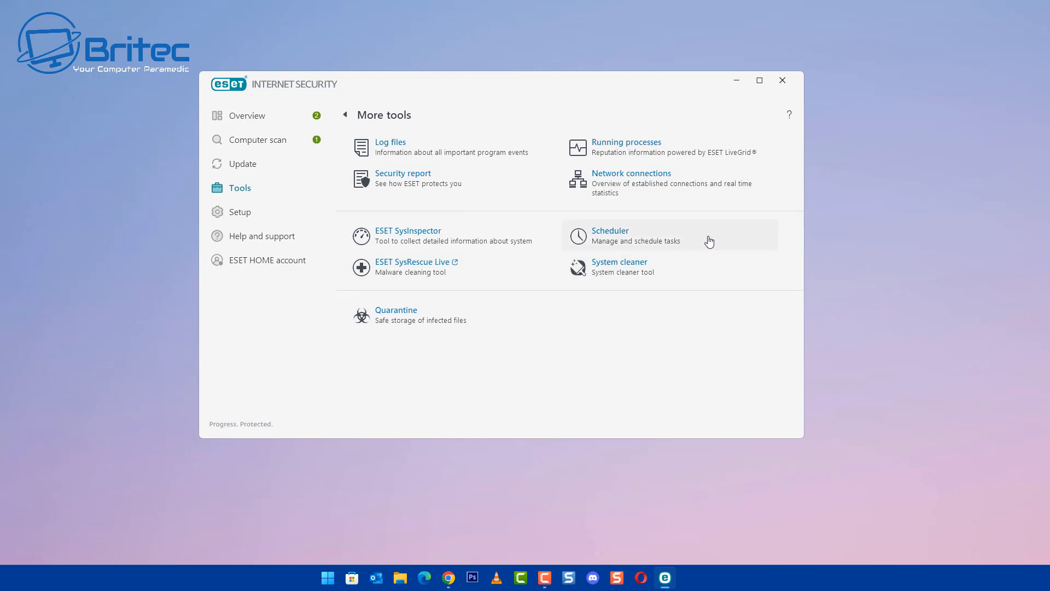
# Add a new Scheduler task and name it 'Weekly Scan'.
pyautogui.click(609, 235)
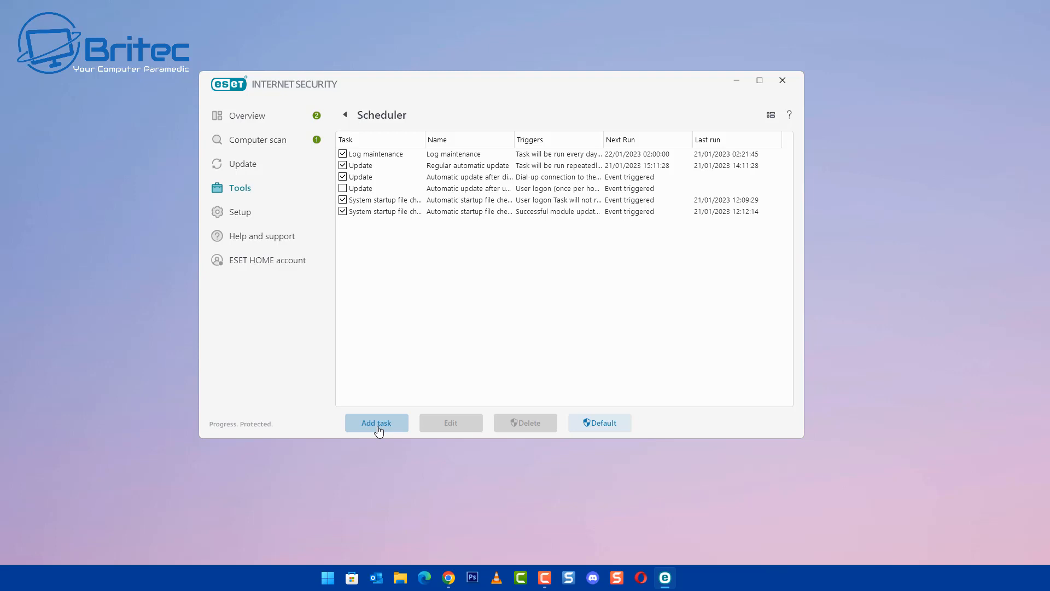
pyautogui.click(375, 422)
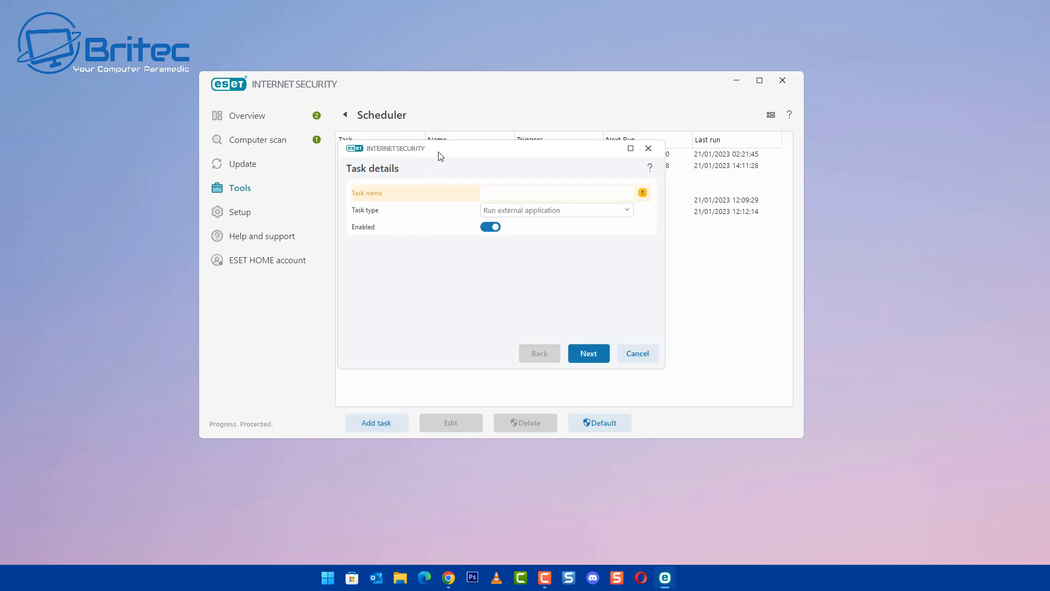
pyautogui.moveTo(378, 236)
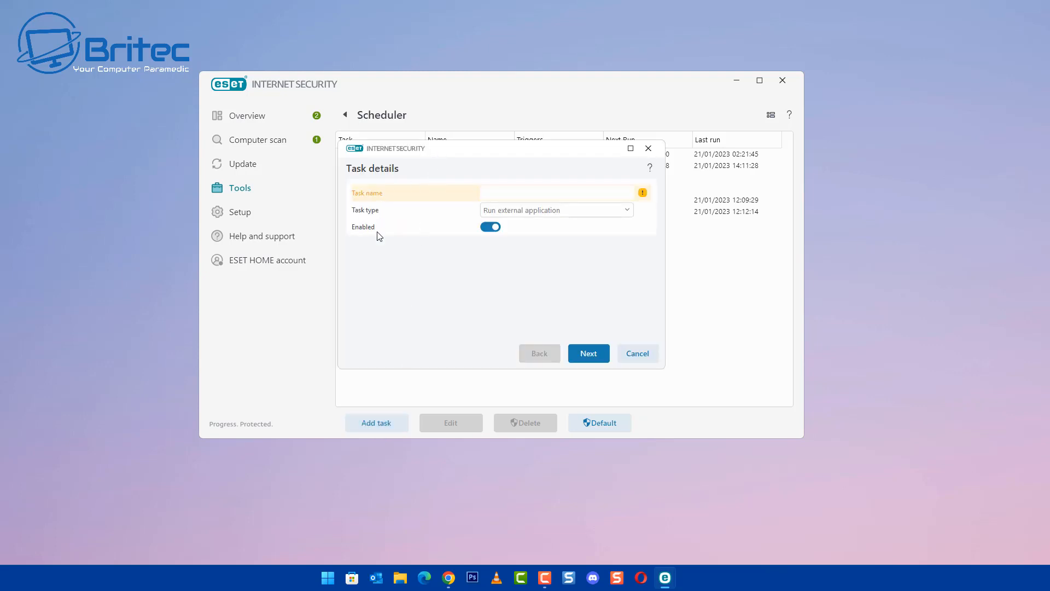
pyautogui.click(556, 192)
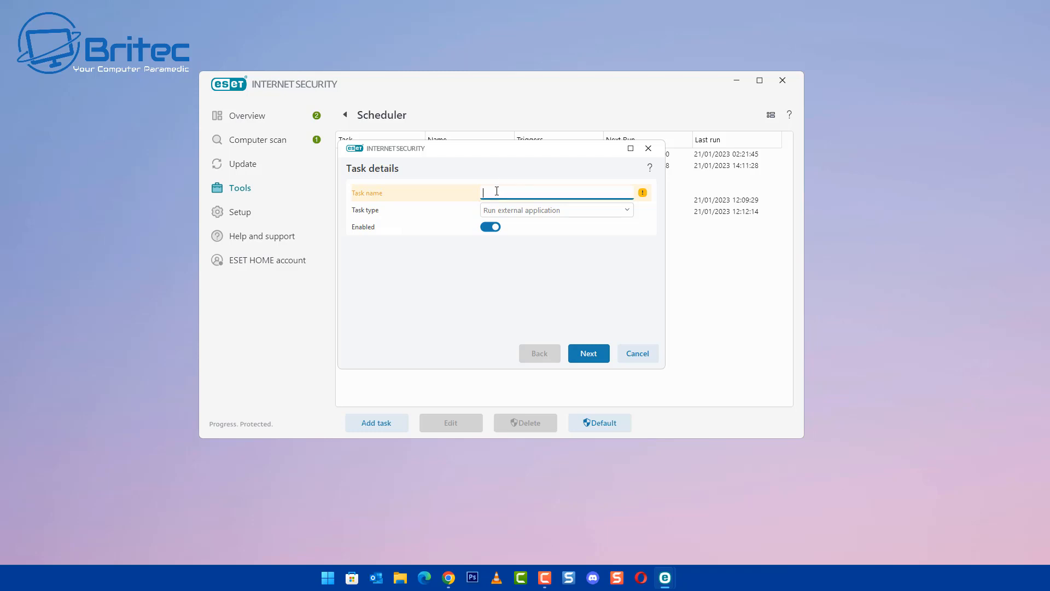
pyautogui.moveTo(578, 191)
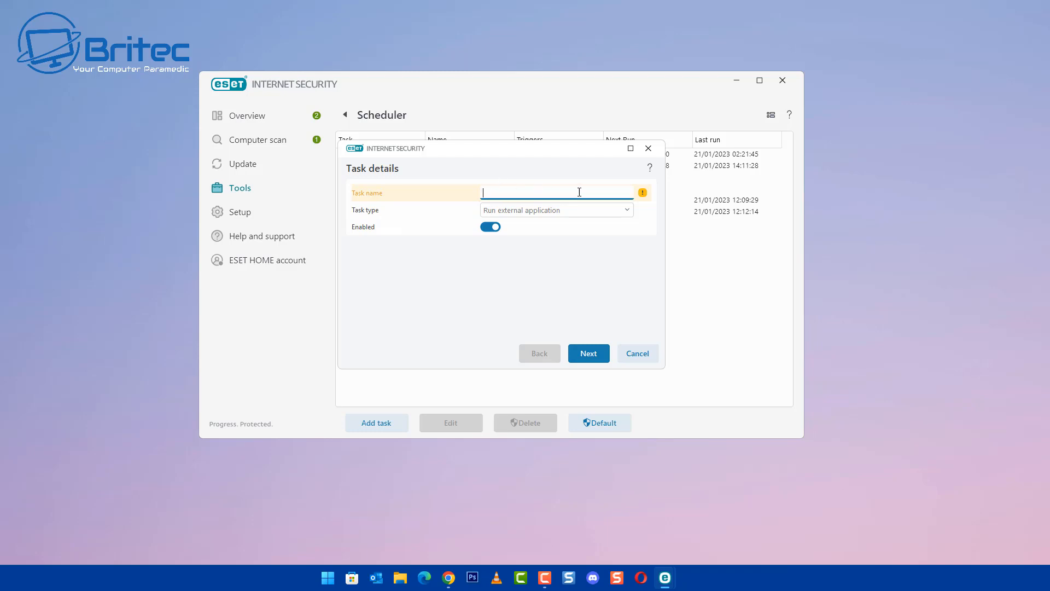
pyautogui.write('Weekly S')
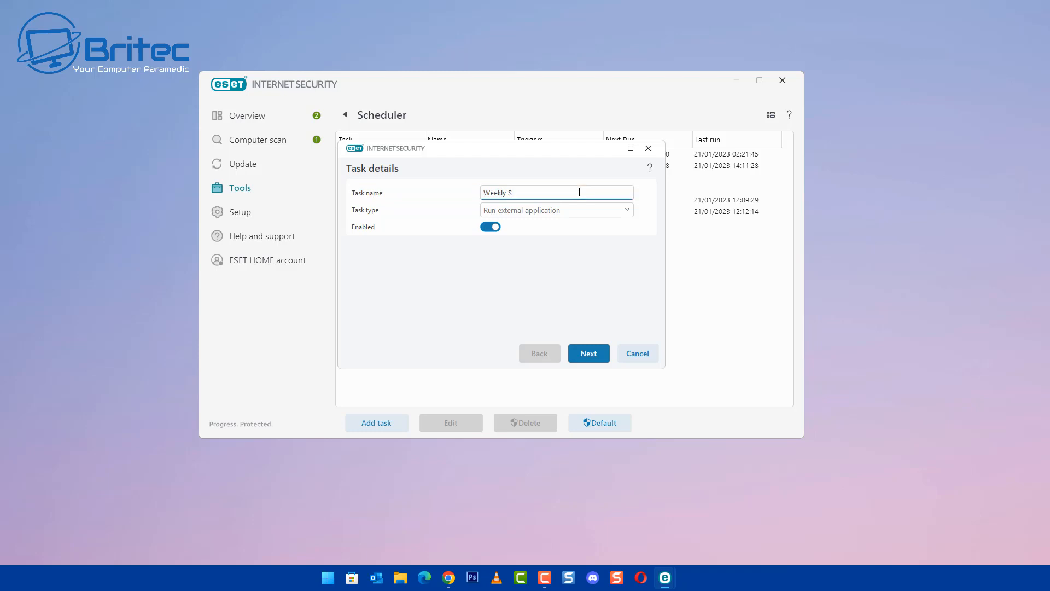
pyautogui.write('can')
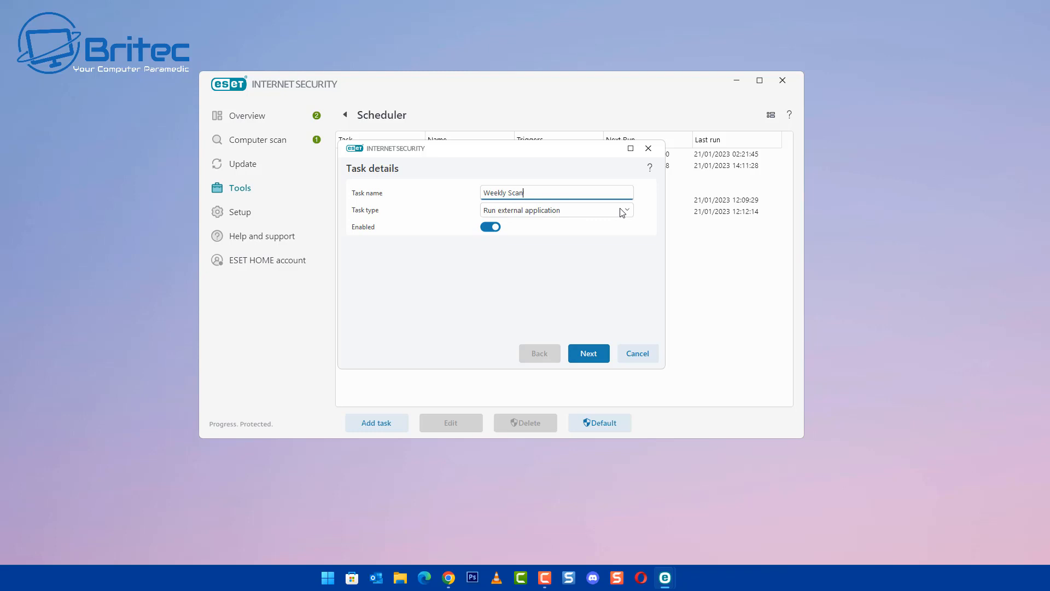
# Set the task type to On-demand computer scan.
pyautogui.click(623, 210)
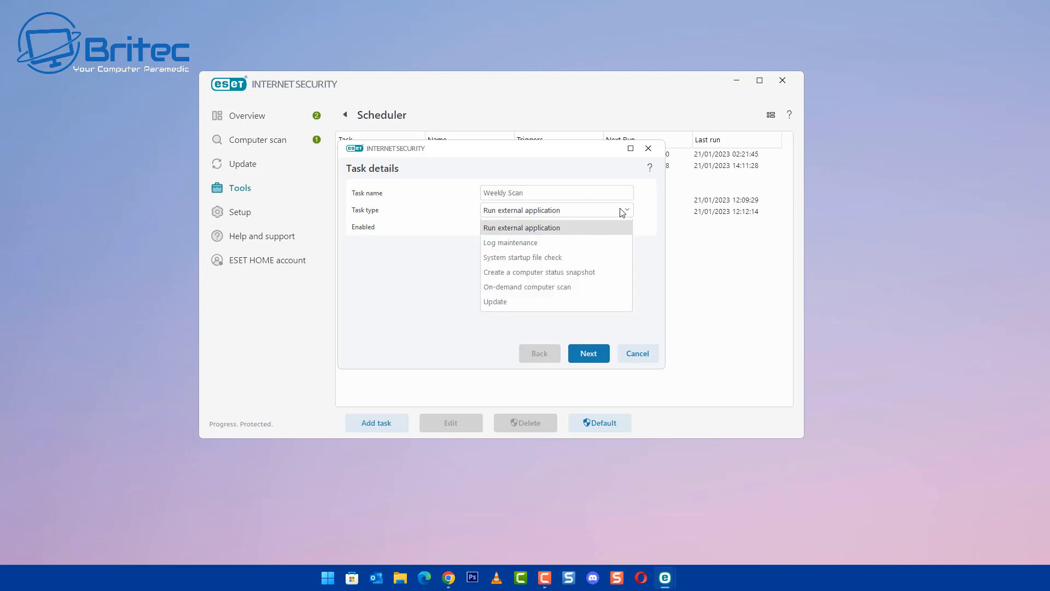
pyautogui.moveTo(572, 272)
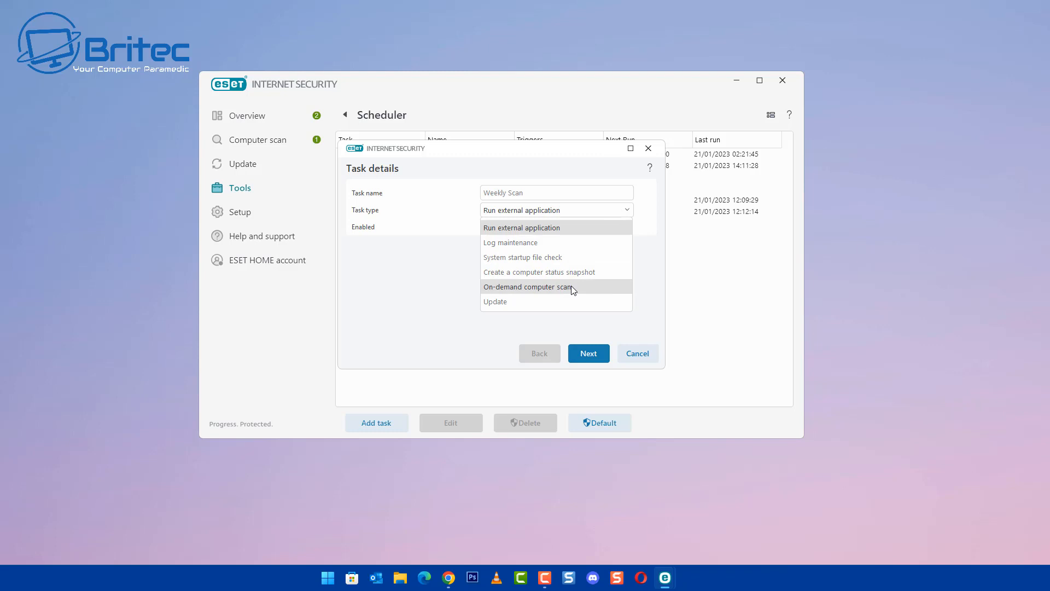
pyautogui.moveTo(577, 243)
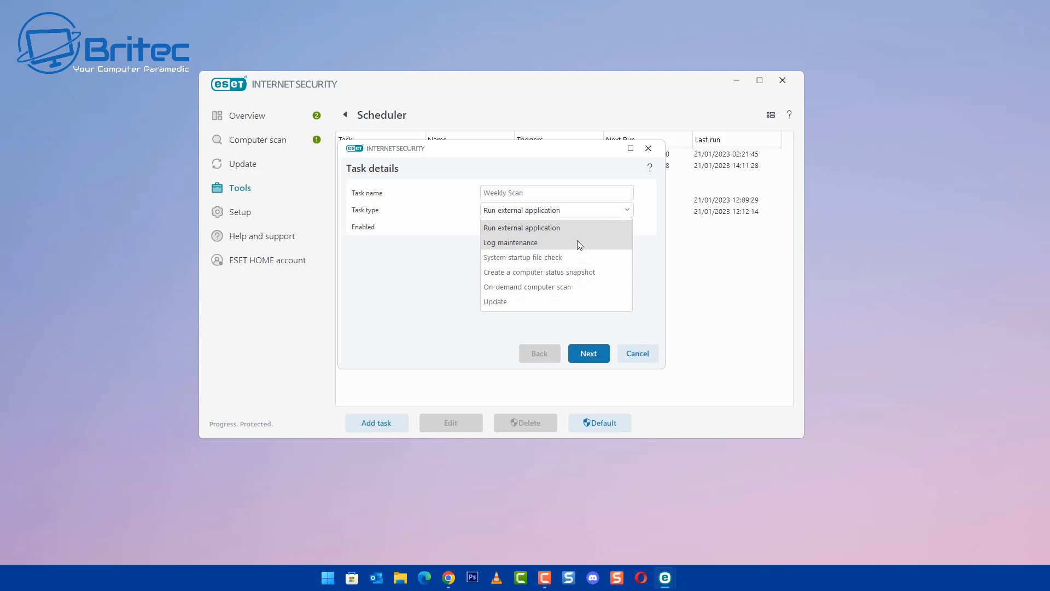
pyautogui.moveTo(588, 287)
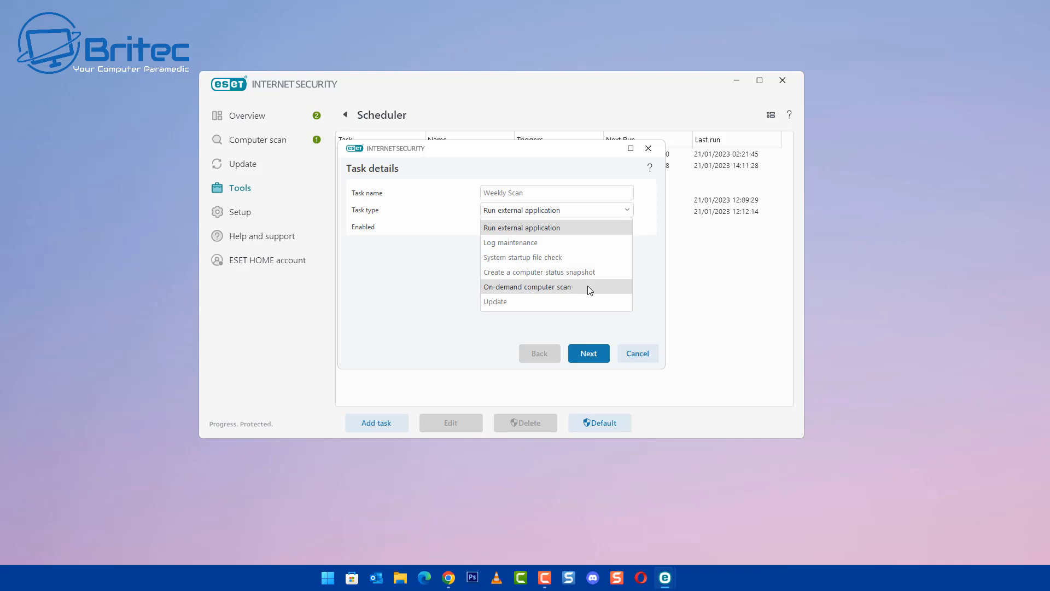
pyautogui.click(527, 287)
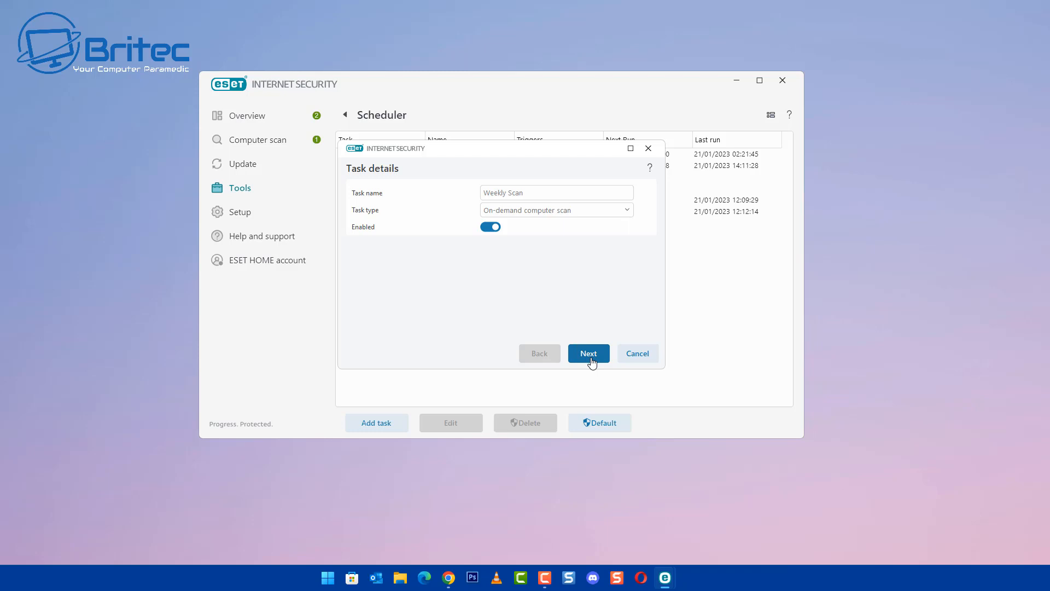
# Choose a Weekly schedule on the Task timing page.
pyautogui.click(588, 354)
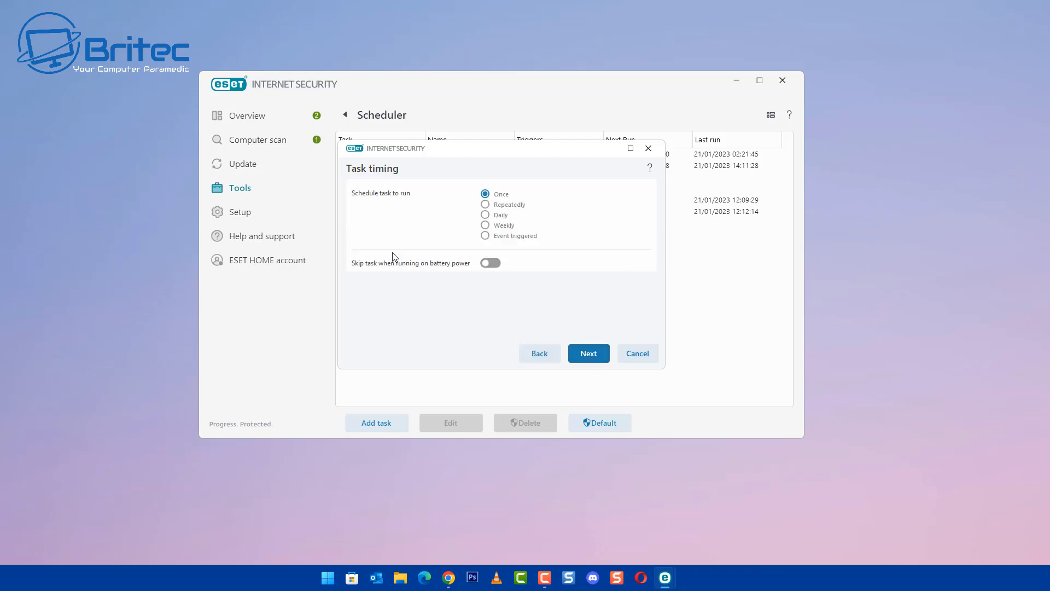
pyautogui.moveTo(416, 203)
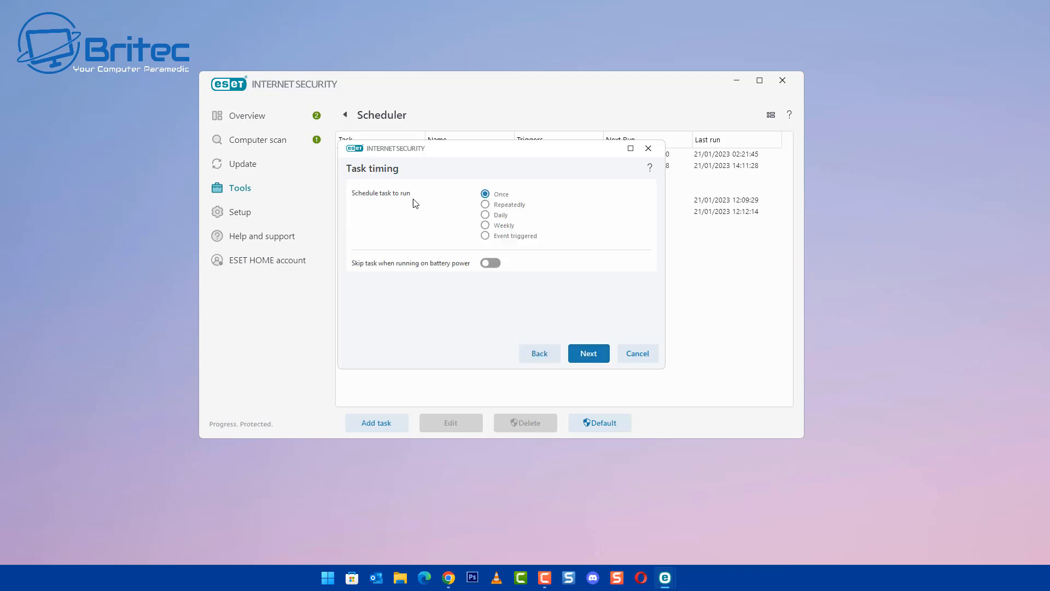
pyautogui.moveTo(485, 228)
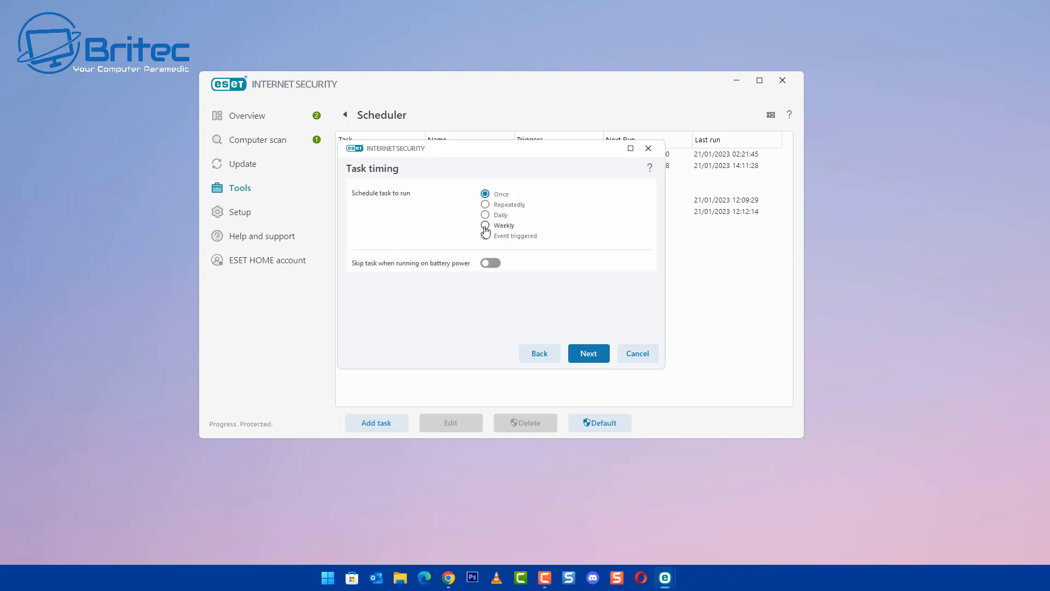
pyautogui.click(485, 226)
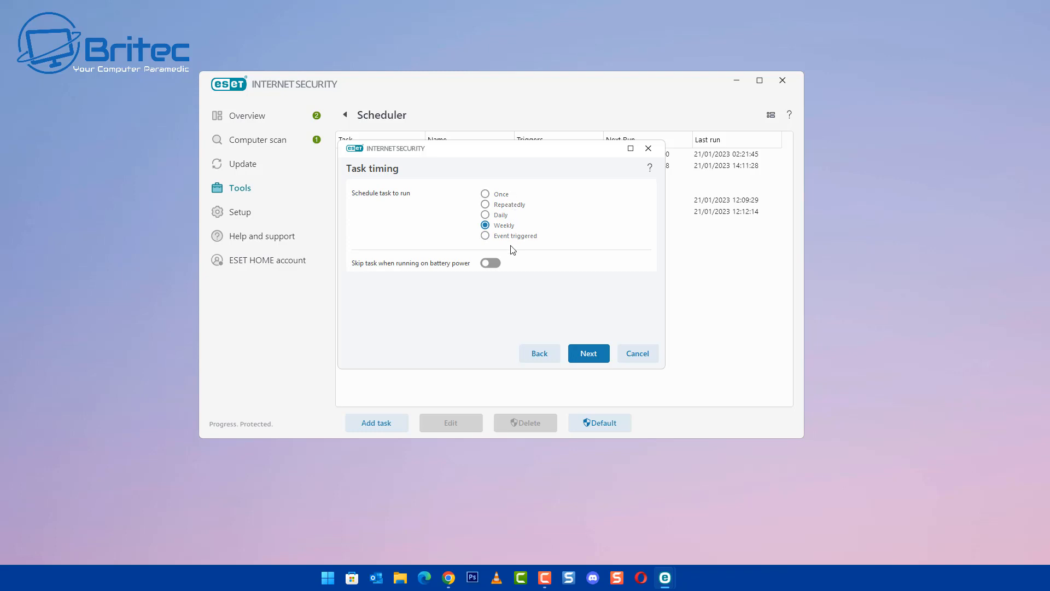
pyautogui.moveTo(416, 273)
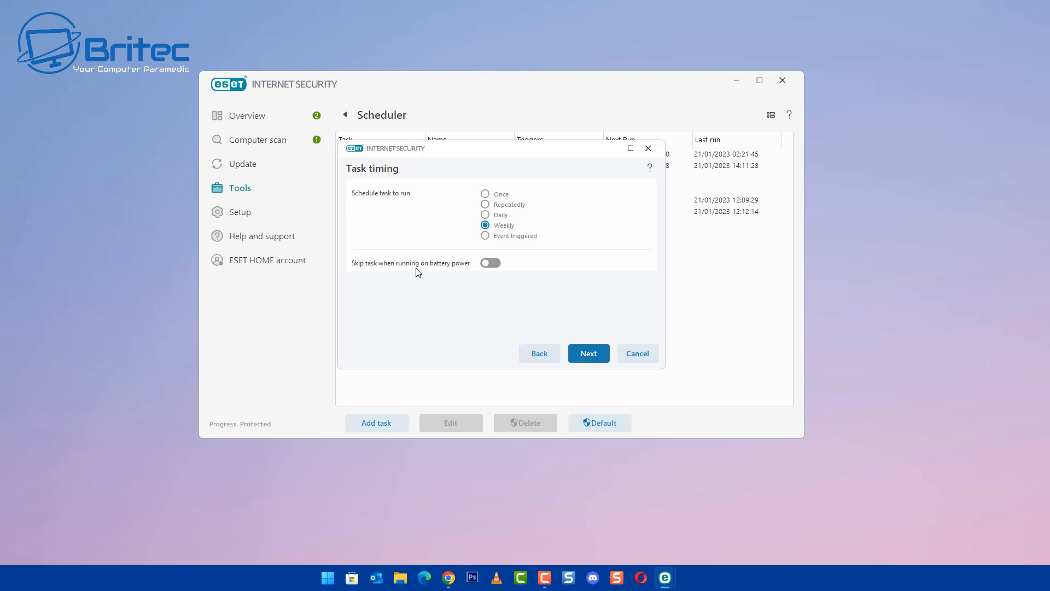
pyautogui.moveTo(493, 256)
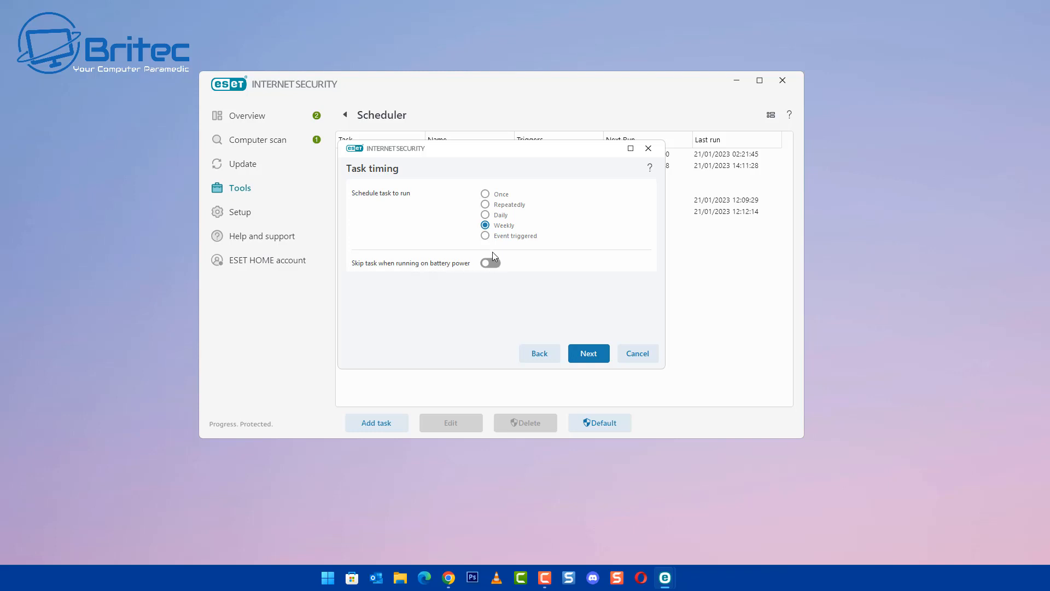
pyautogui.moveTo(488, 269)
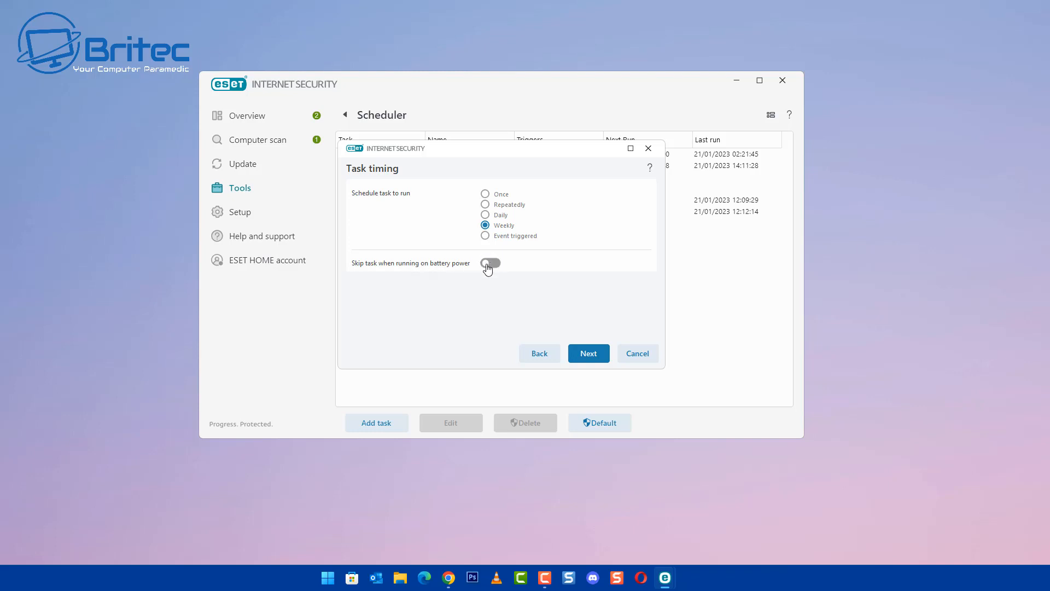
# Tick Sunday as the run day and start editing the 23:00:00 execution time.
pyautogui.click(588, 353)
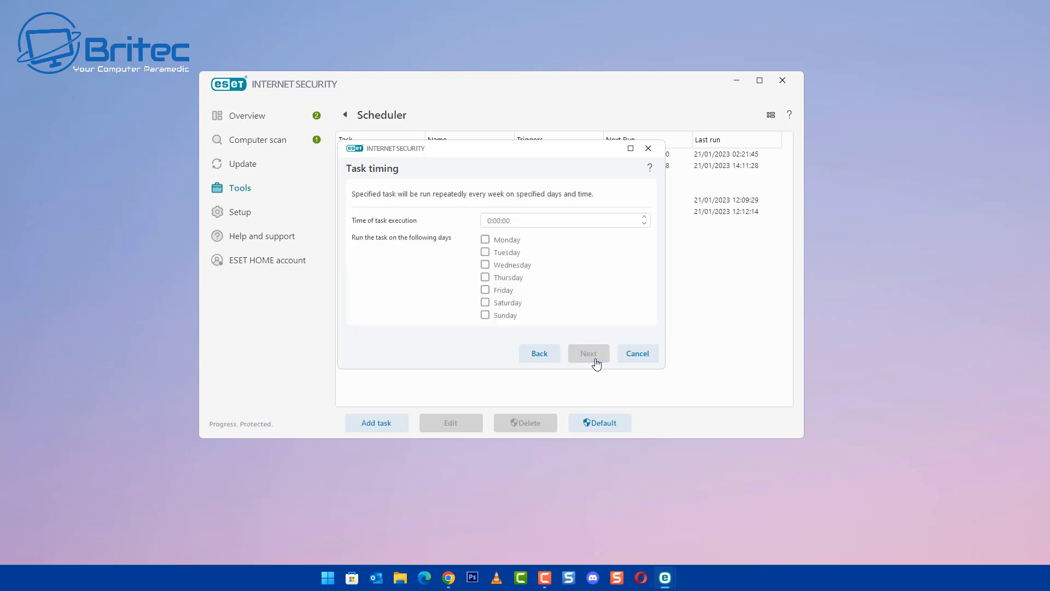
pyautogui.moveTo(526, 249)
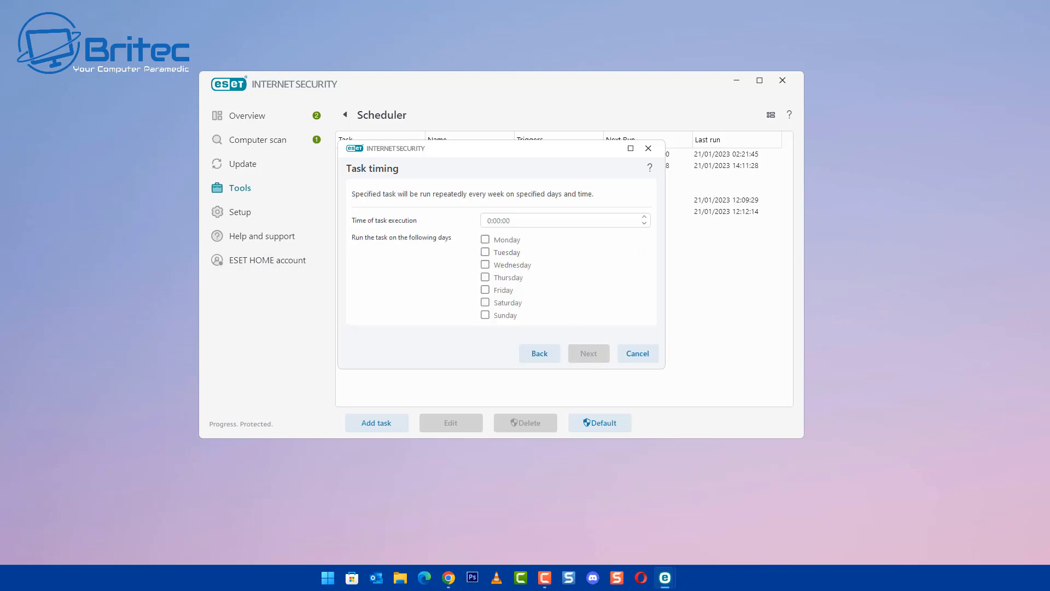
pyautogui.moveTo(91, 244)
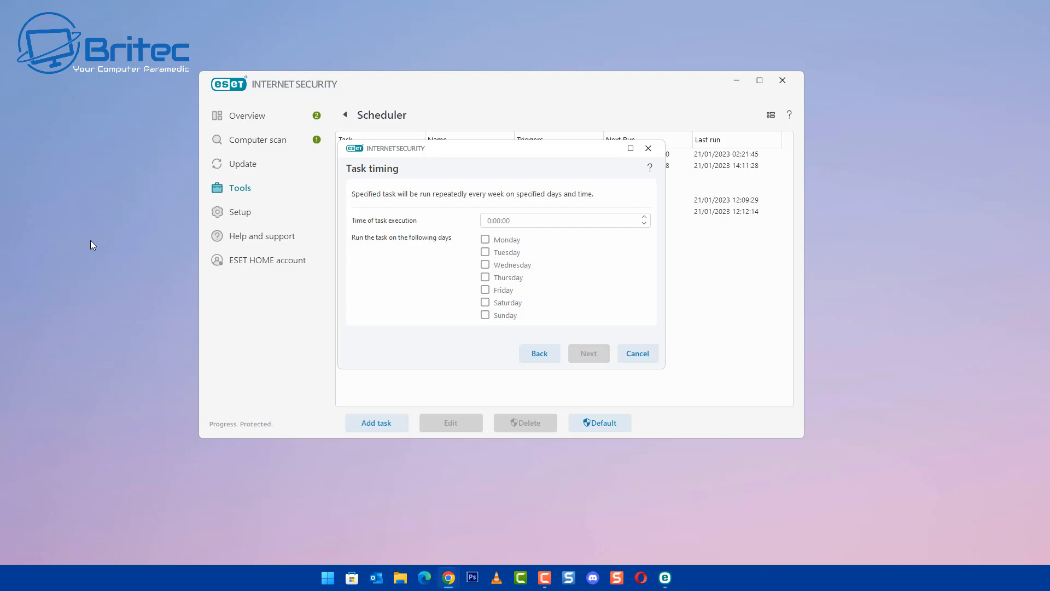
pyautogui.moveTo(103, 249)
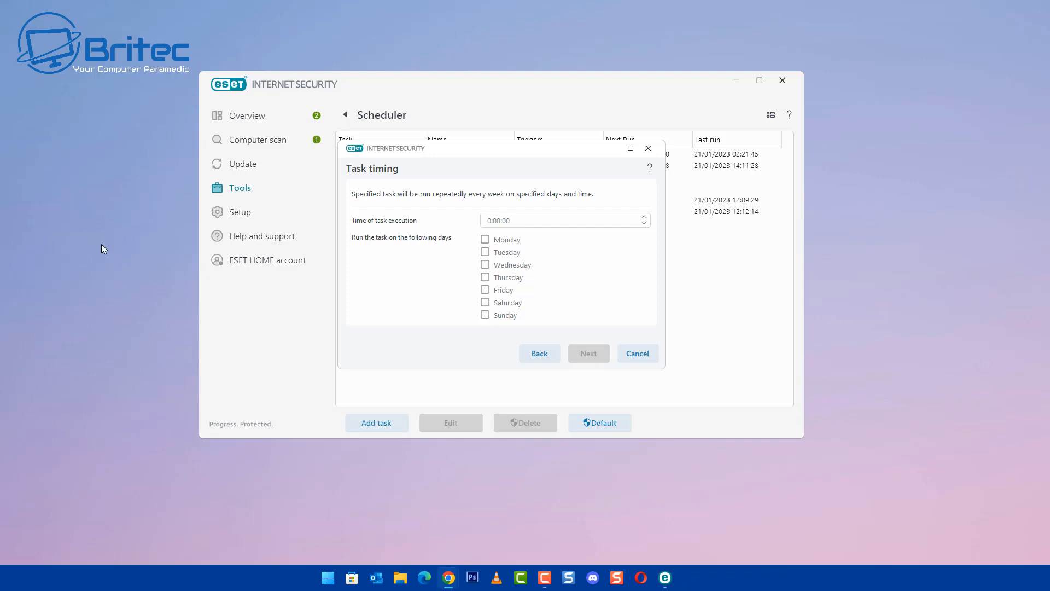
pyautogui.moveTo(927, 47)
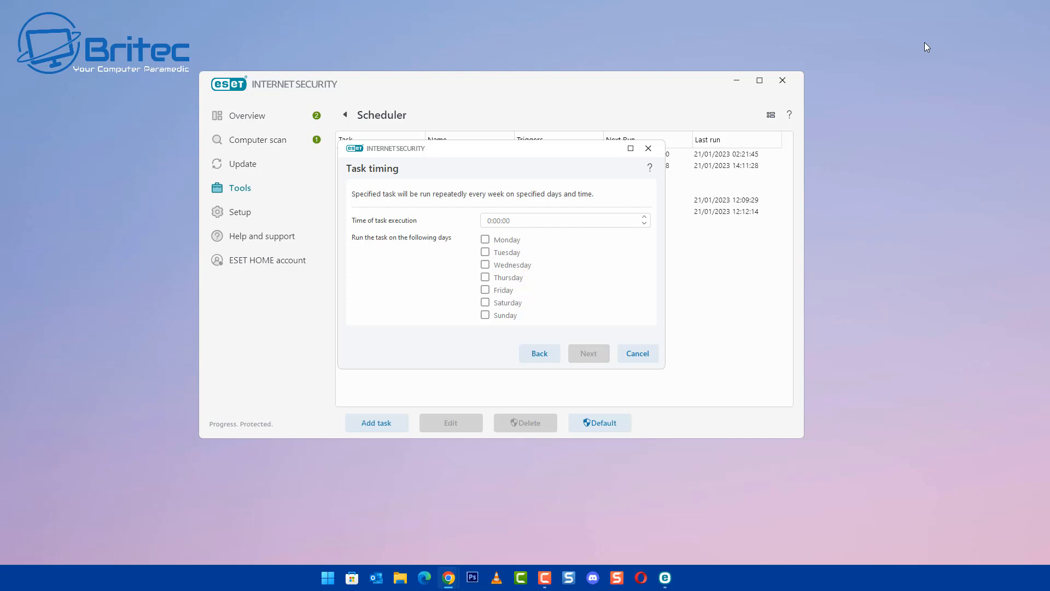
pyautogui.moveTo(632, 228)
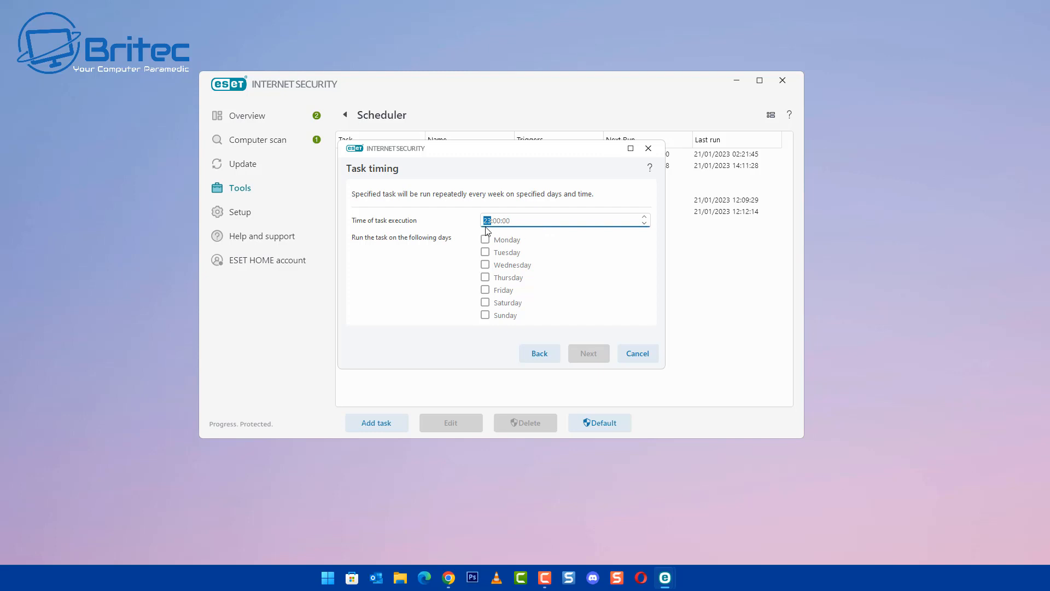
pyautogui.moveTo(494, 234)
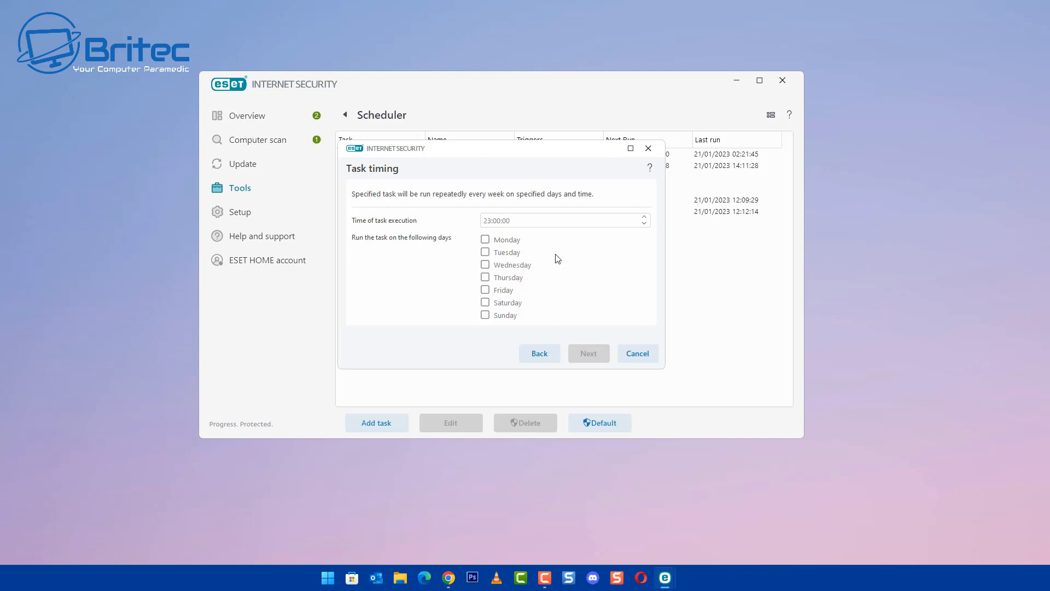
pyautogui.moveTo(546, 237)
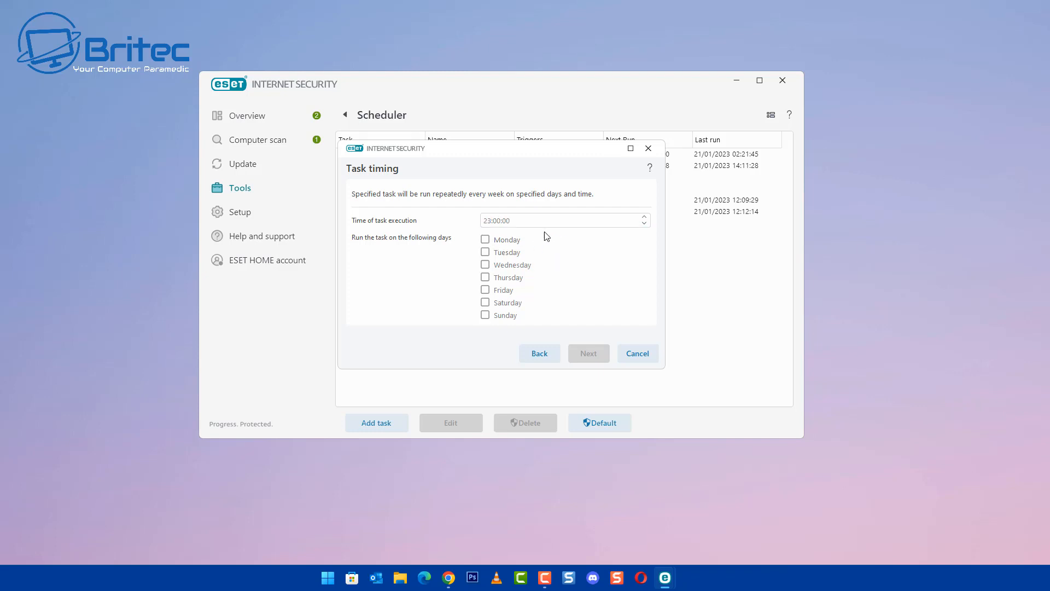
pyautogui.moveTo(485, 240)
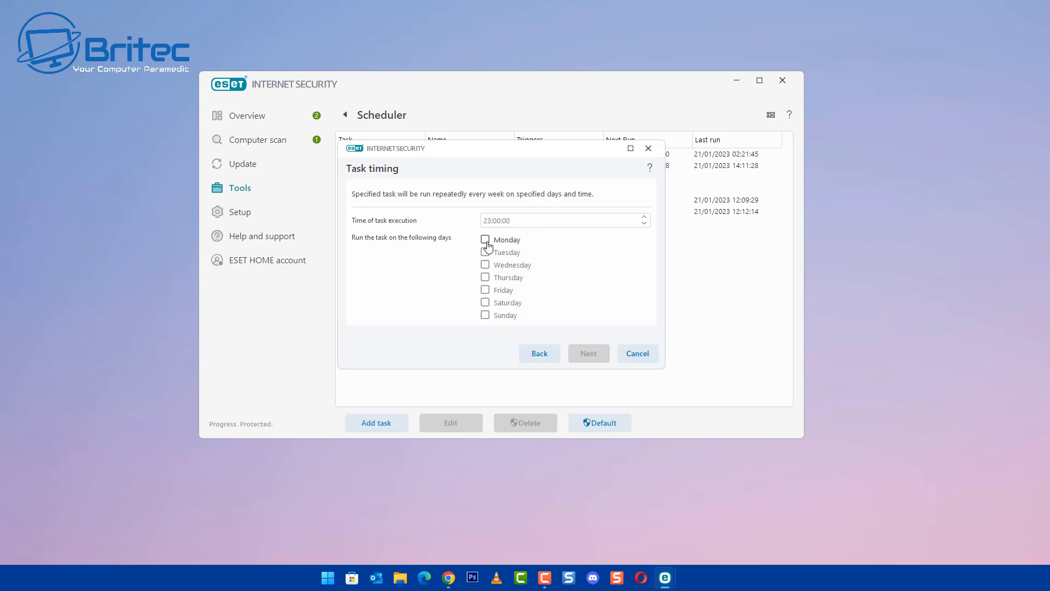
pyautogui.moveTo(482, 314)
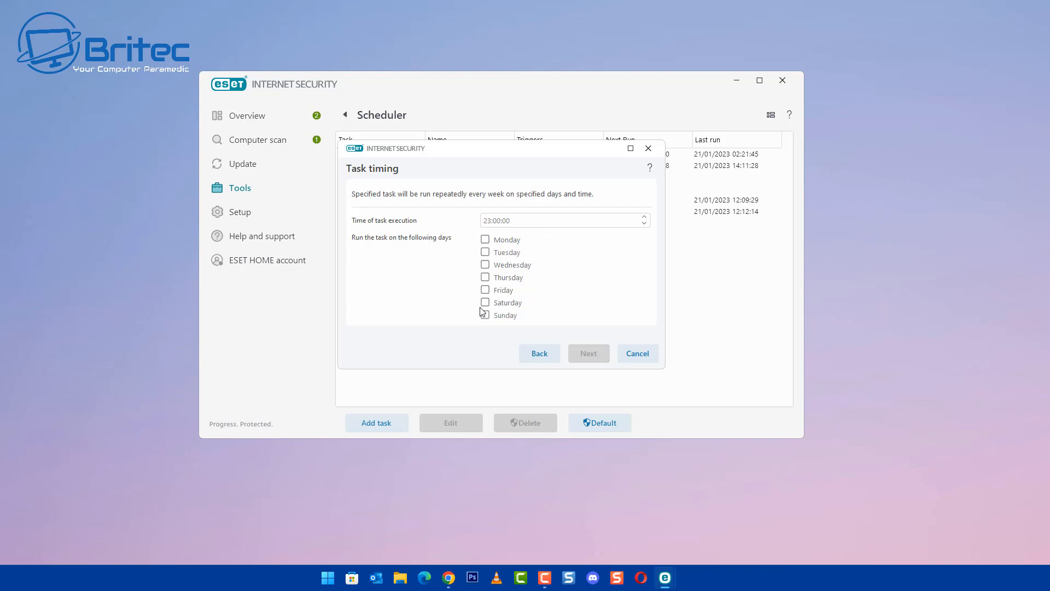
pyautogui.click(485, 315)
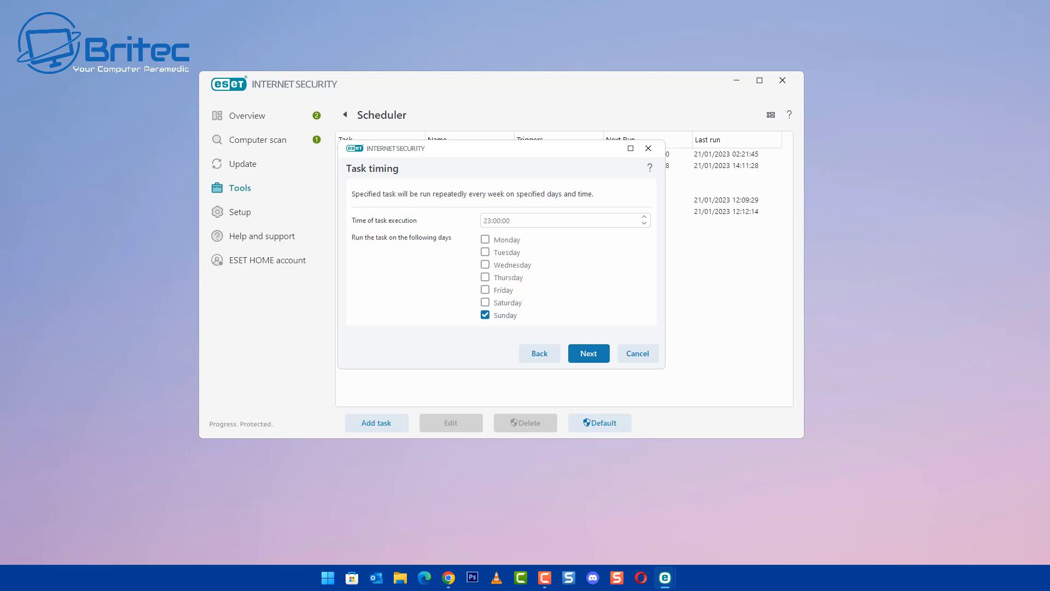
pyautogui.moveTo(358, 242)
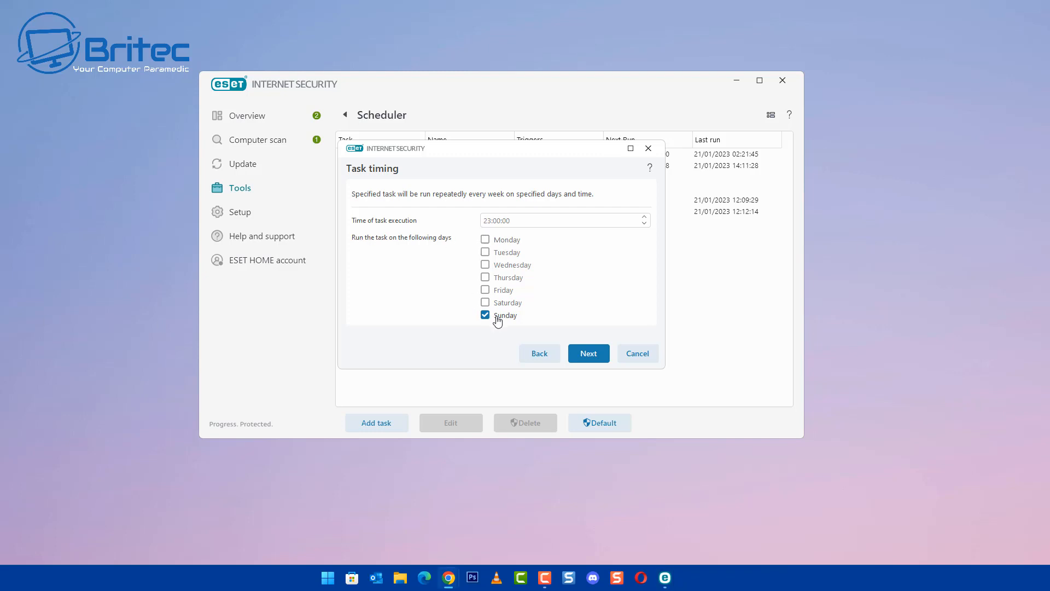
pyautogui.moveTo(493, 228)
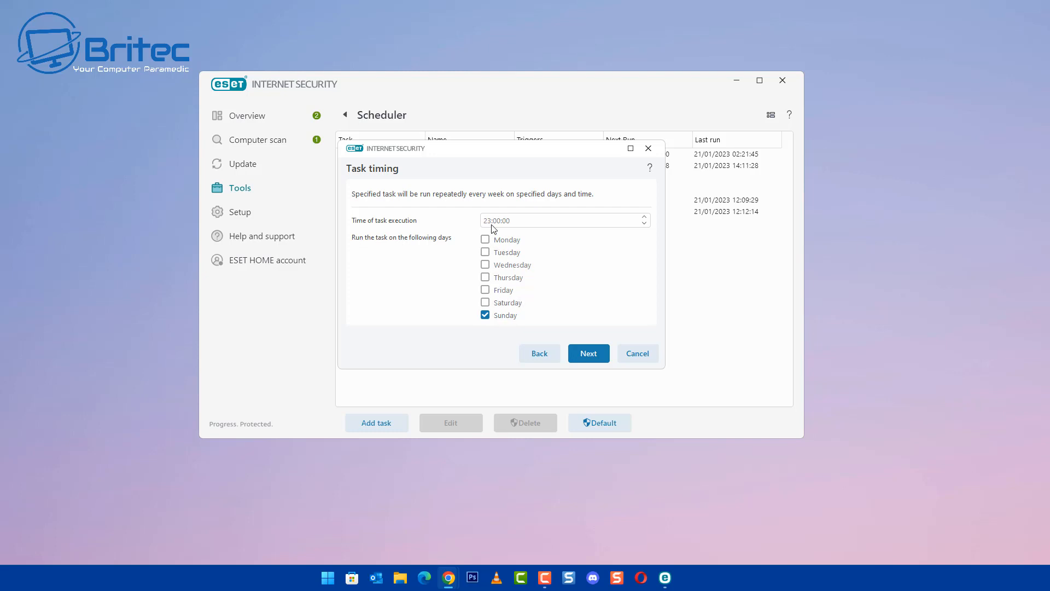
pyautogui.click(502, 220)
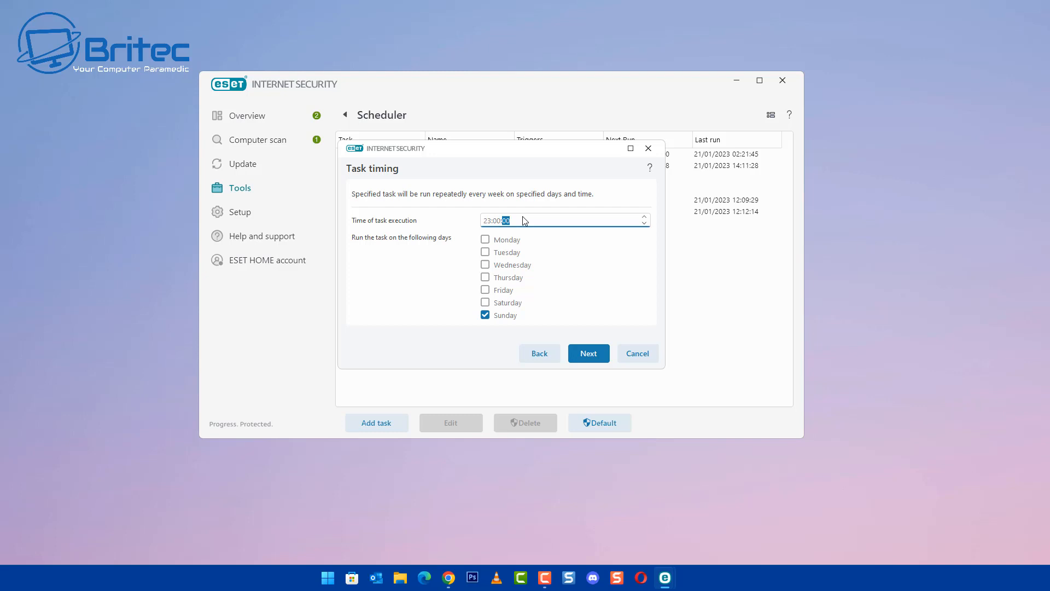
pyautogui.moveTo(509, 238)
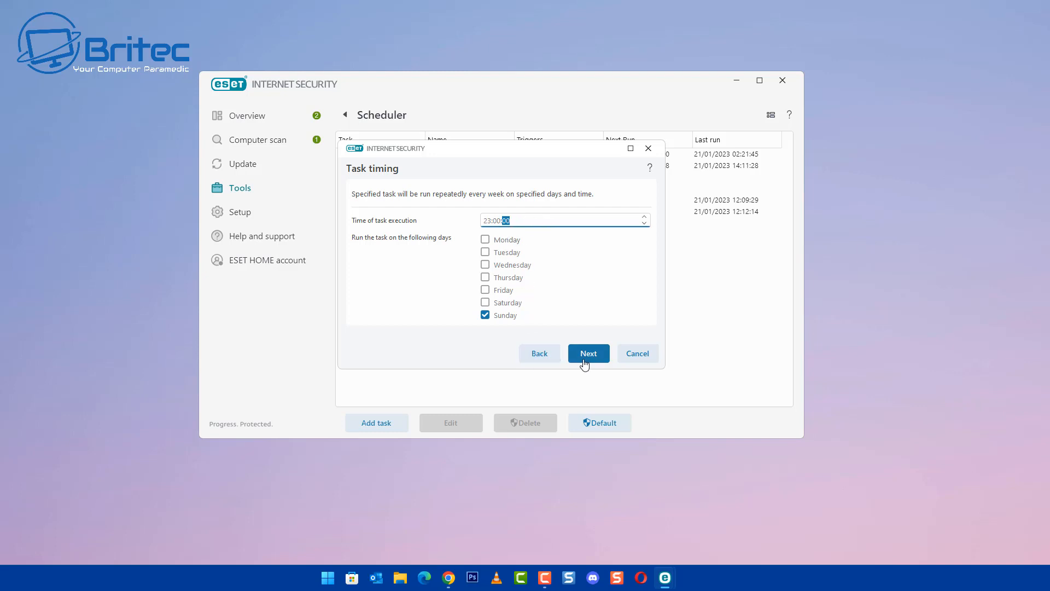
# Run skipped scans immediately once 24 hours have passed since the last scheduled run.
pyautogui.click(587, 354)
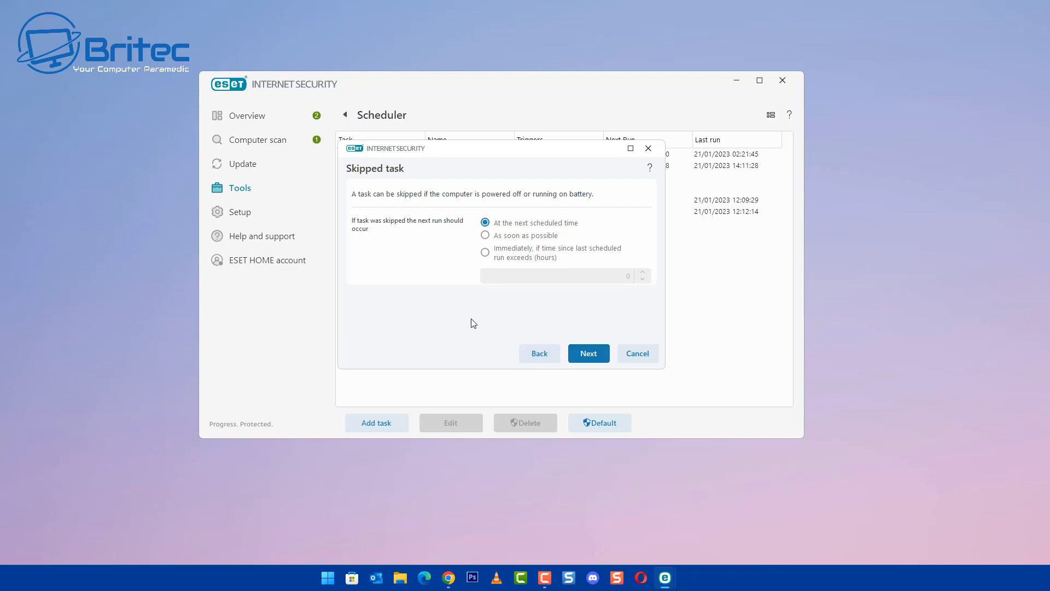
pyautogui.moveTo(453, 231)
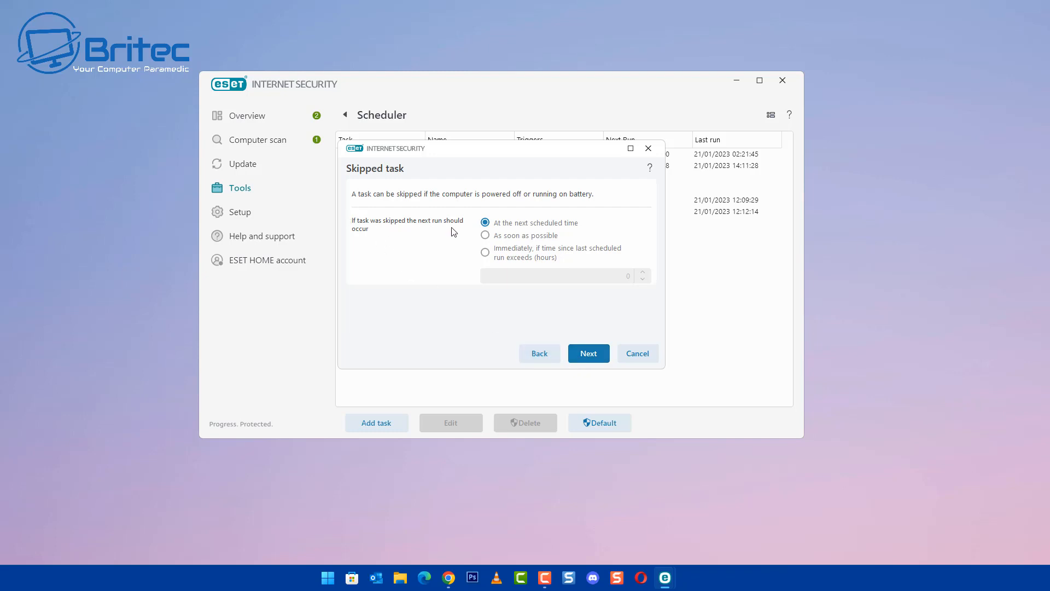
pyautogui.moveTo(572, 234)
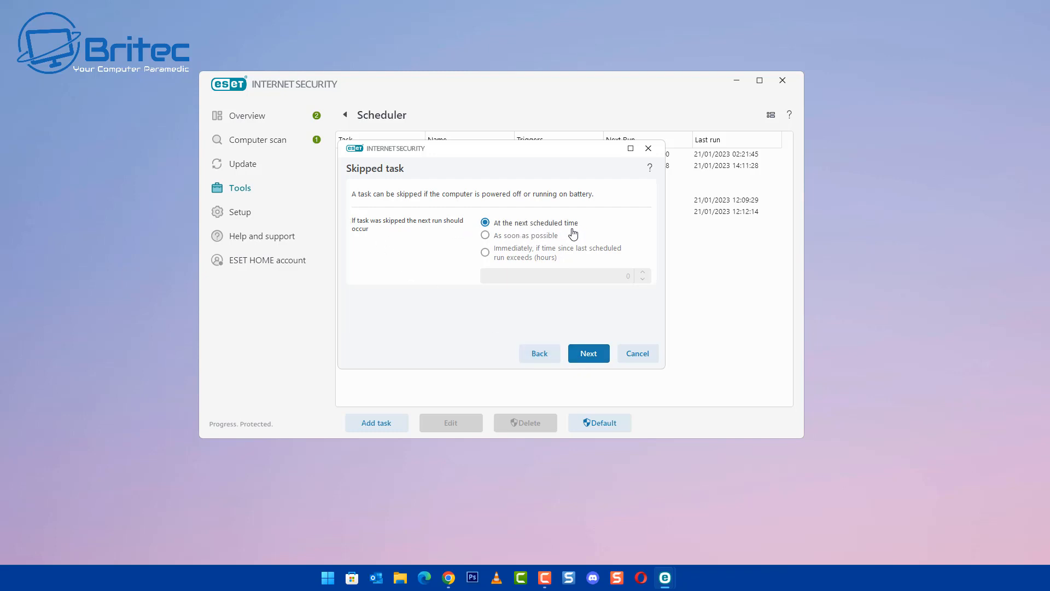
pyautogui.moveTo(572, 234)
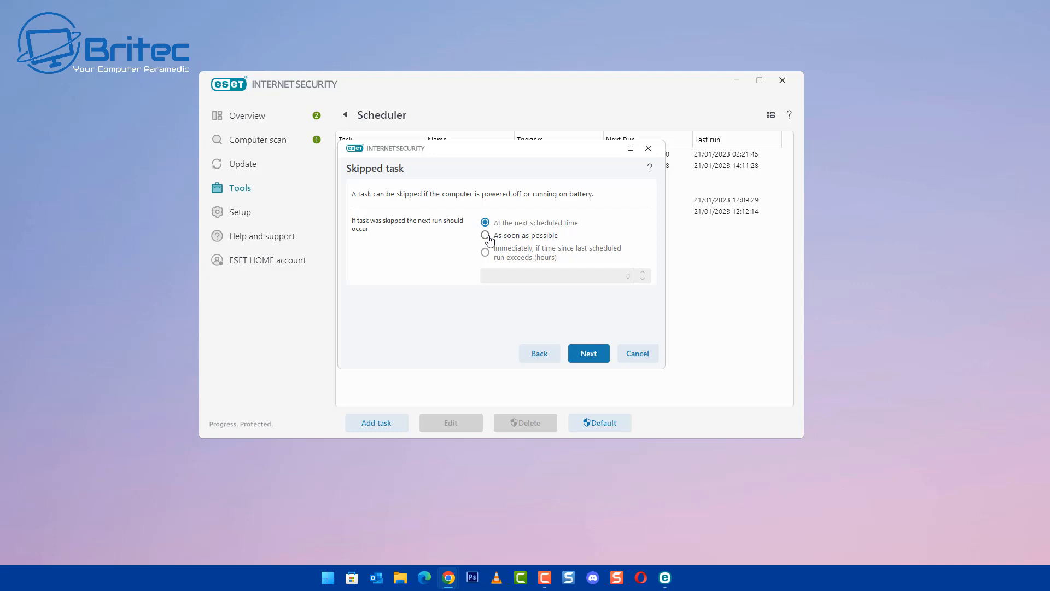
pyautogui.click(485, 235)
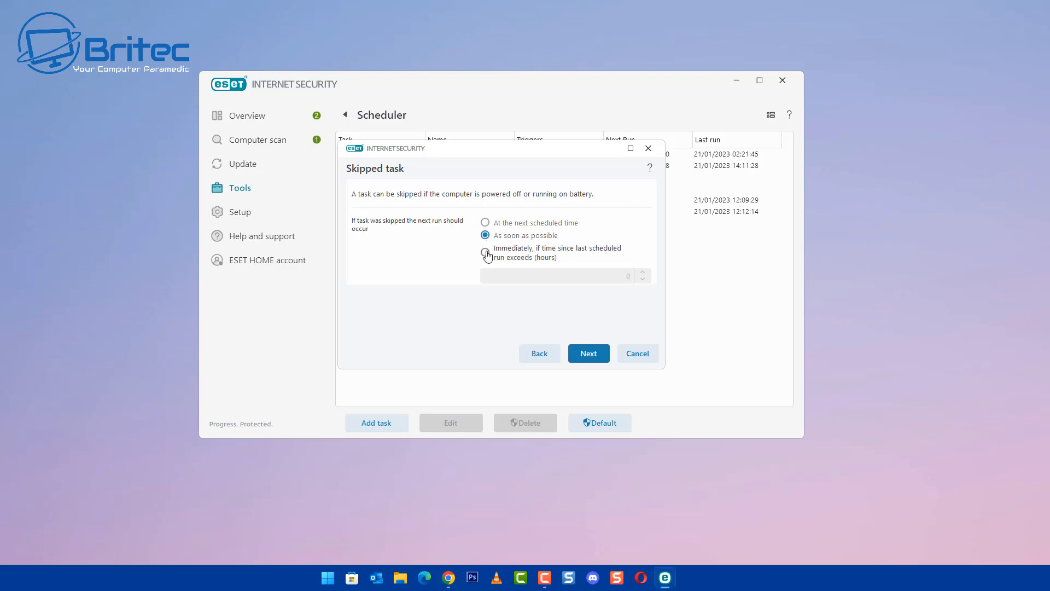
pyautogui.click(485, 251)
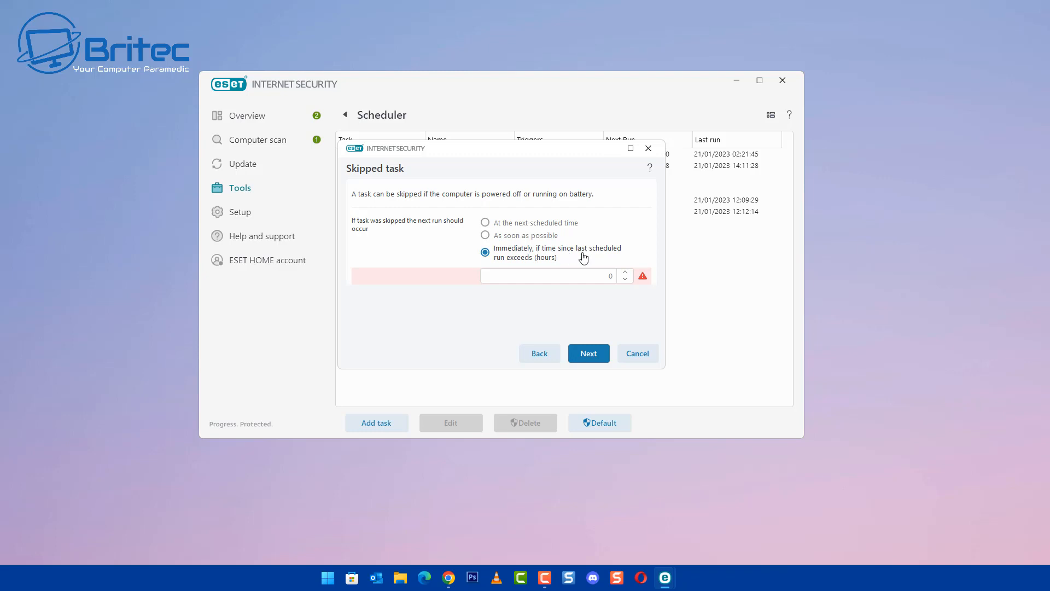
pyautogui.moveTo(550, 267)
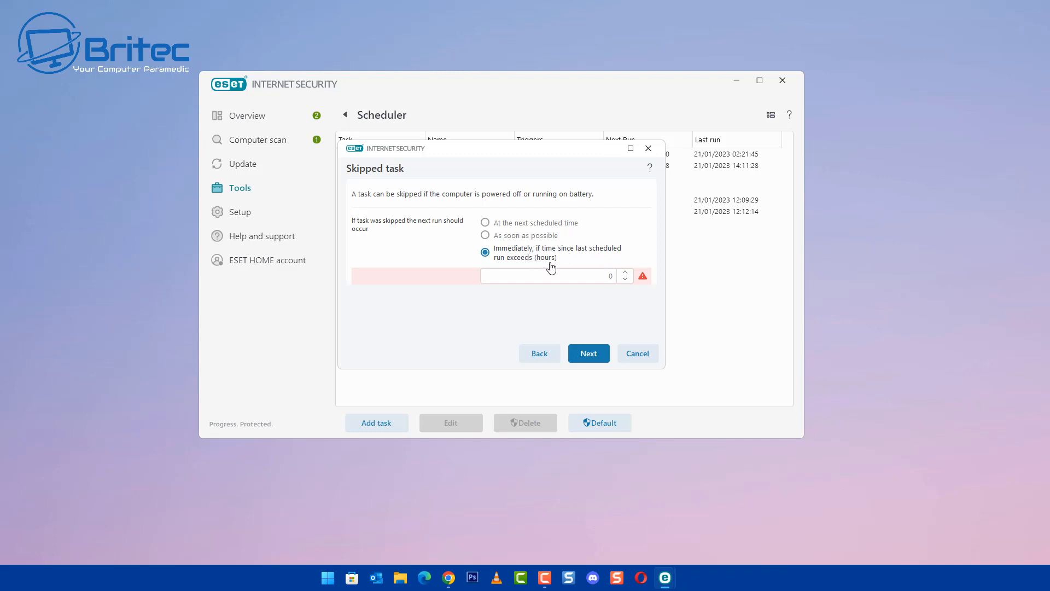
pyautogui.click(546, 276)
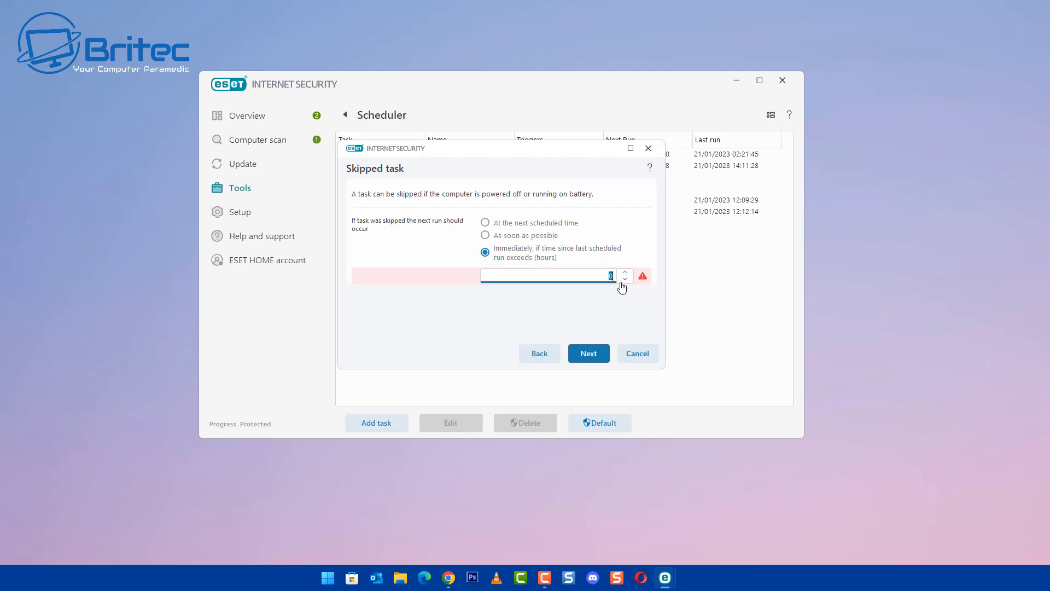
pyautogui.write('24')
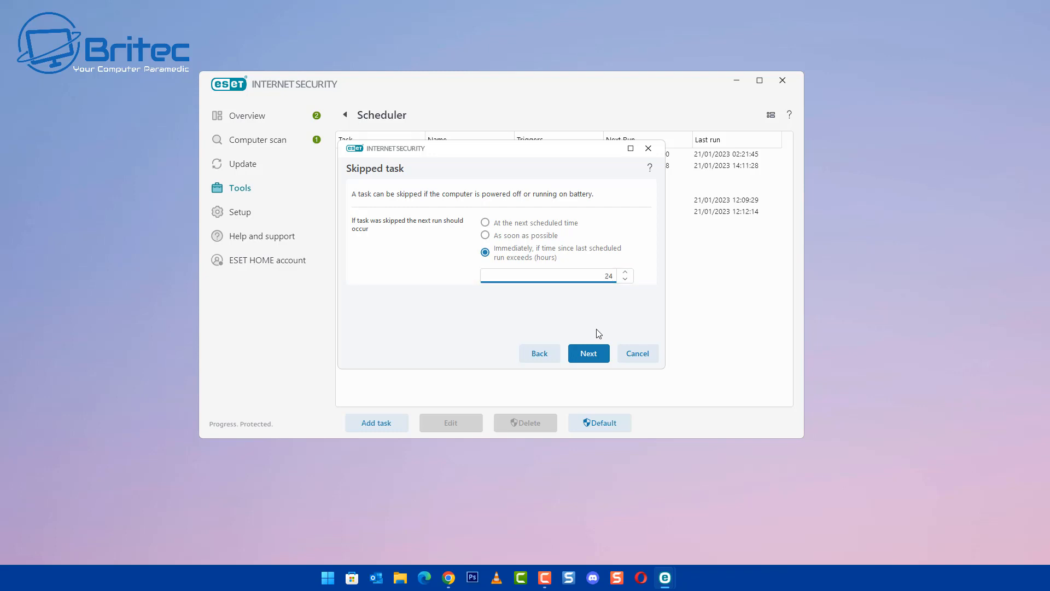
pyautogui.moveTo(574, 373)
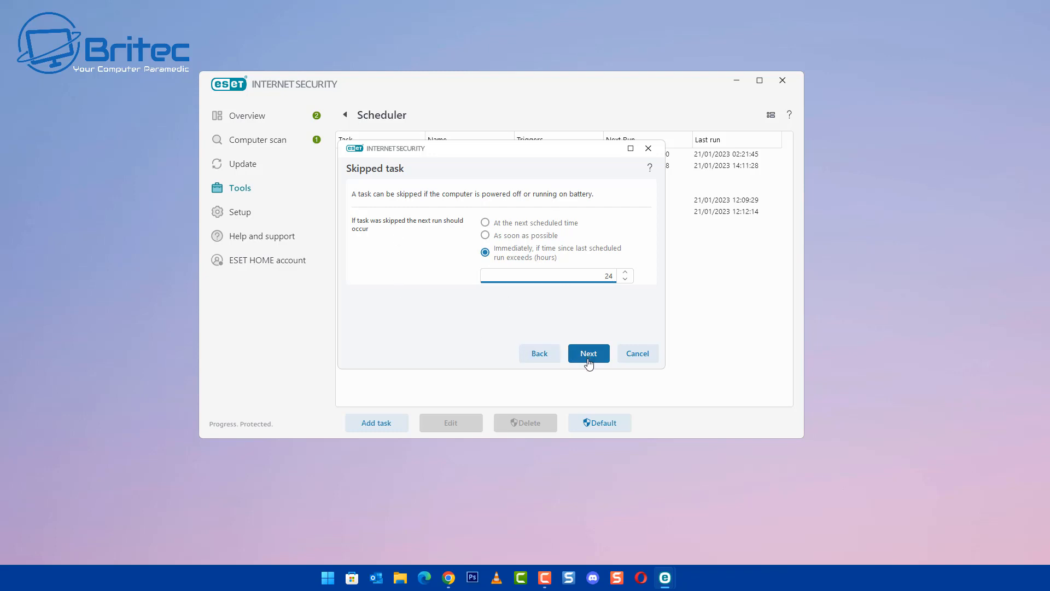
pyautogui.click(588, 353)
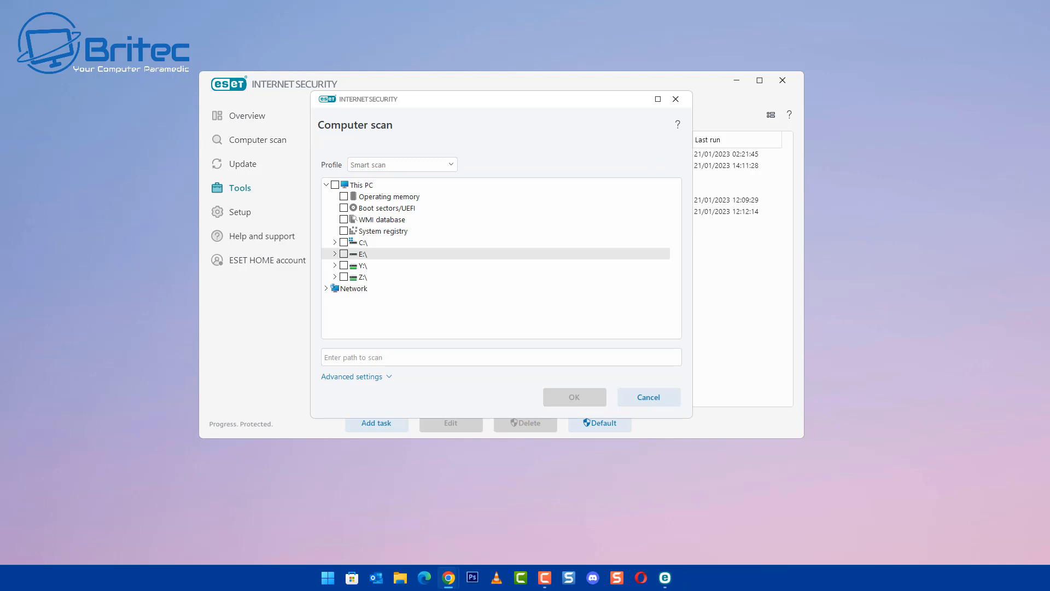
pyautogui.moveTo(71, 275)
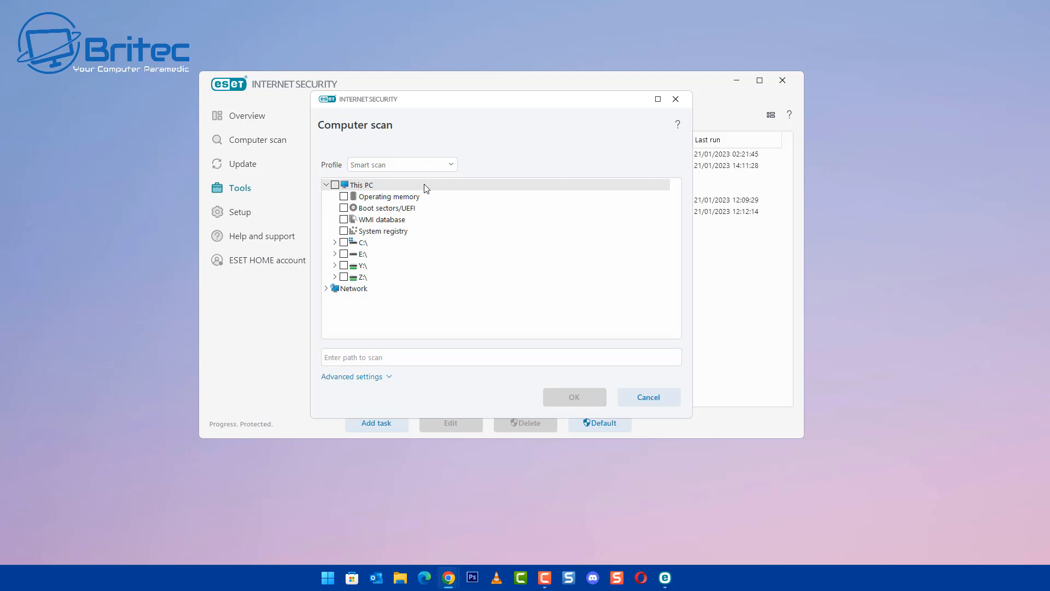
# Select the In-depth scan profile for the scheduled scan.
pyautogui.click(449, 164)
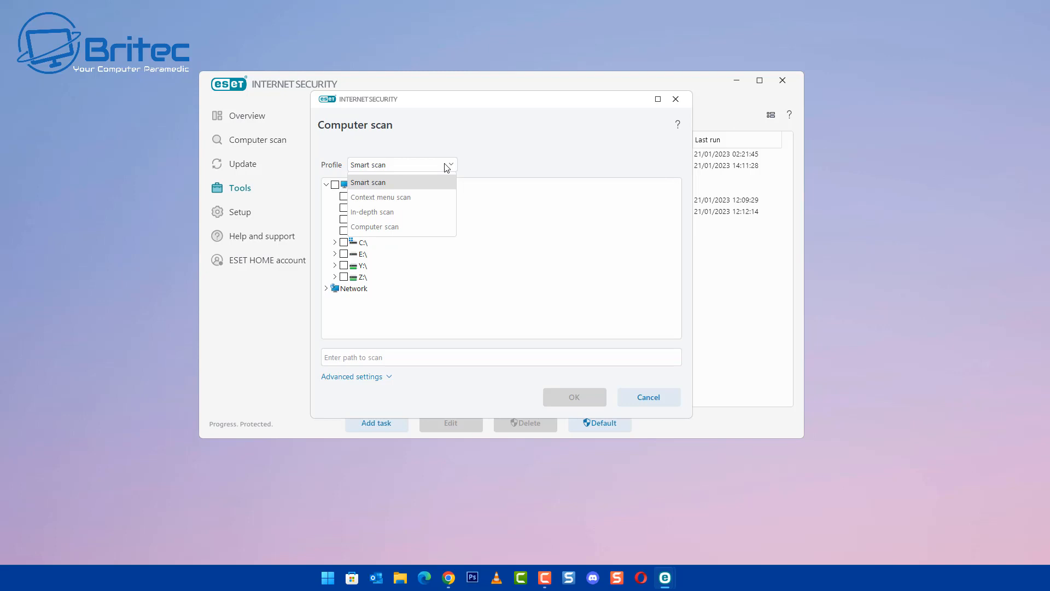
pyautogui.moveTo(401, 211)
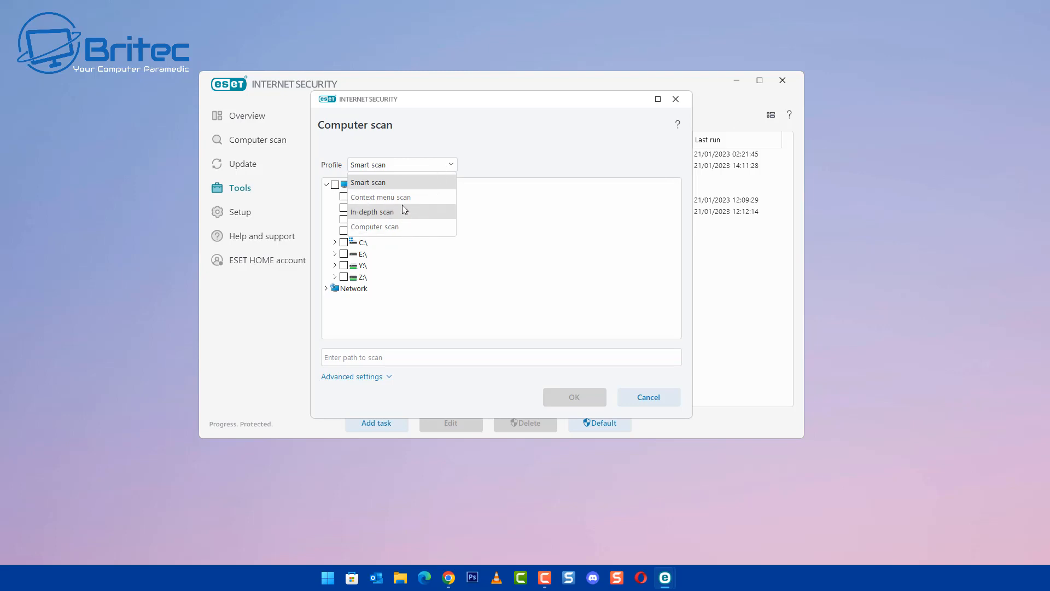
pyautogui.moveTo(397, 226)
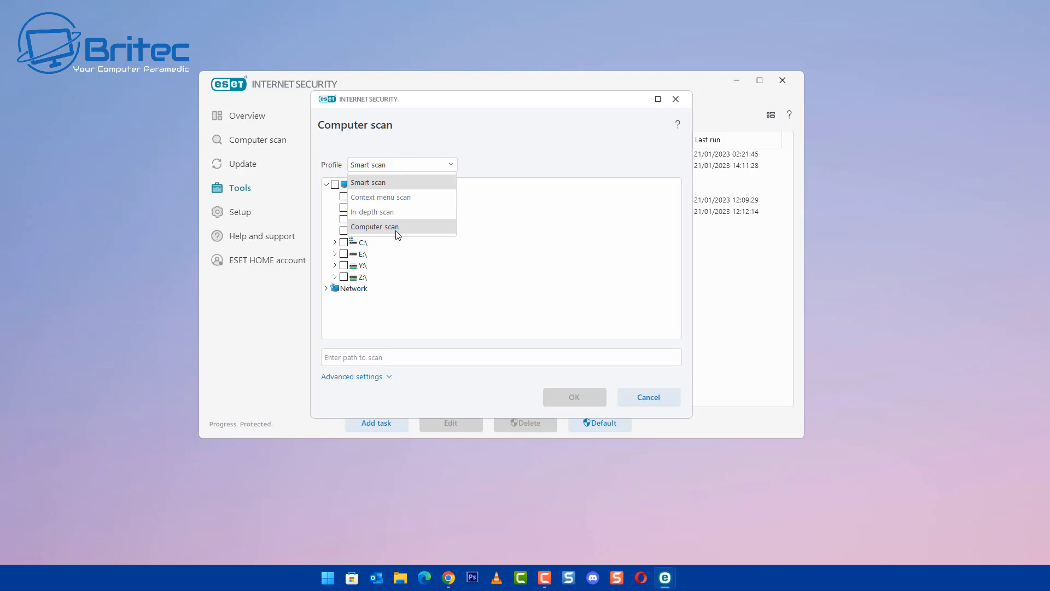
pyautogui.moveTo(374, 211)
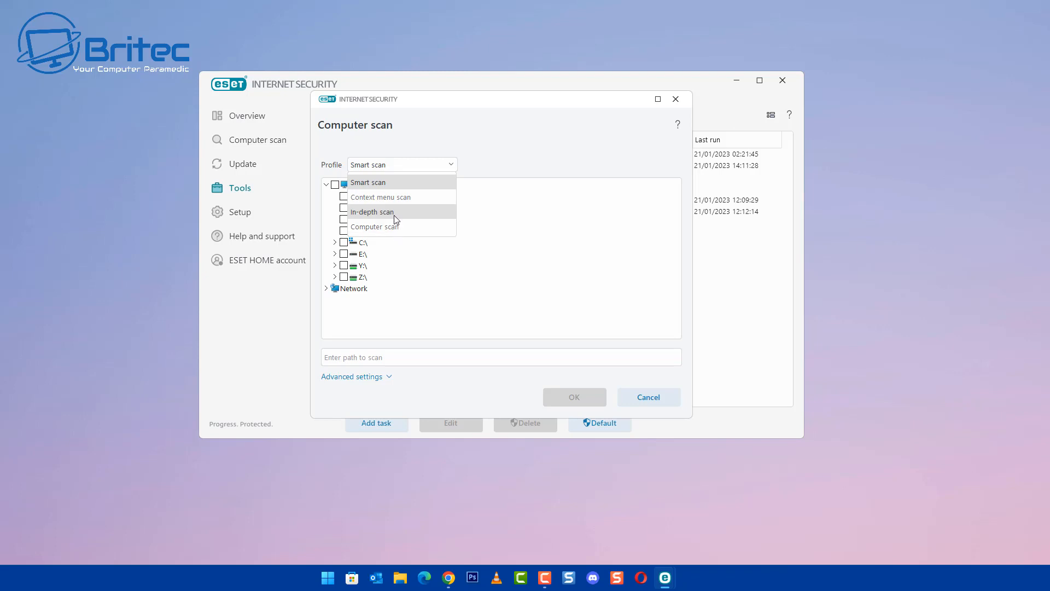
pyautogui.click(371, 211)
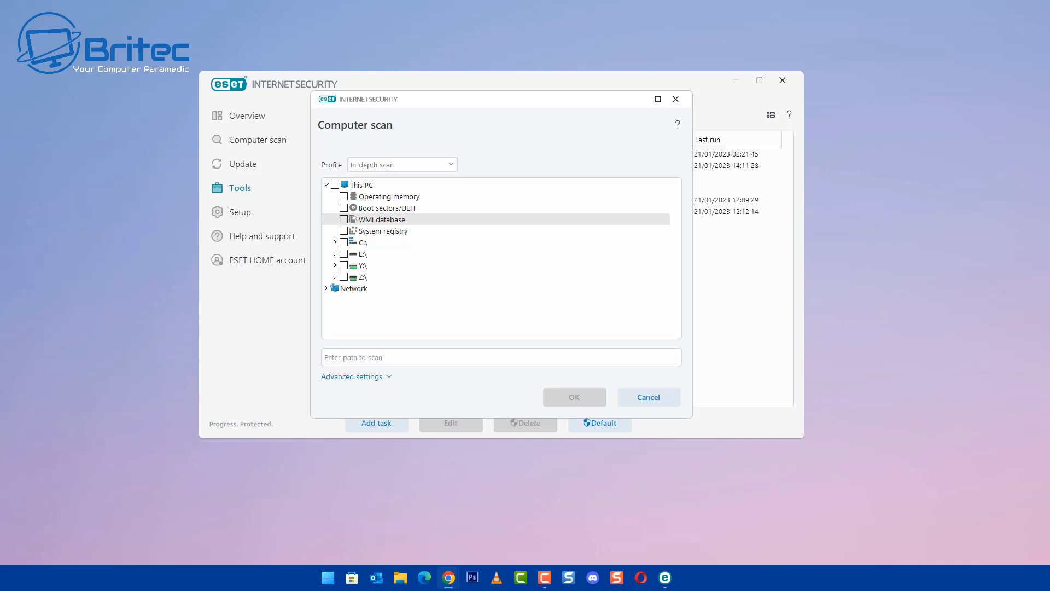
pyautogui.moveTo(466, 149)
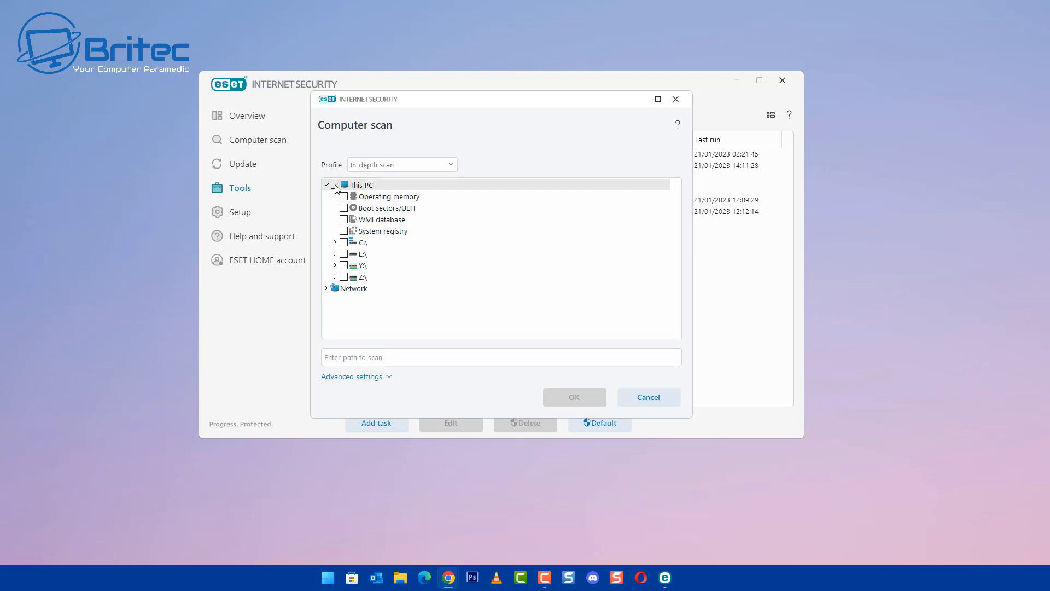
# Target everything under This PC except drives E:\, Y:\ and Z:\.
pyautogui.click(335, 184)
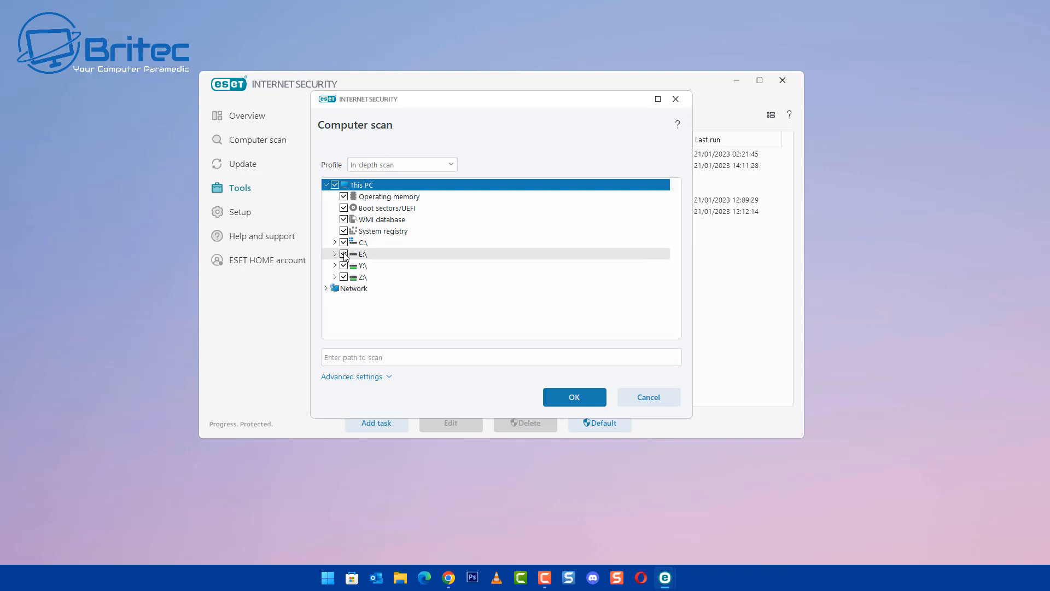
pyautogui.click(364, 253)
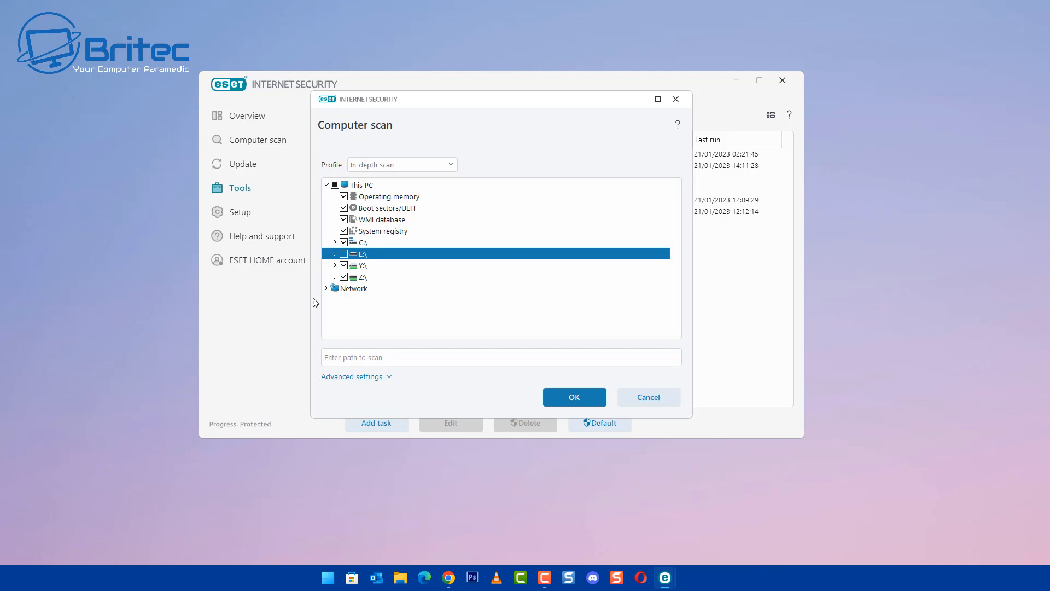
pyautogui.click(345, 276)
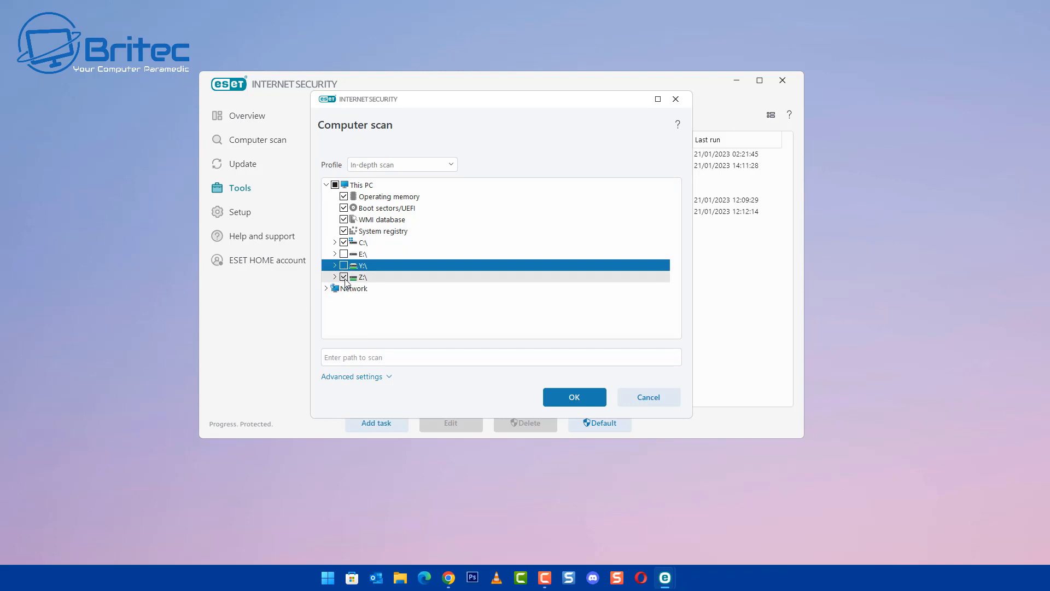
pyautogui.click(362, 277)
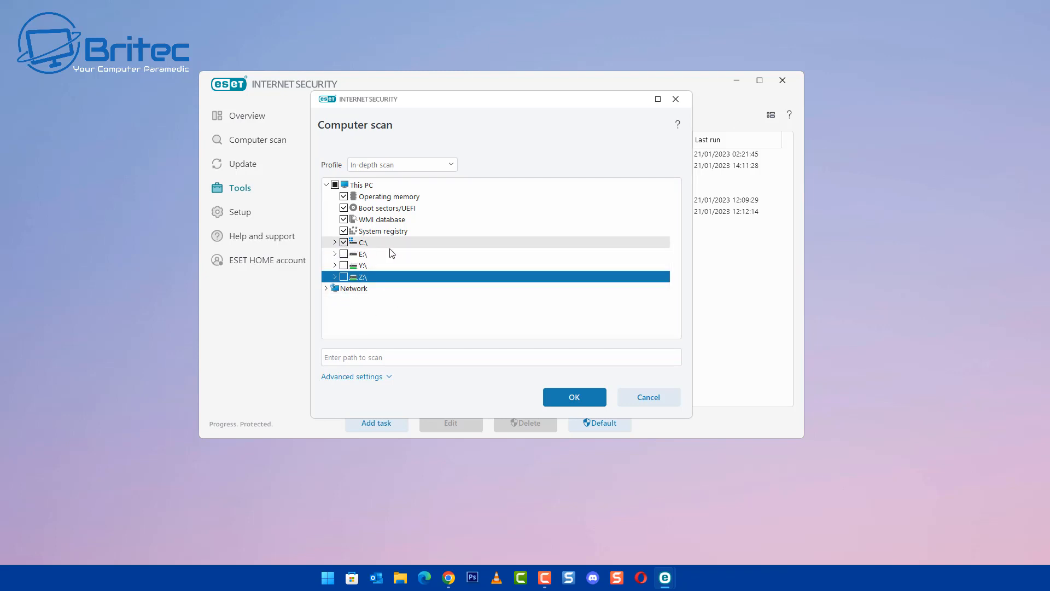
pyautogui.moveTo(355, 240)
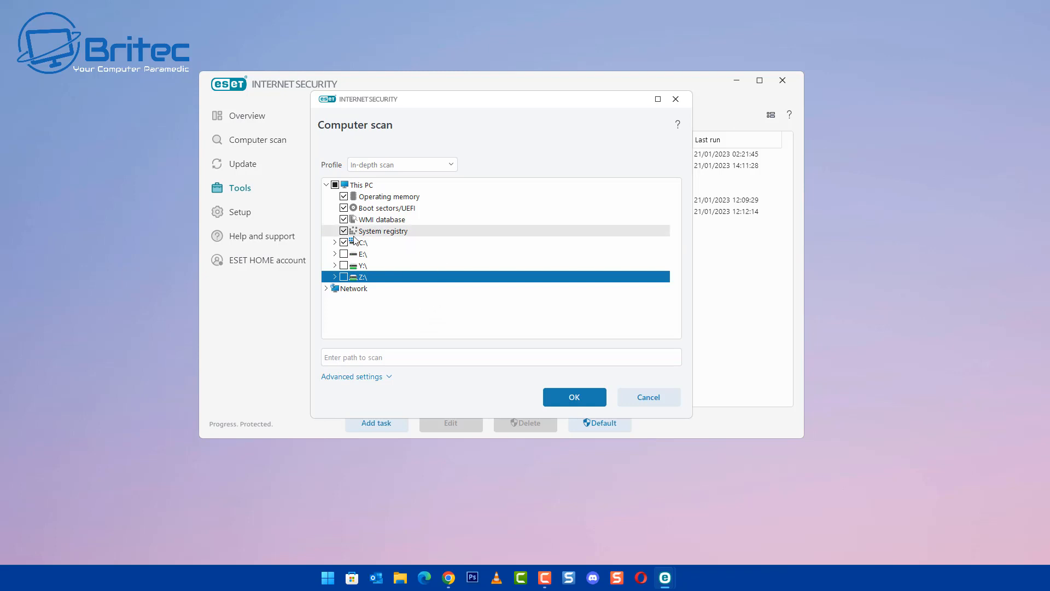
# Check the Network targets and reveal the advanced scan options.
pyautogui.click(327, 287)
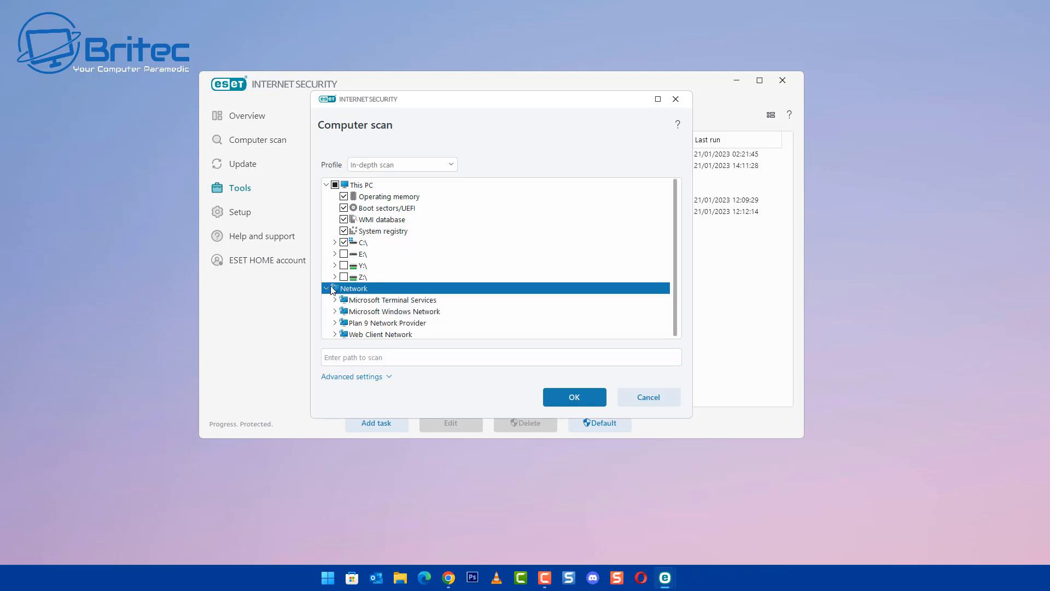
pyautogui.click(326, 287)
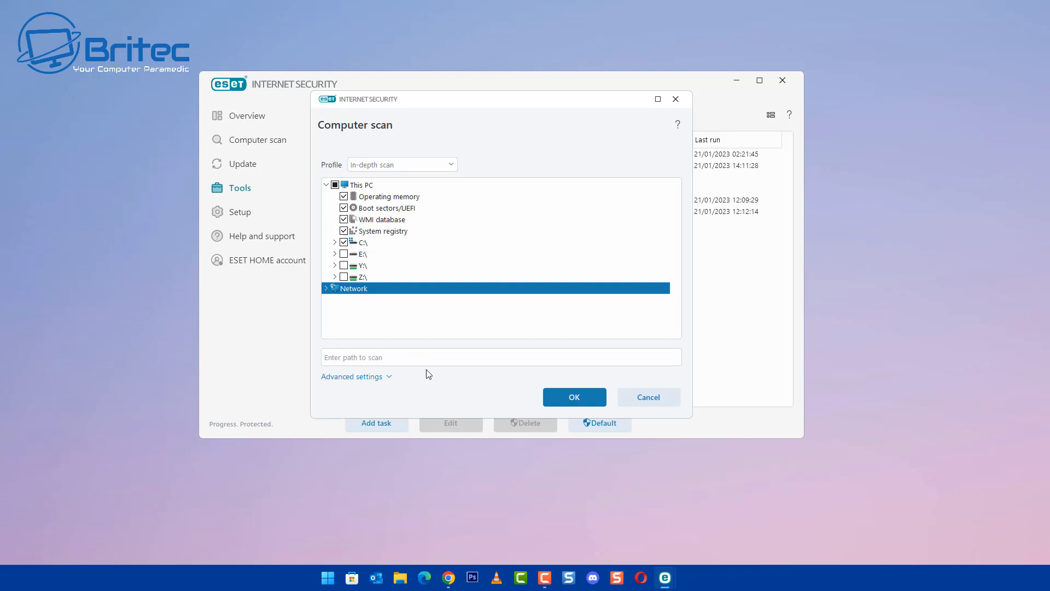
pyautogui.moveTo(414, 293)
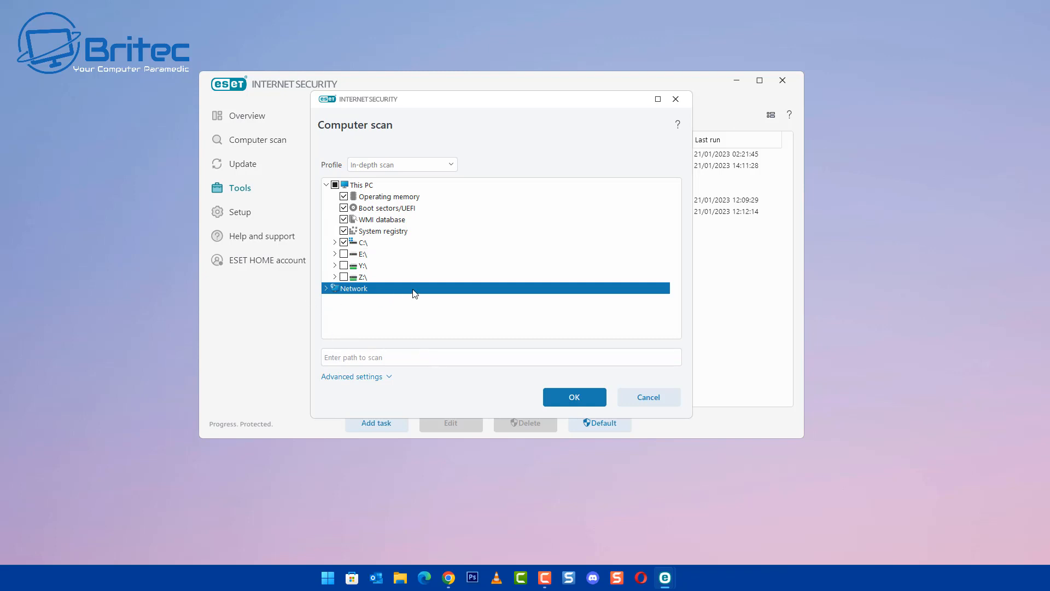
pyautogui.moveTo(357, 392)
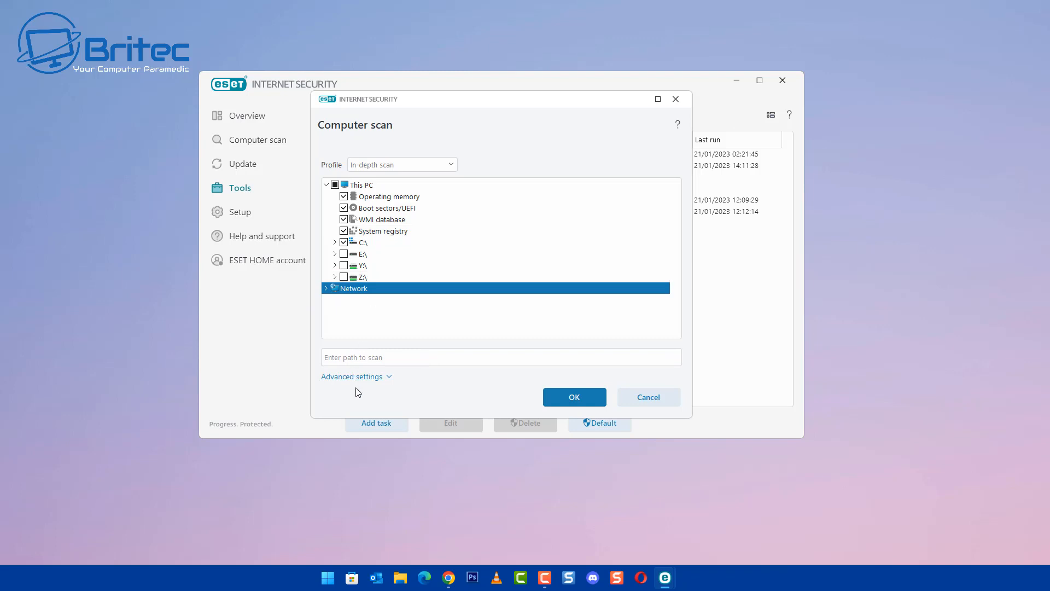
pyautogui.click(351, 375)
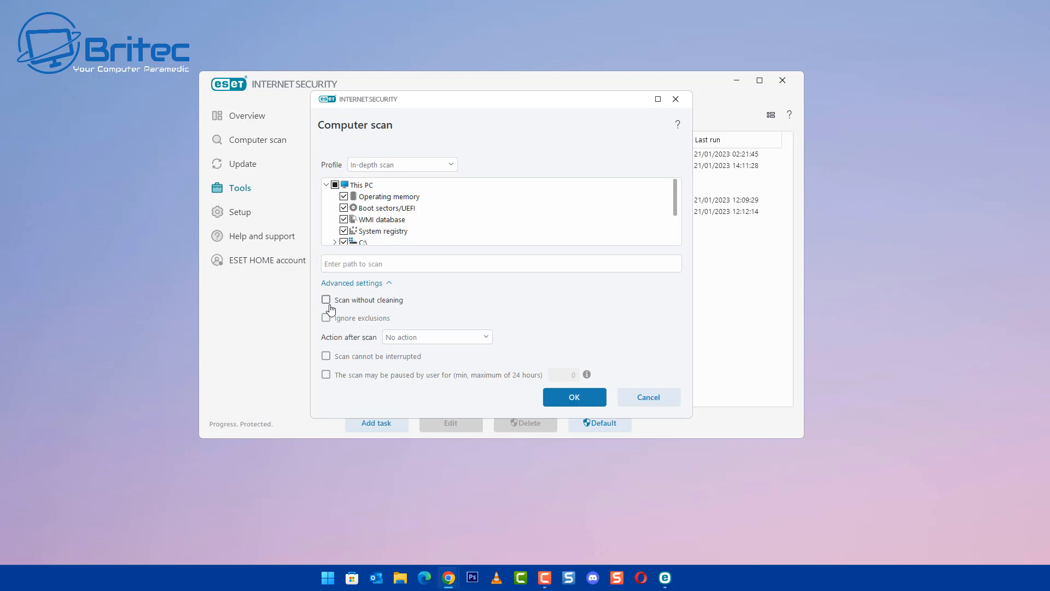
pyautogui.moveTo(347, 326)
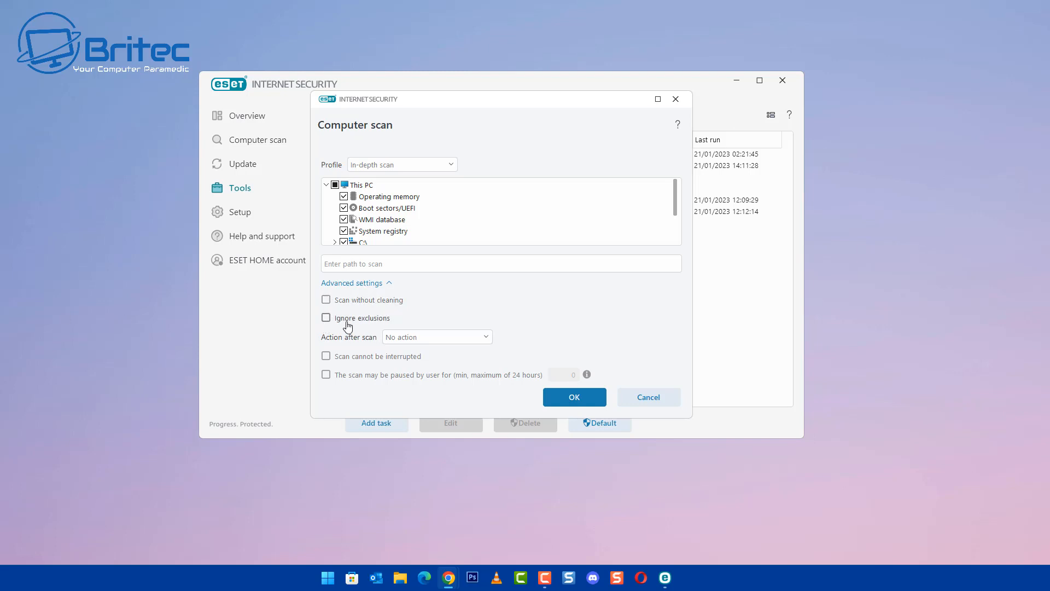
pyautogui.moveTo(316, 366)
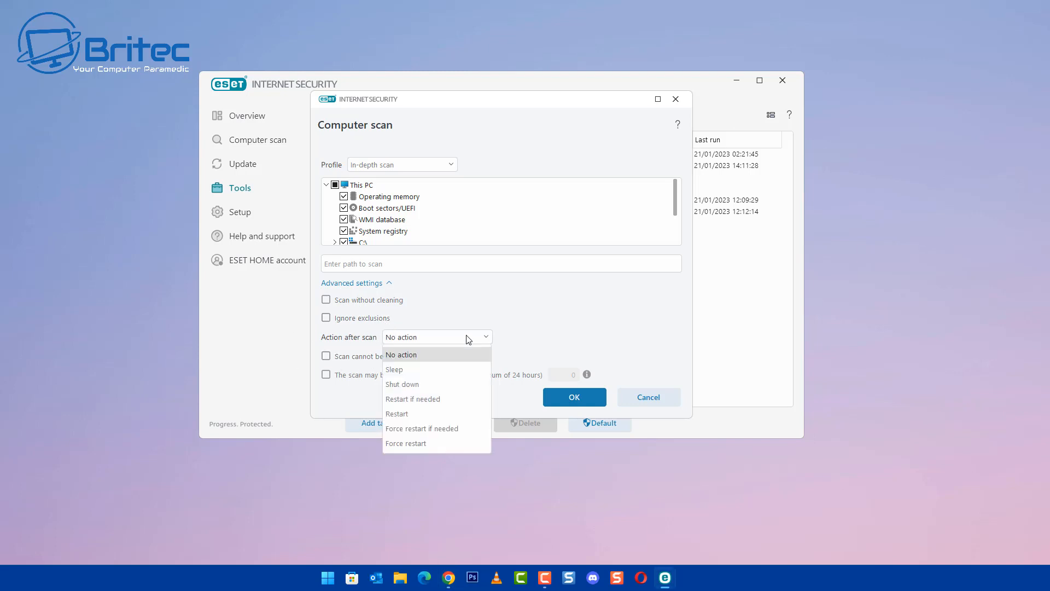
pyautogui.moveTo(435, 398)
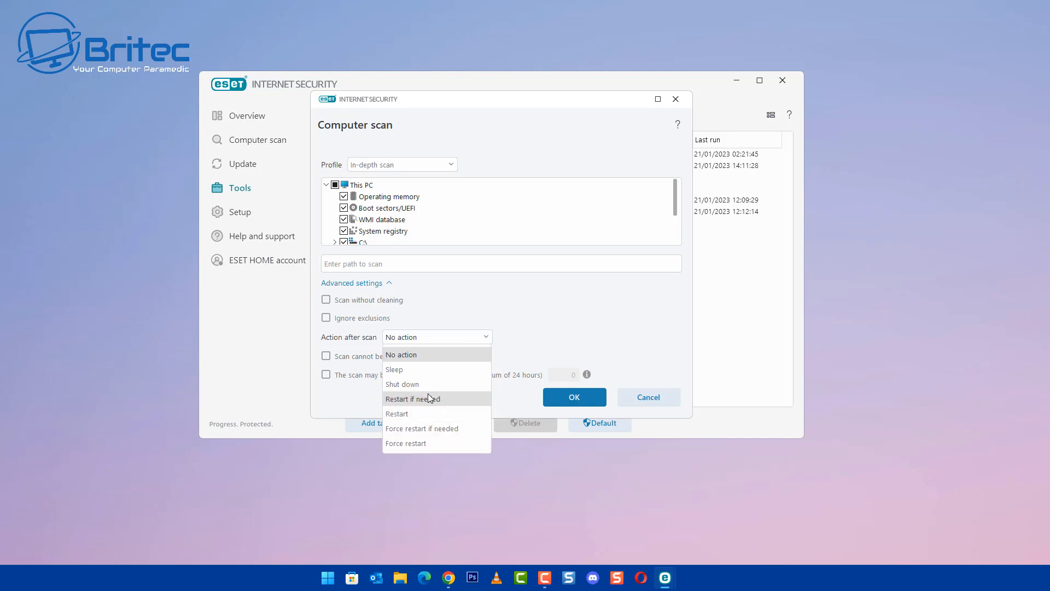
pyautogui.moveTo(429, 443)
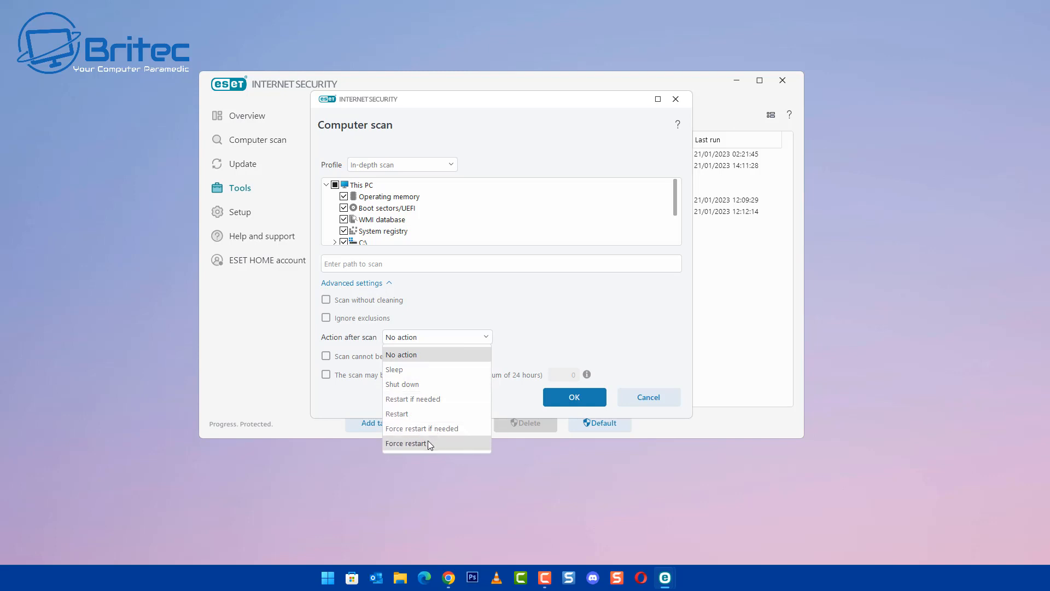
pyautogui.click(401, 353)
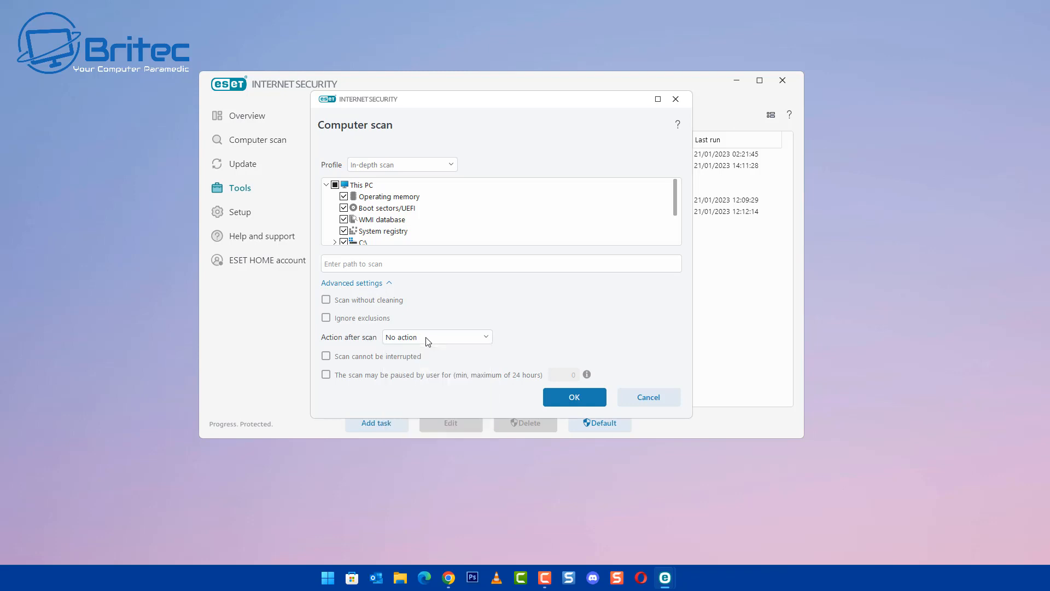
pyautogui.moveTo(389, 388)
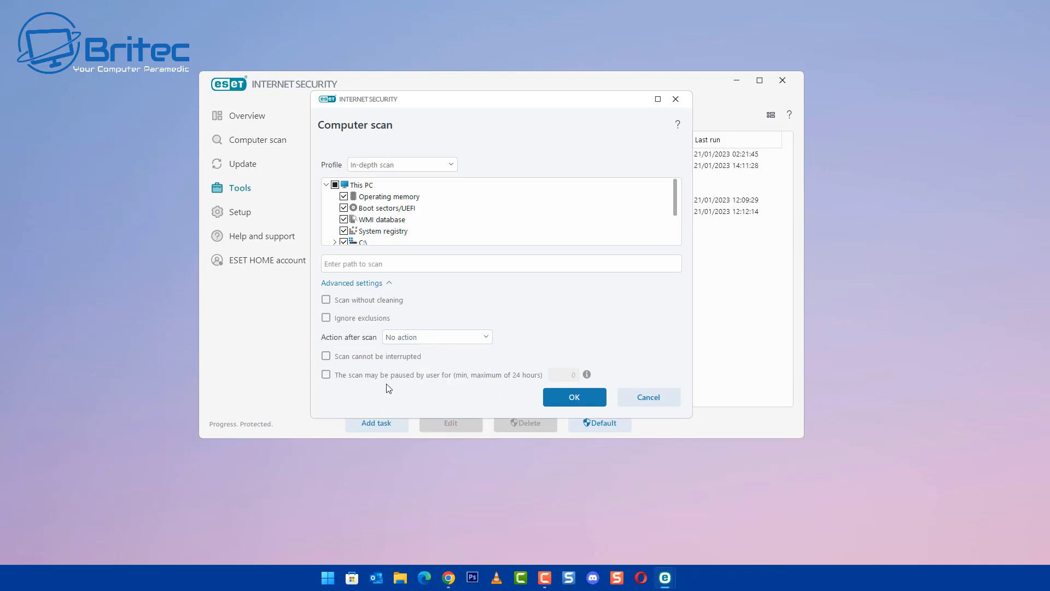
pyautogui.moveTo(511, 385)
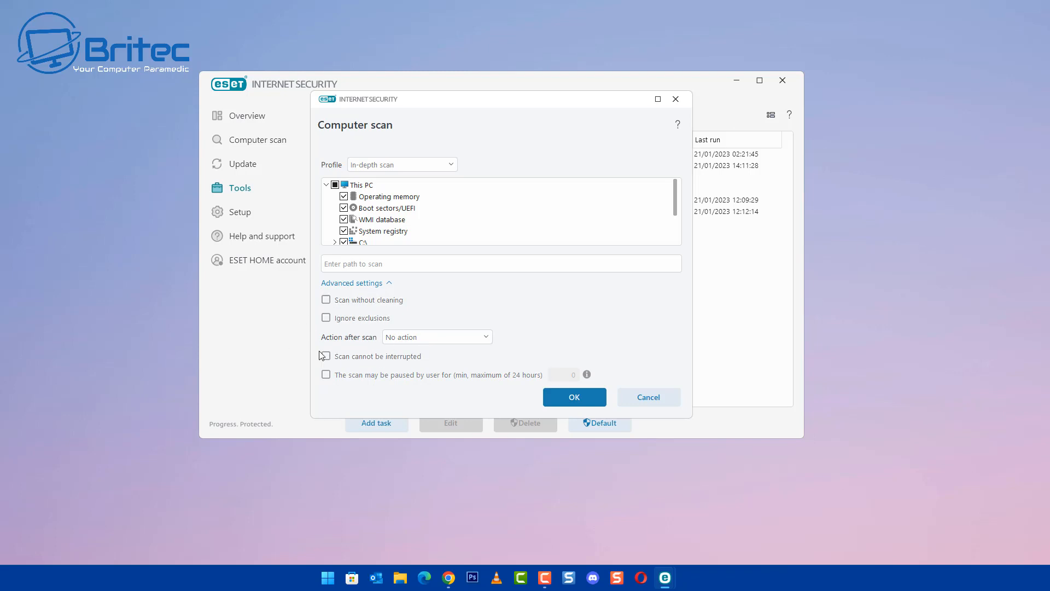
pyautogui.moveTo(574, 396)
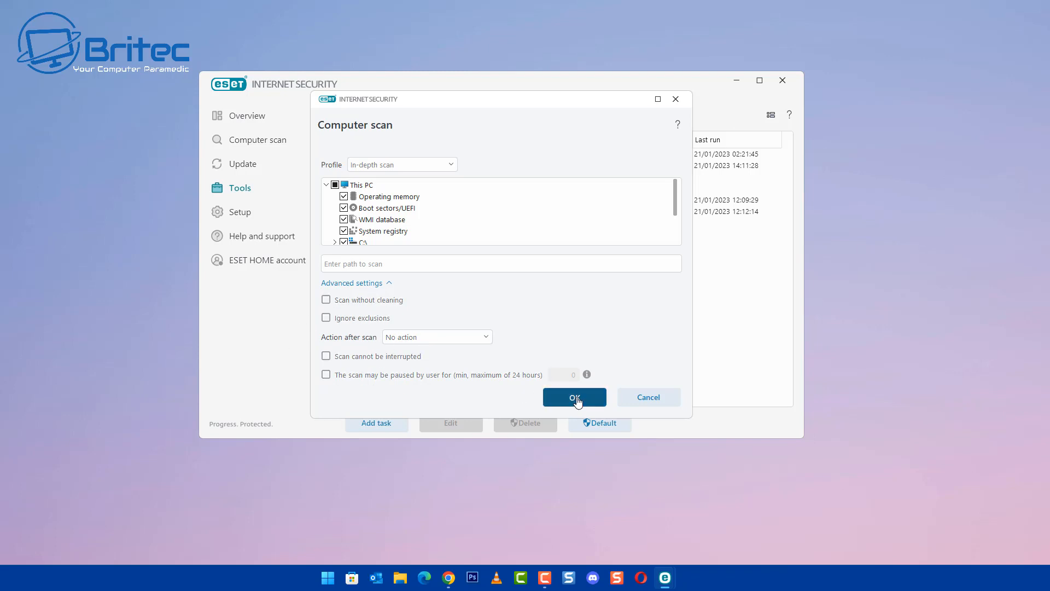
# Confirm the scan settings and reach the task summary with the Sunday 23:00 schedule.
pyautogui.click(574, 396)
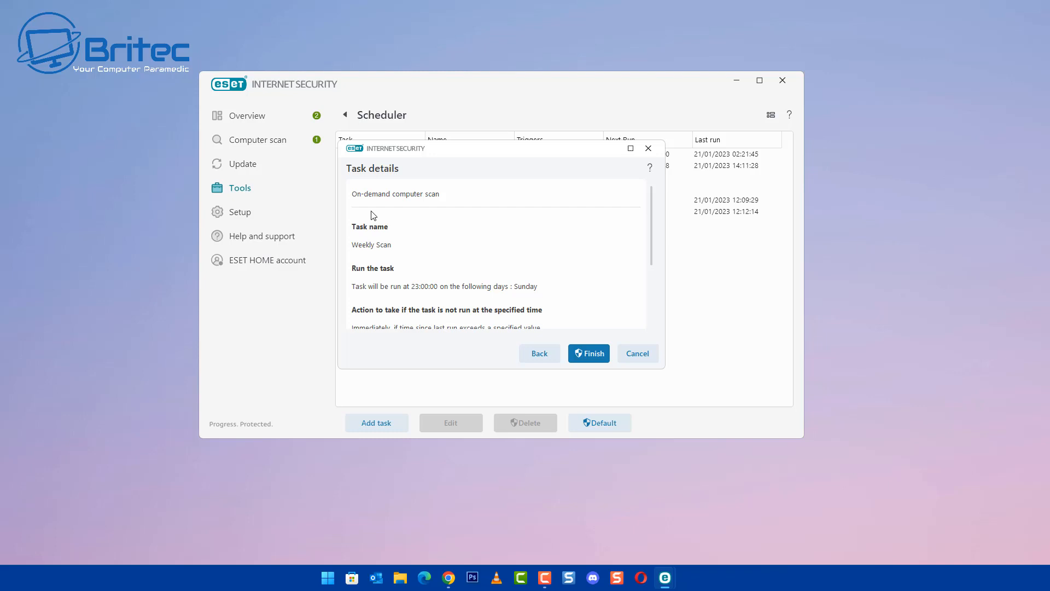
pyautogui.moveTo(390, 241)
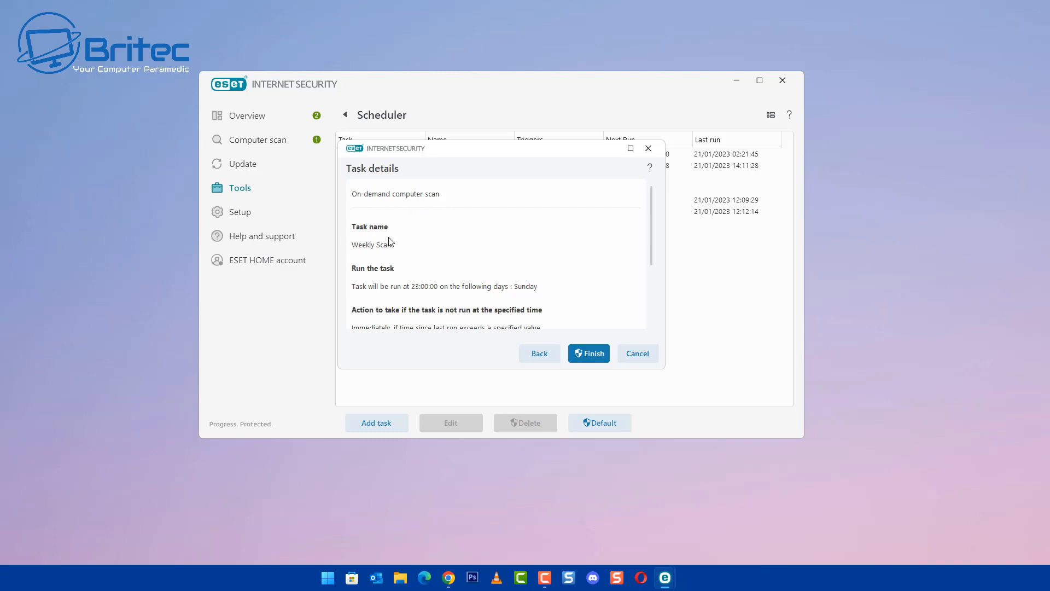
pyautogui.moveTo(516, 297)
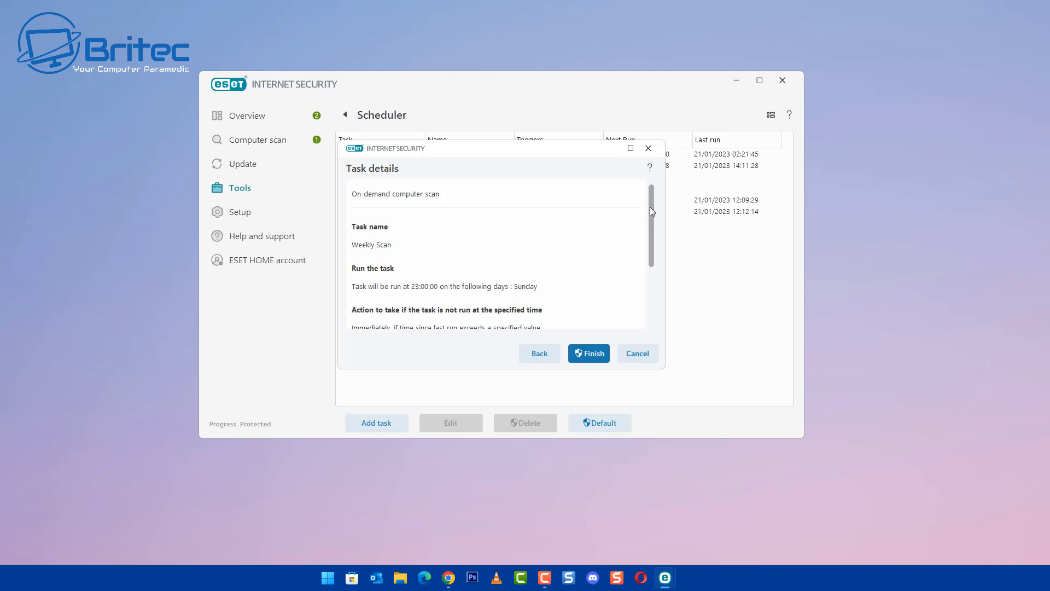
pyautogui.scroll(-3)
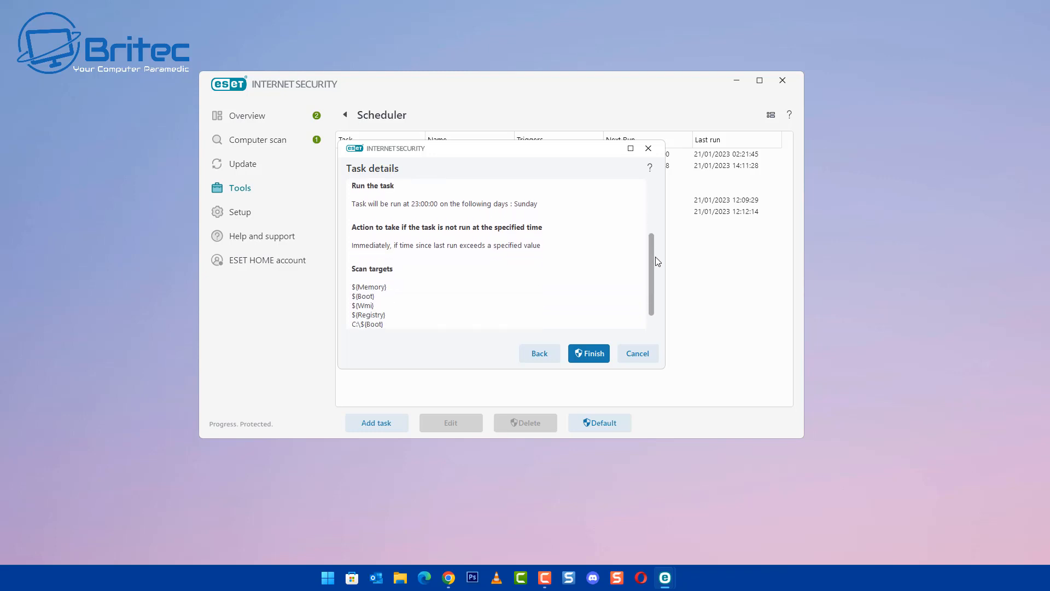
pyautogui.scroll(-3)
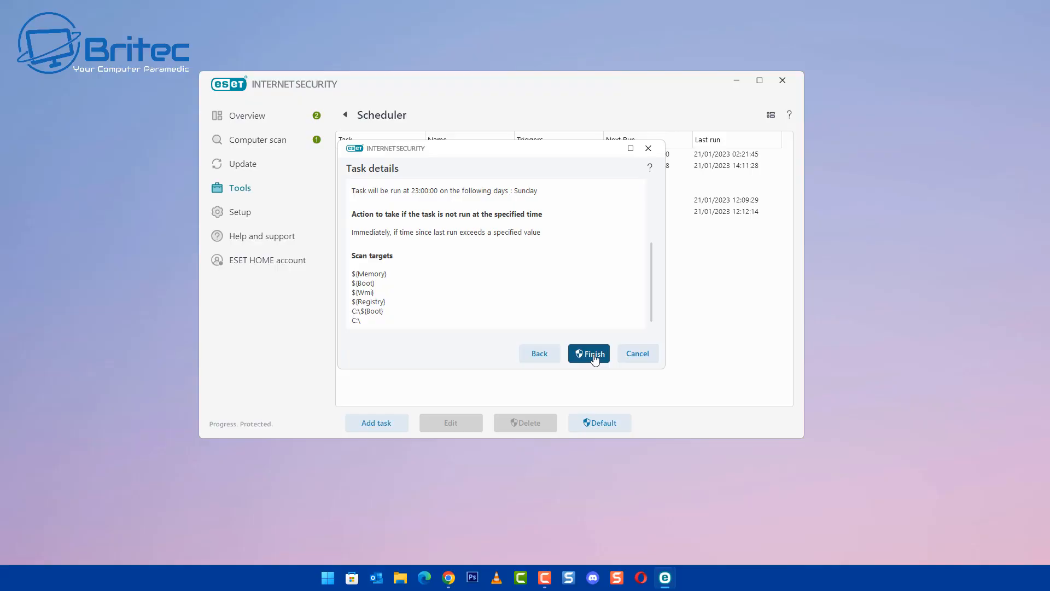
pyautogui.click(588, 354)
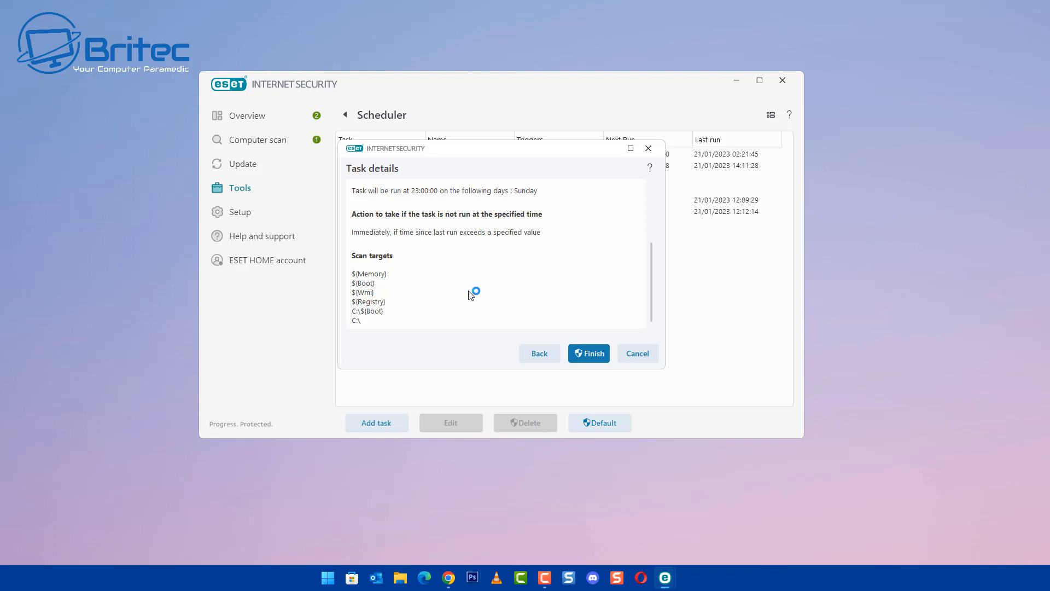
# Finish the Weekly Scan task and select its row in the Scheduler list.
pyautogui.click(588, 354)
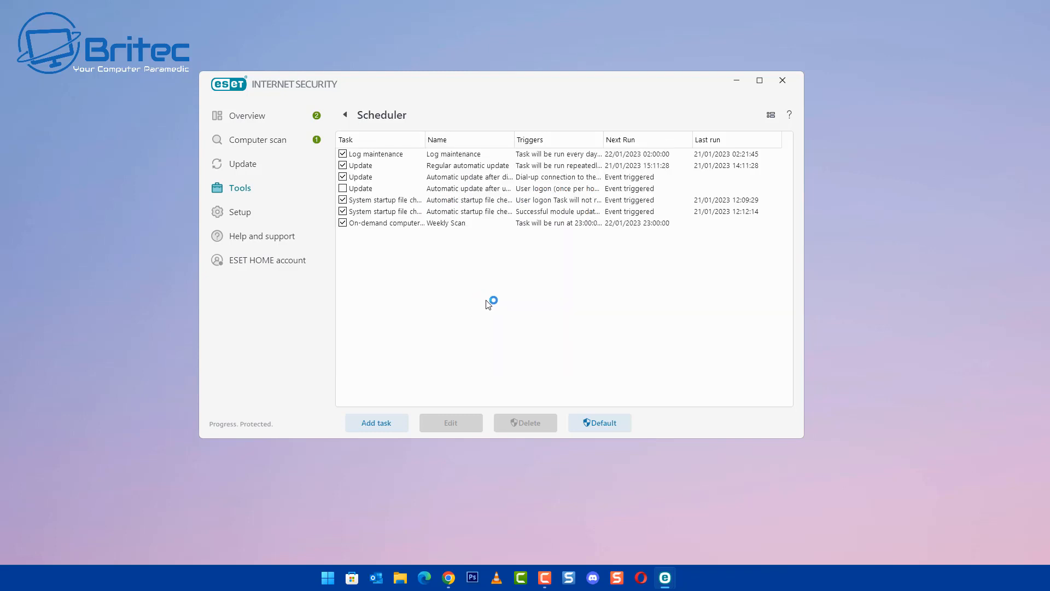
pyautogui.moveTo(419, 244)
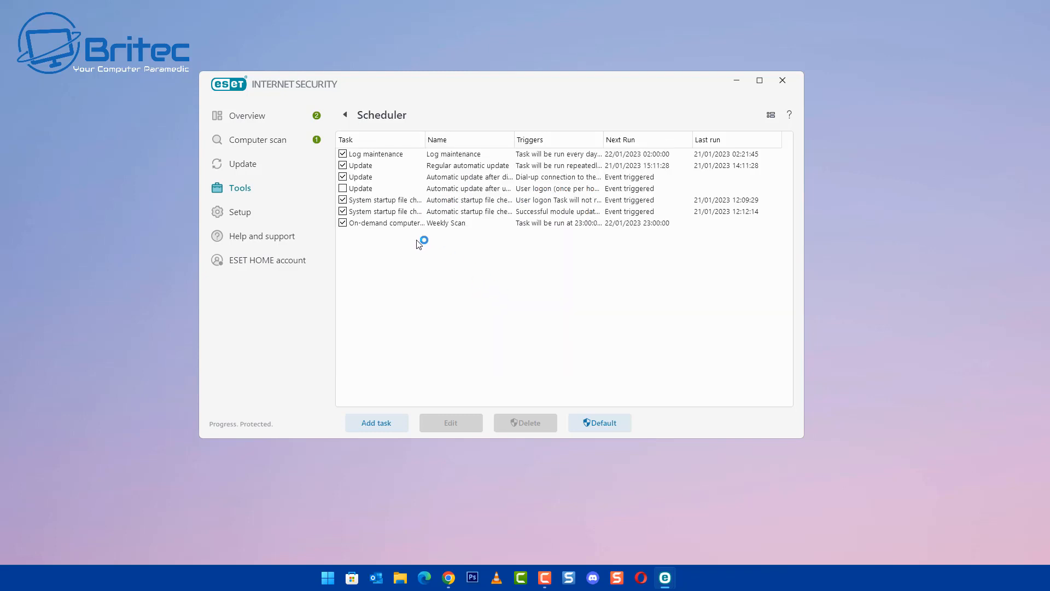
pyautogui.click(385, 222)
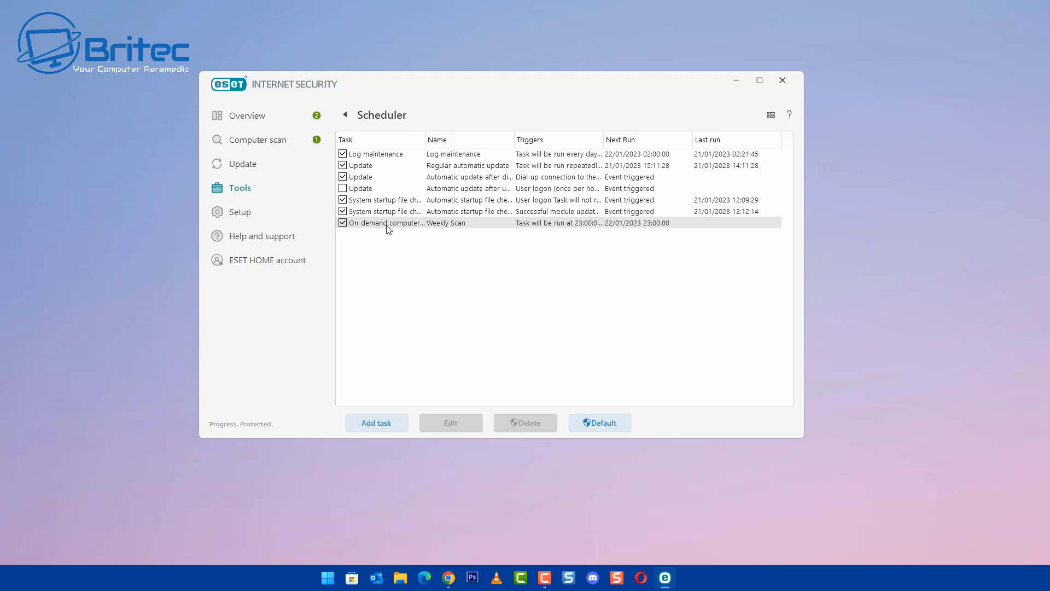
pyautogui.moveTo(638, 231)
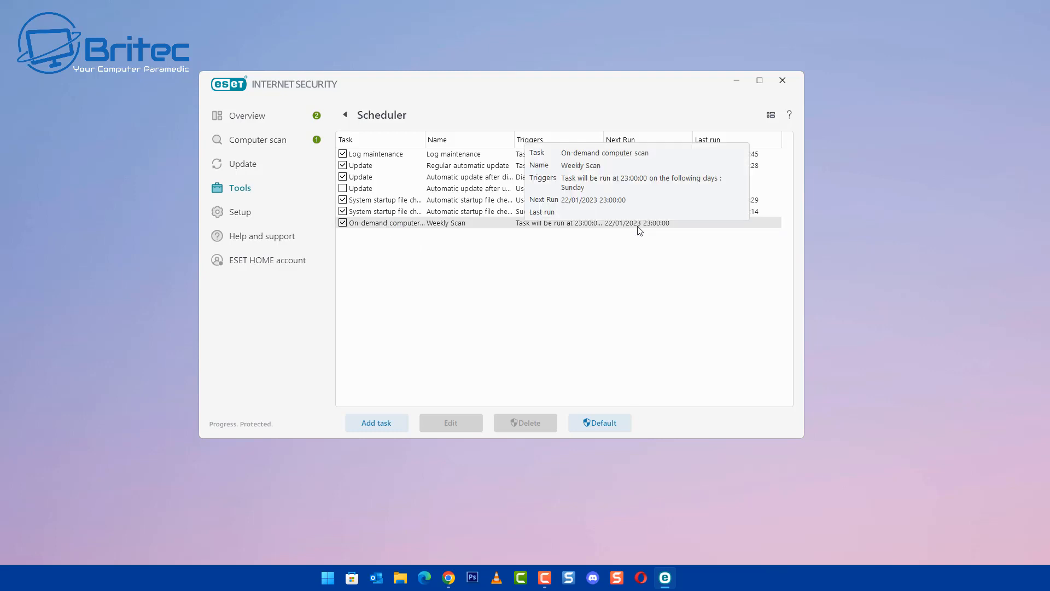
pyautogui.click(379, 153)
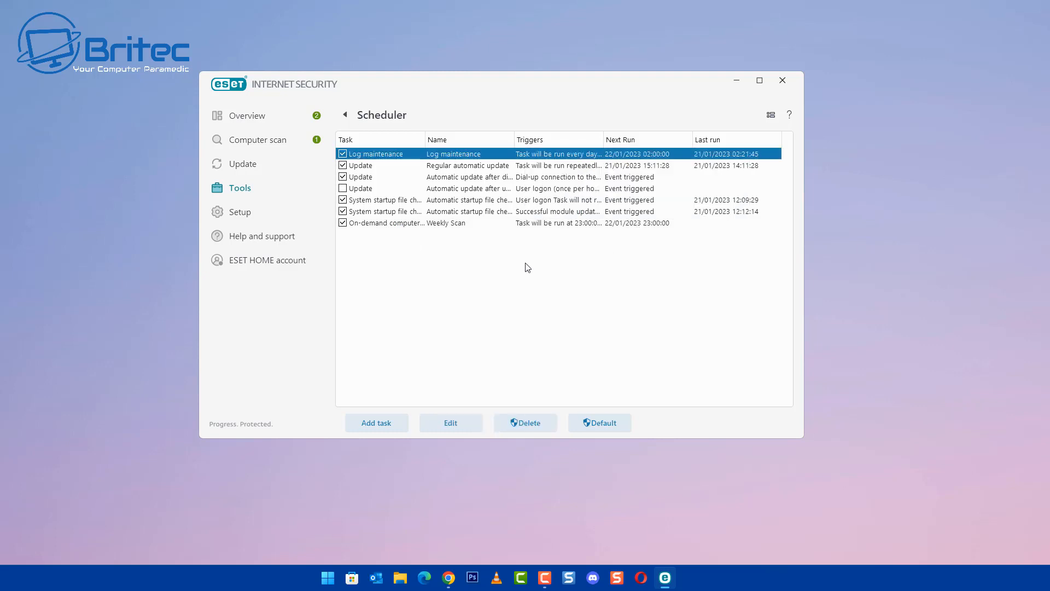
pyautogui.click(469, 222)
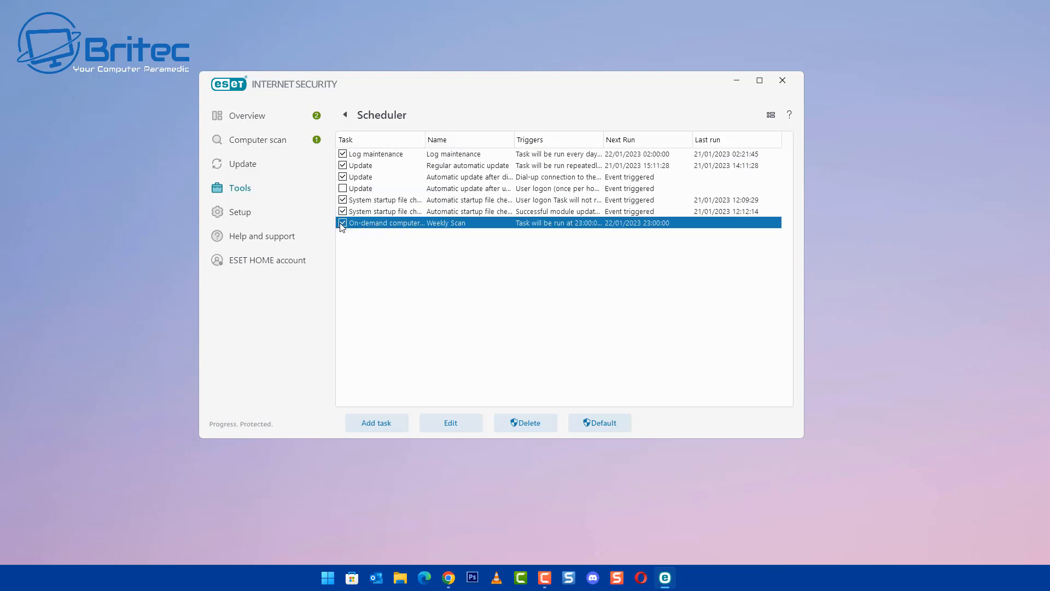
# Toggle Weekly Scan off and on, then review its details without changes.
pyautogui.click(343, 222)
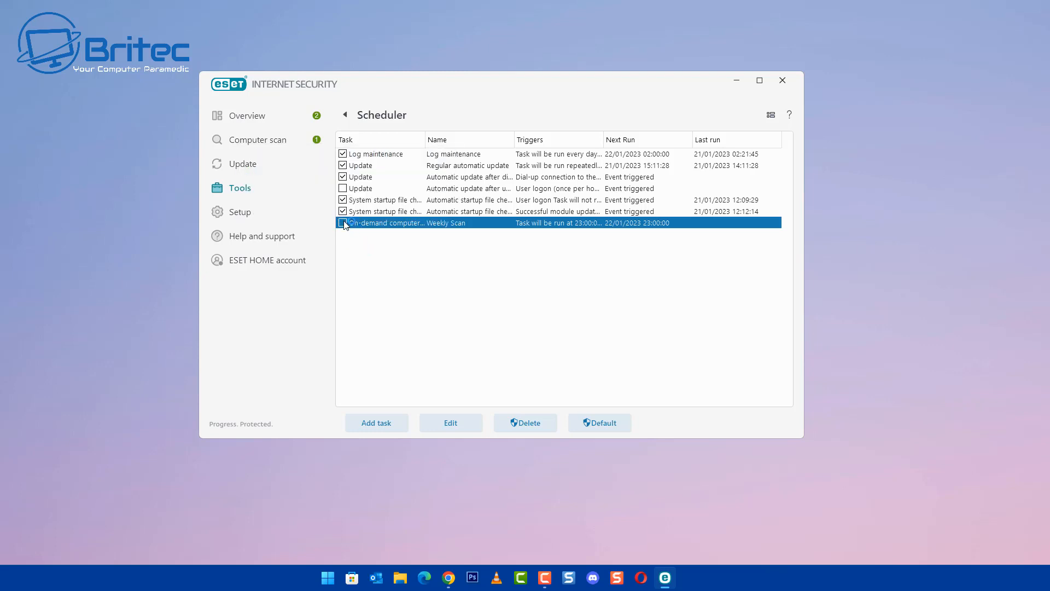
pyautogui.click(343, 222)
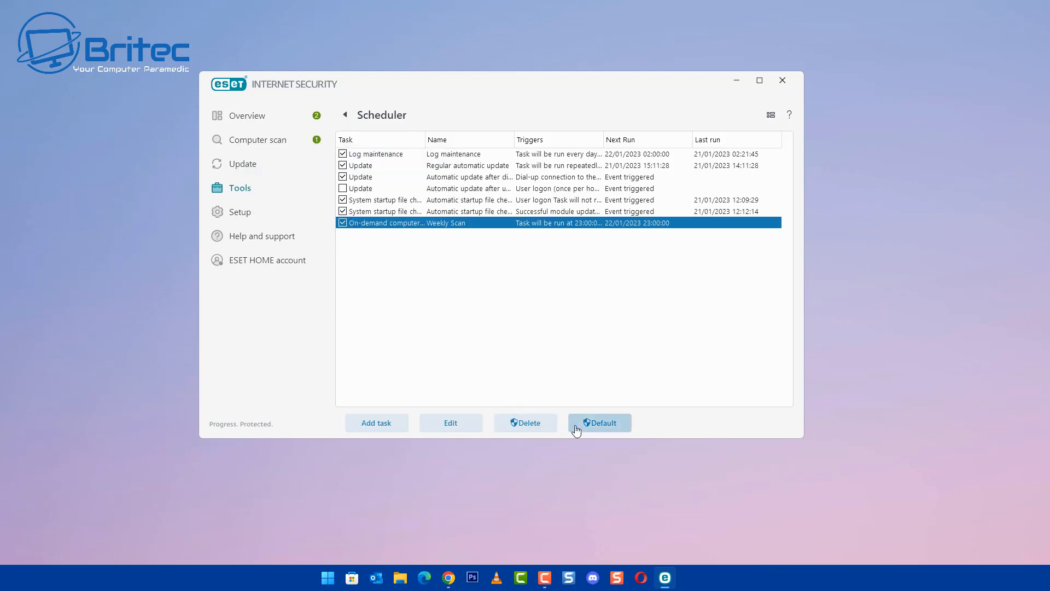
pyautogui.moveTo(578, 232)
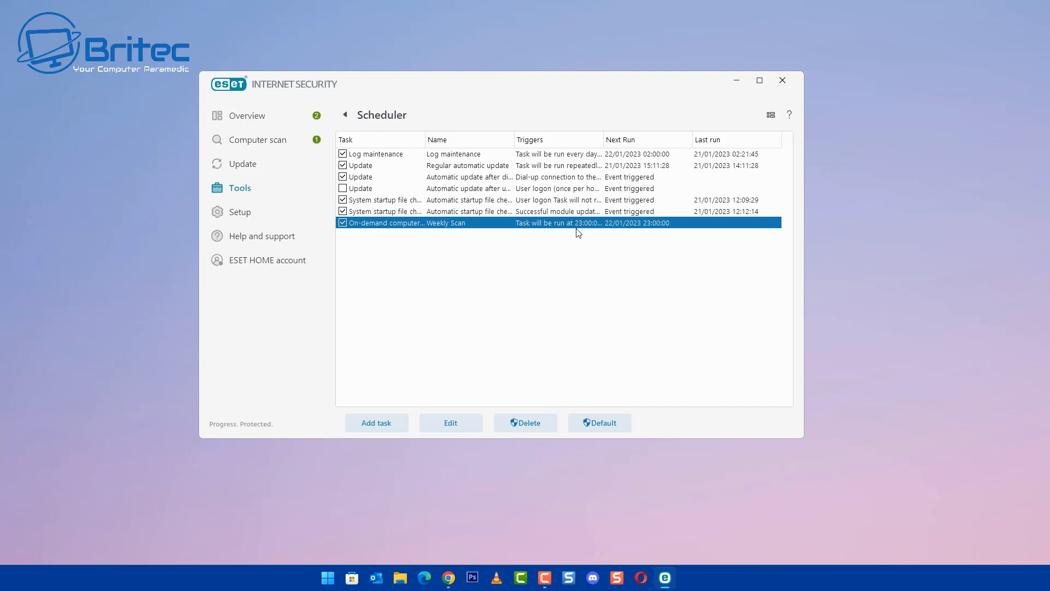
pyautogui.moveTo(449, 422)
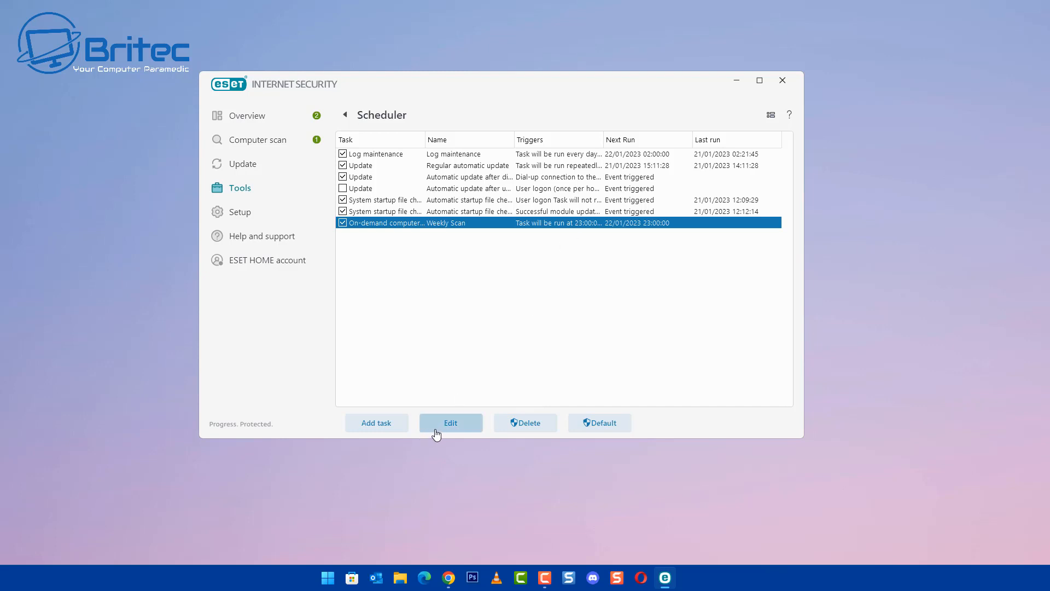
pyautogui.click(450, 423)
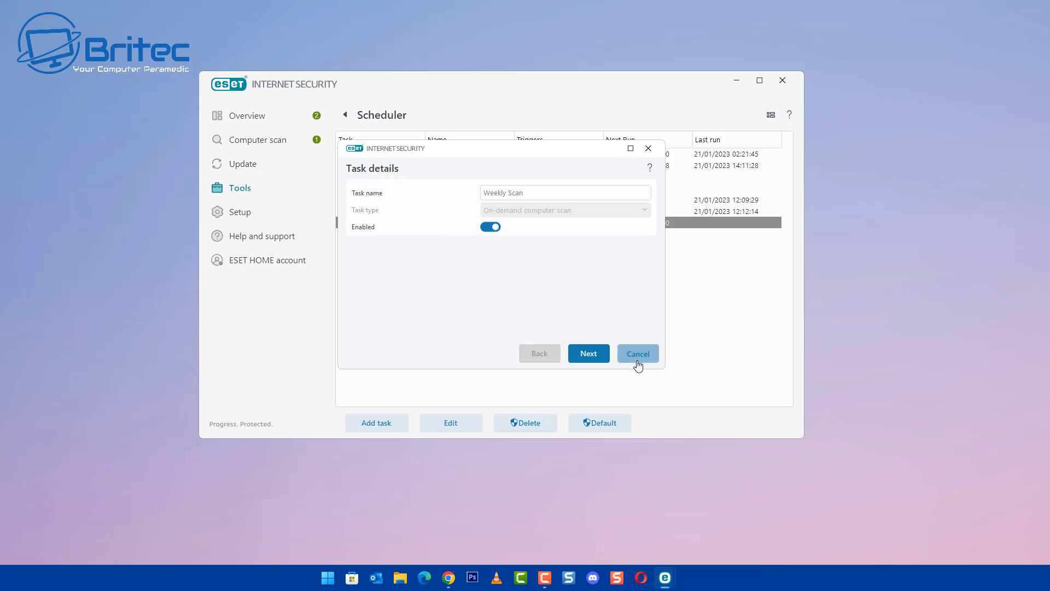
pyautogui.click(637, 353)
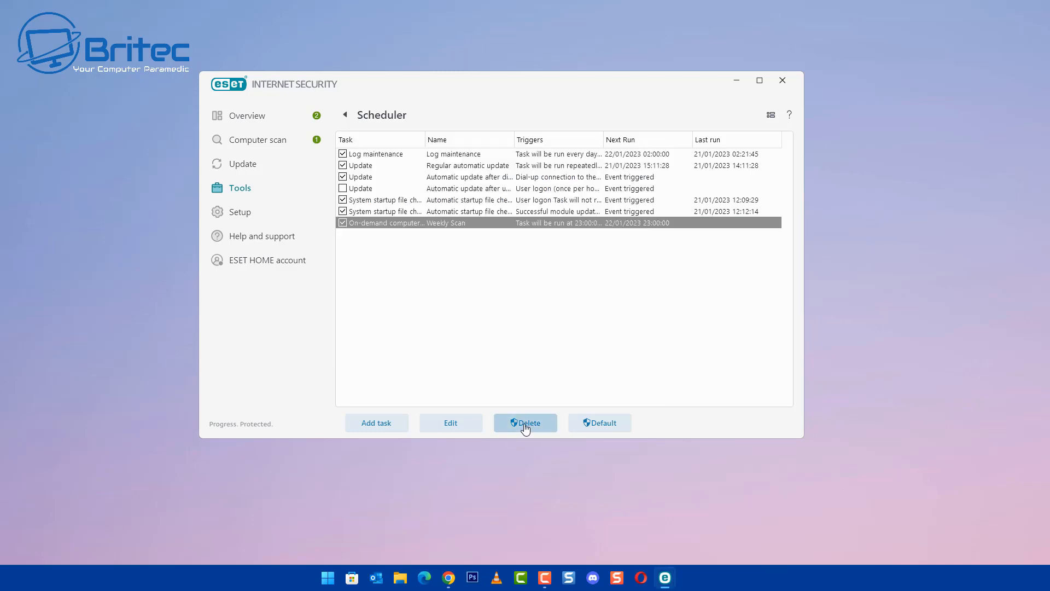
pyautogui.moveTo(515, 431)
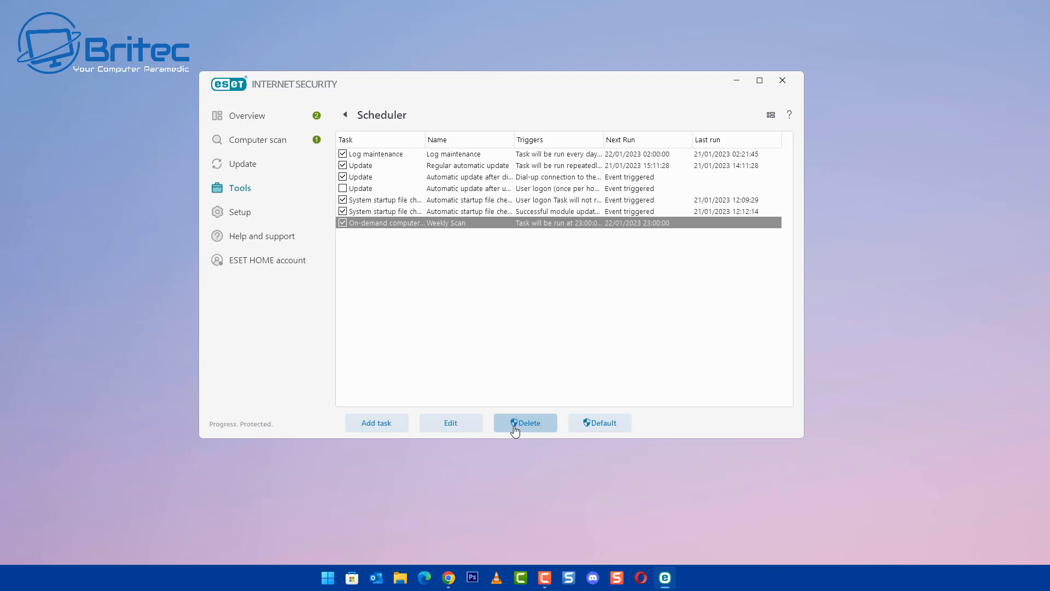
# Delete Weekly Scan with 'Do not ask again' ticked and return to Overview.
pyautogui.click(525, 422)
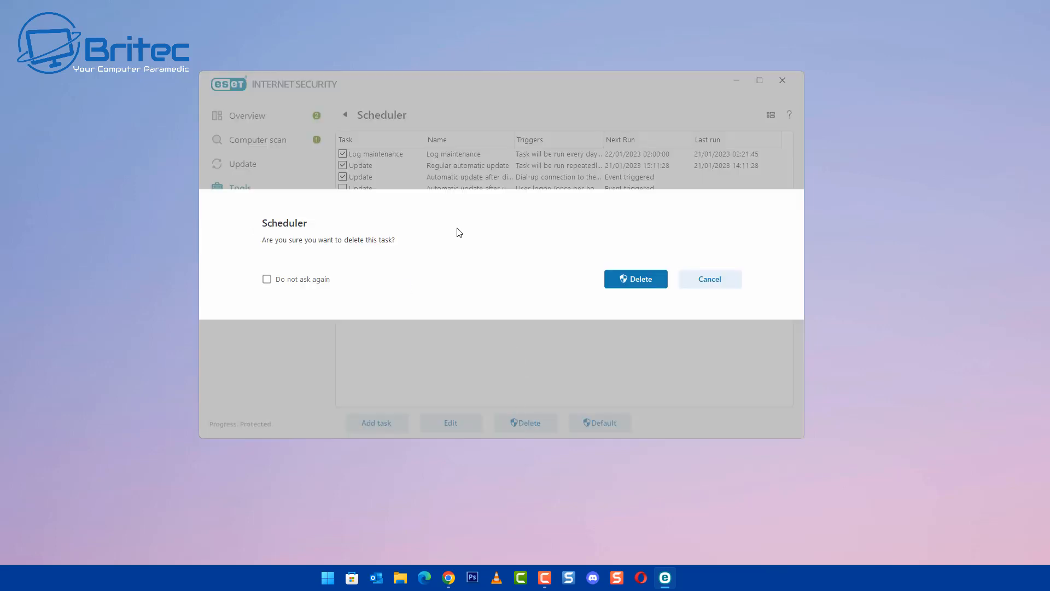
pyautogui.click(267, 279)
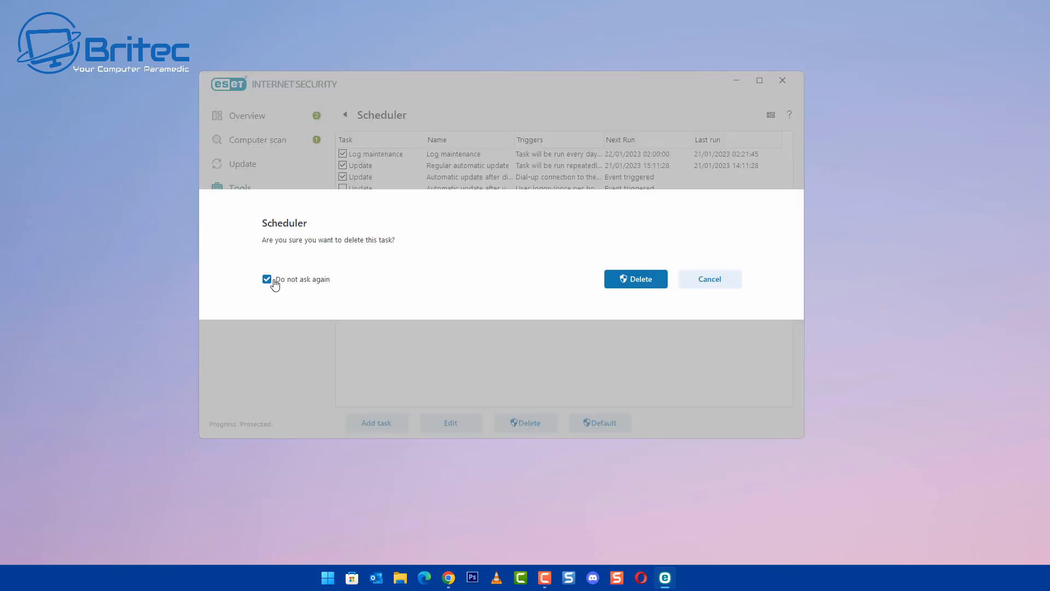
pyautogui.click(267, 279)
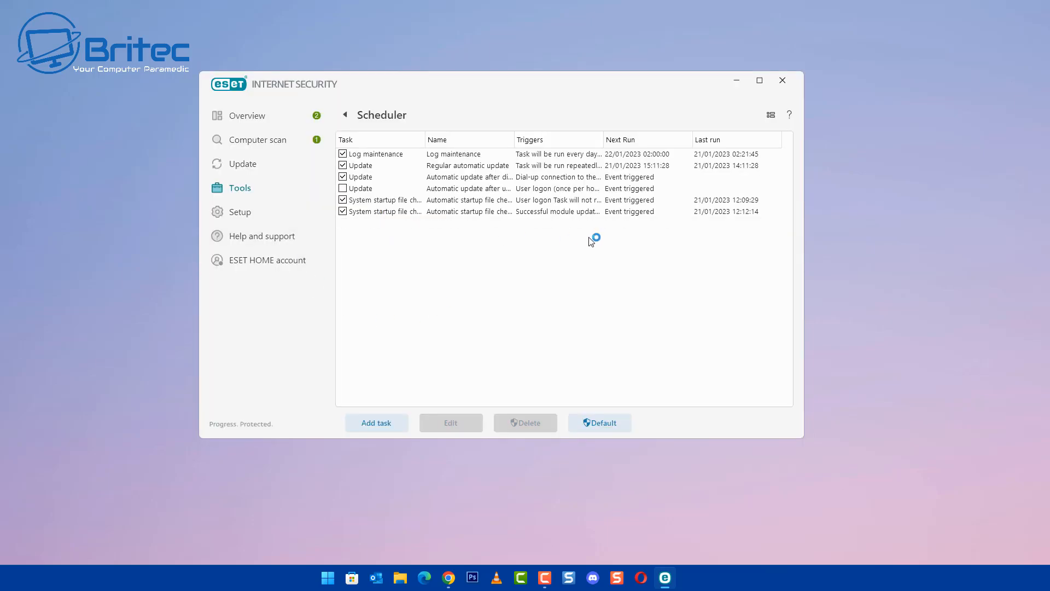
pyautogui.moveTo(803, 119)
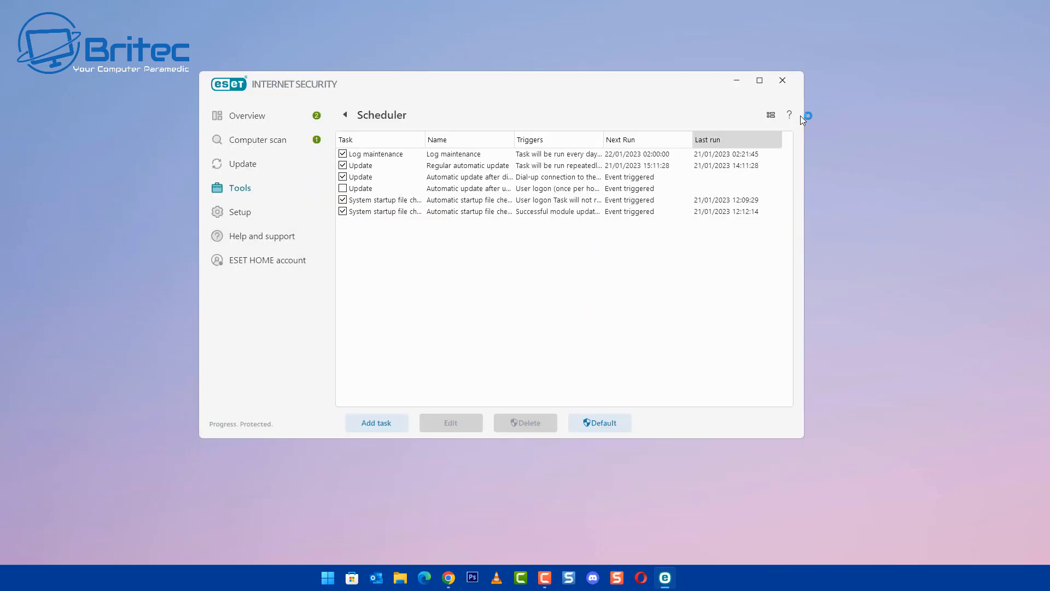
pyautogui.click(247, 115)
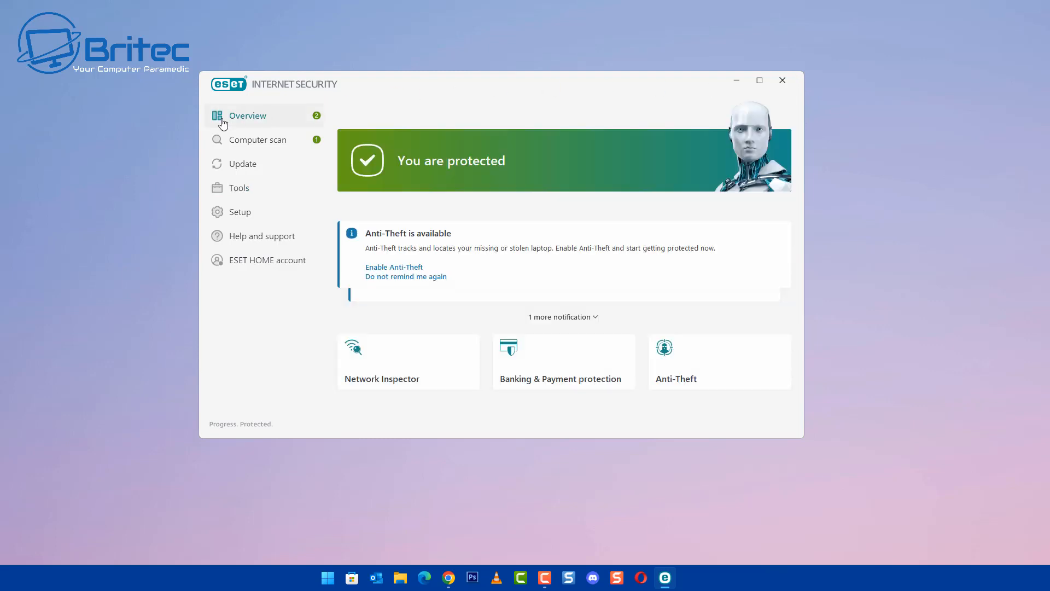
pyautogui.moveTo(839, 186)
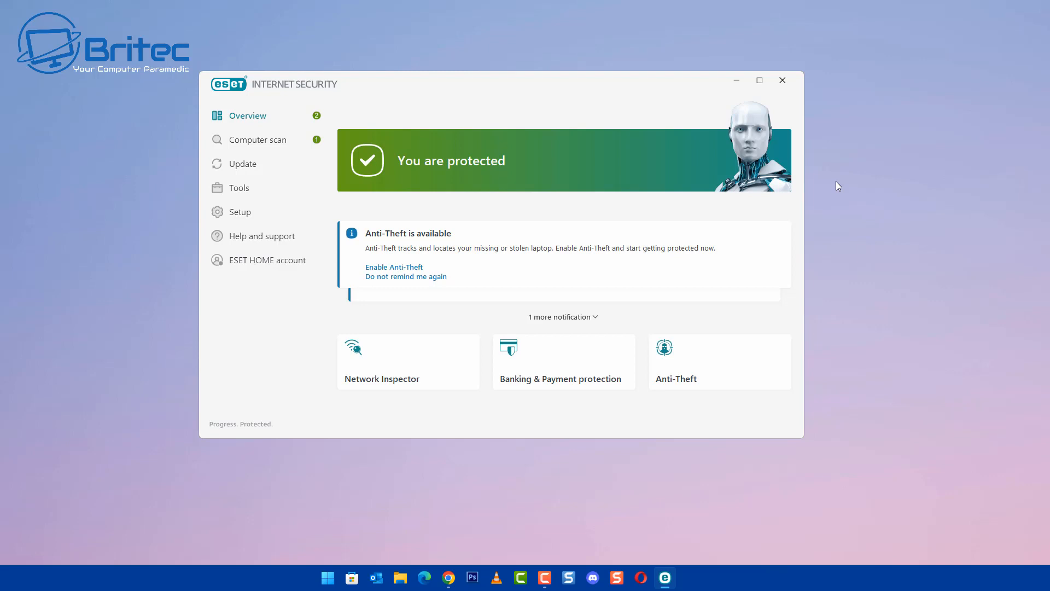
pyautogui.moveTo(466, 146)
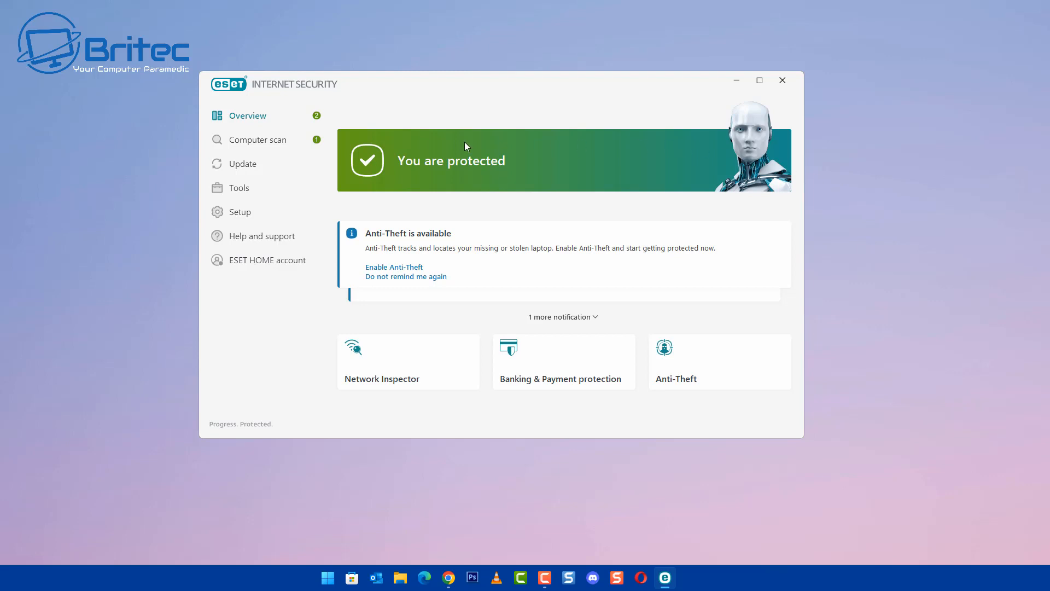
pyautogui.moveTo(258, 139)
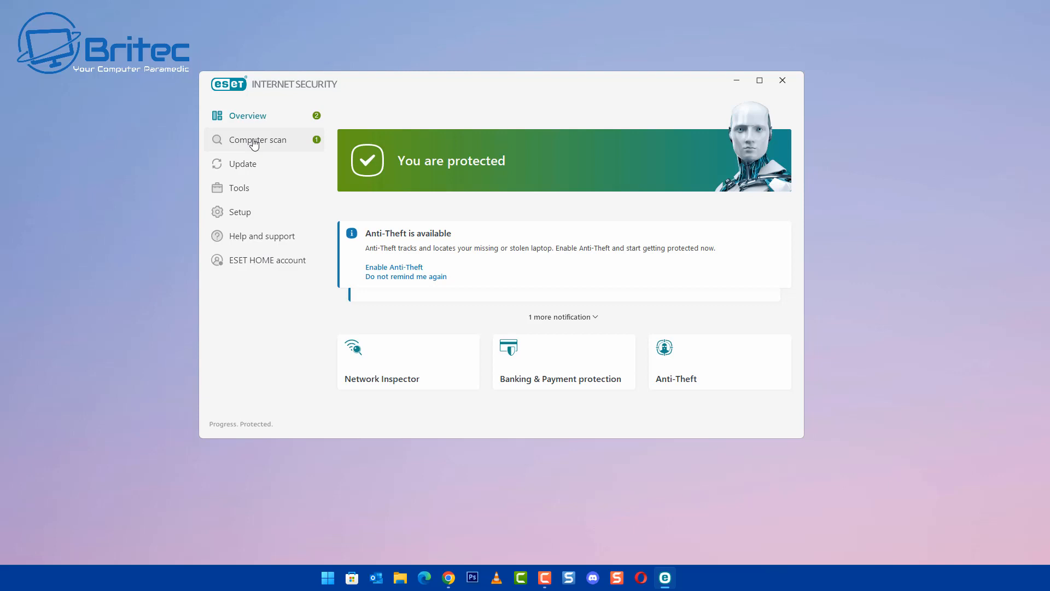
pyautogui.moveTo(820, 98)
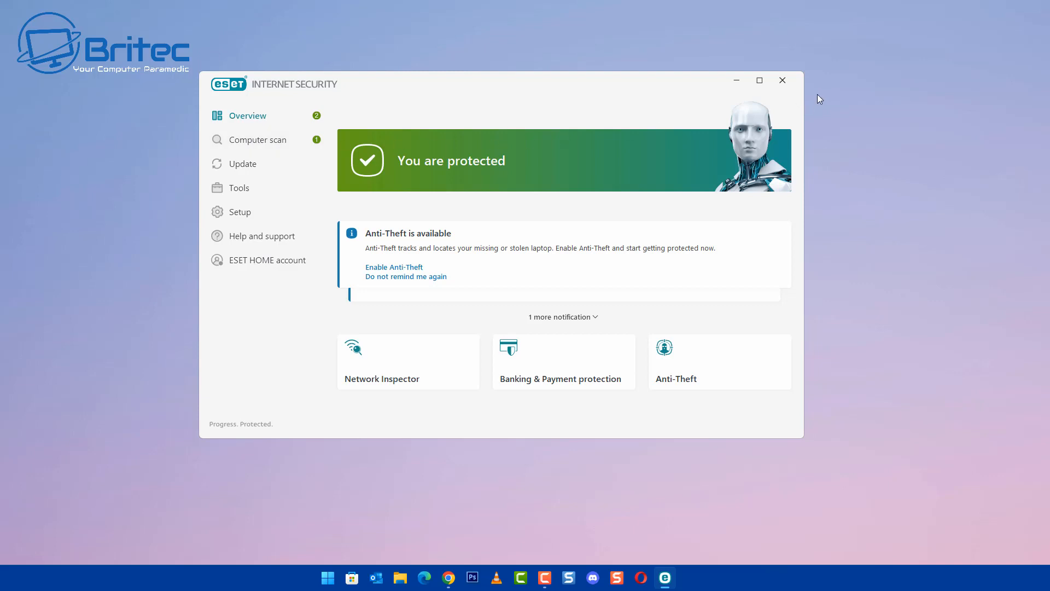
# Bring up Task Manager from the taskbar context menu to list running processes.
pyautogui.rightClick(327, 577)
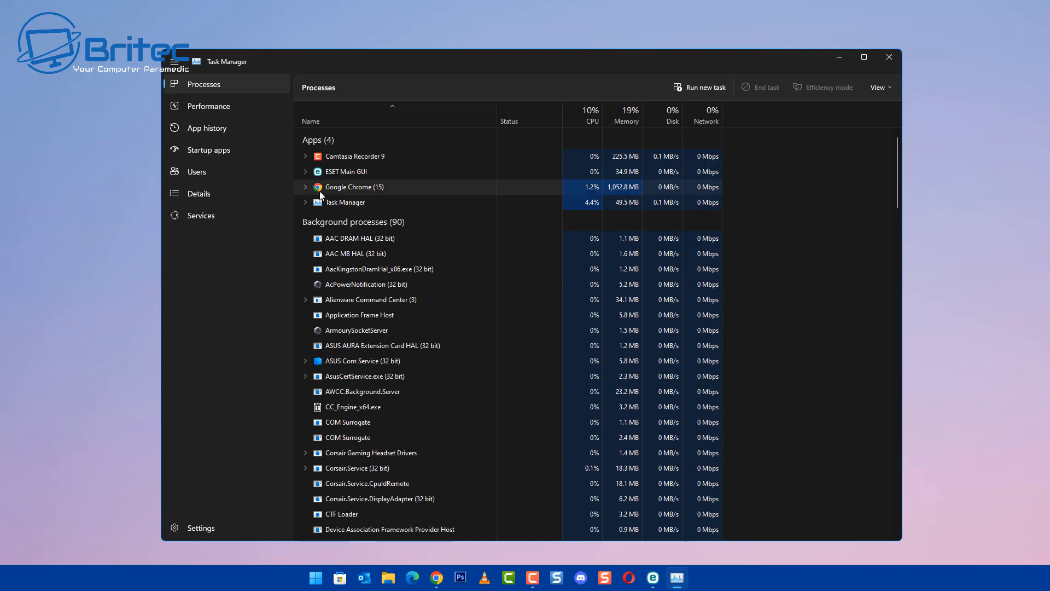
# Show the Performance memory graph in Task Manager while ESET's computer scan page is visited.
pyautogui.click(208, 106)
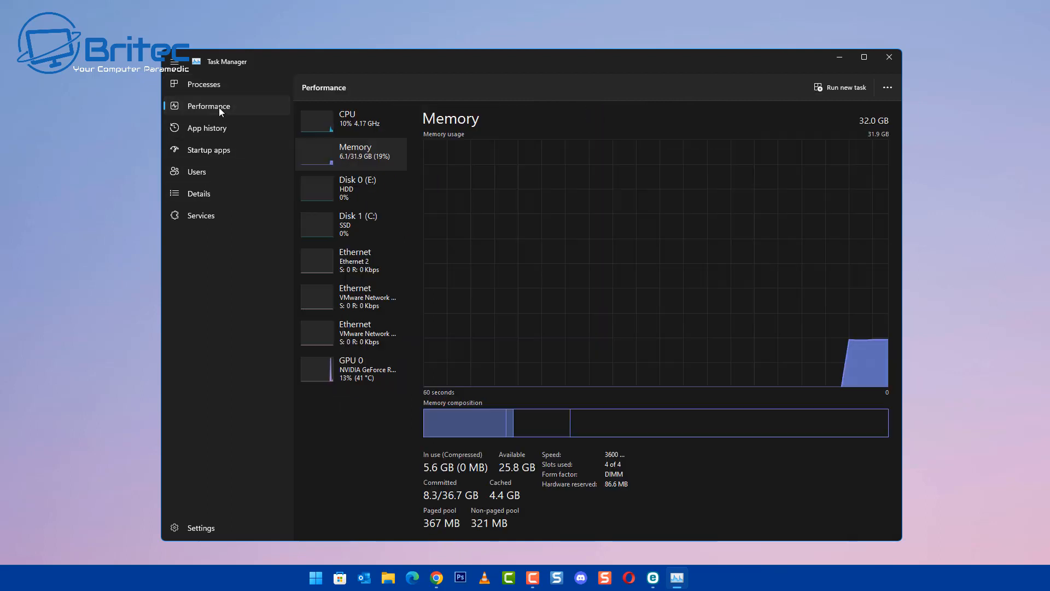
pyautogui.moveTo(243, 248)
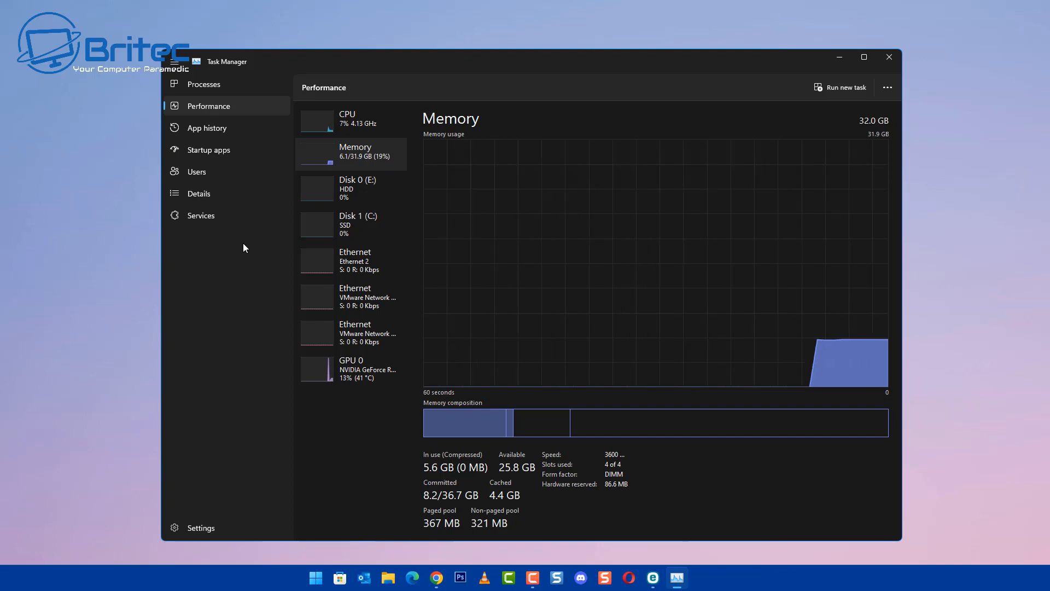
pyautogui.moveTo(347, 137)
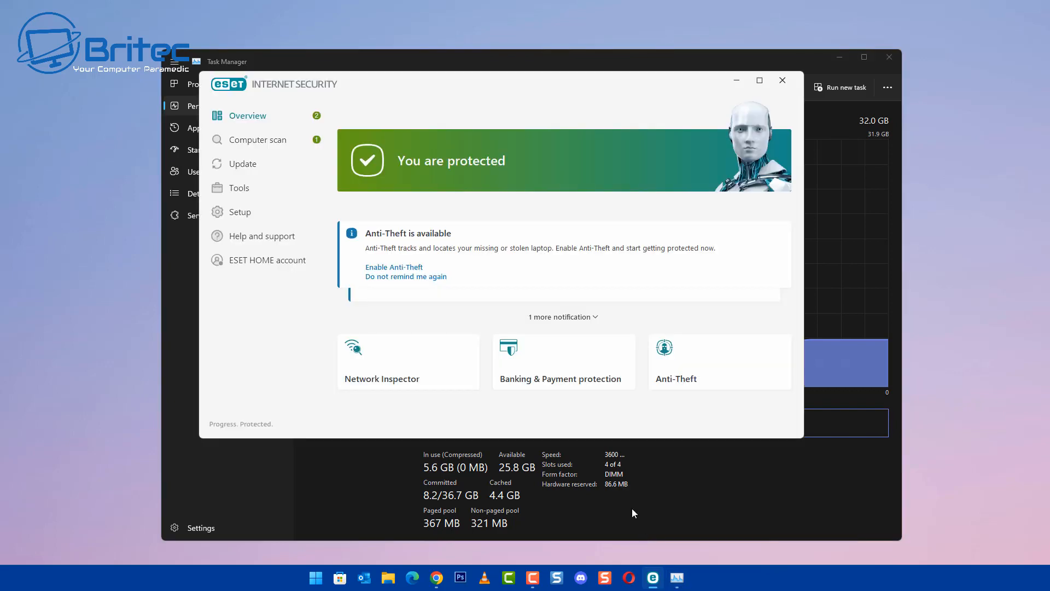
pyautogui.click(256, 139)
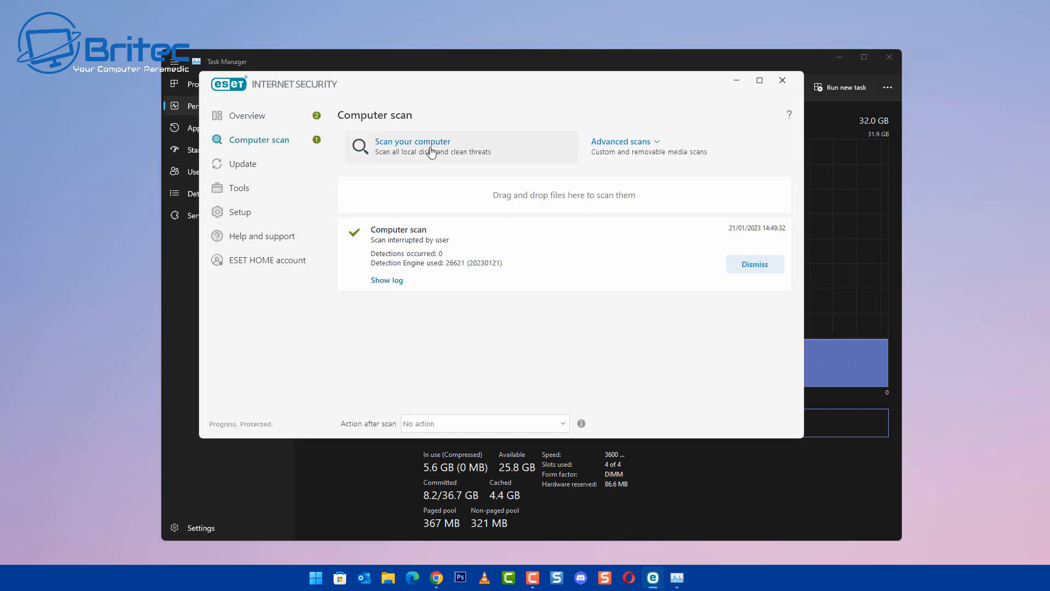
pyautogui.click(781, 80)
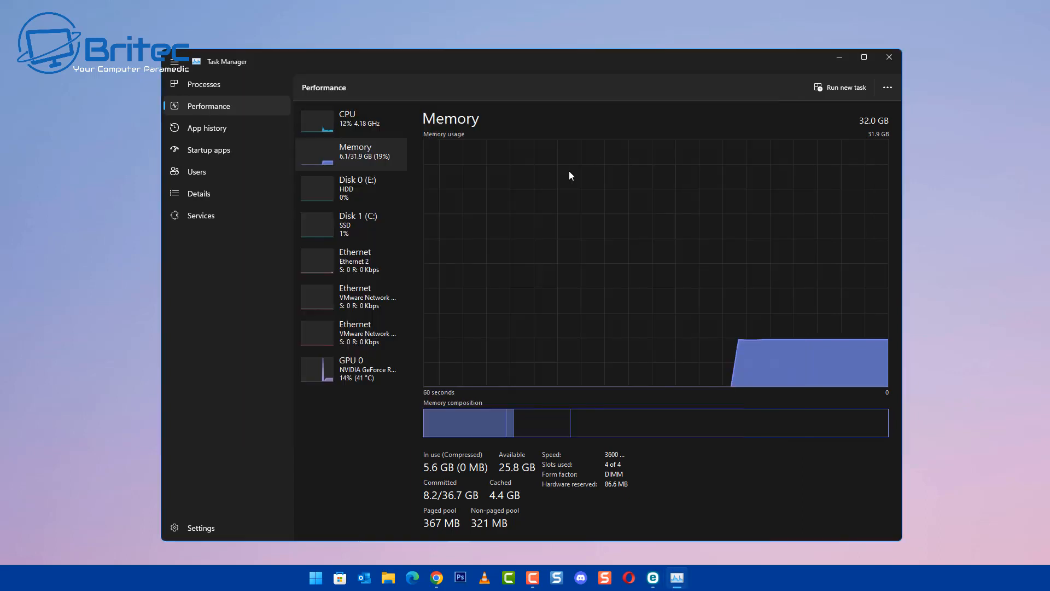
pyautogui.moveTo(350, 134)
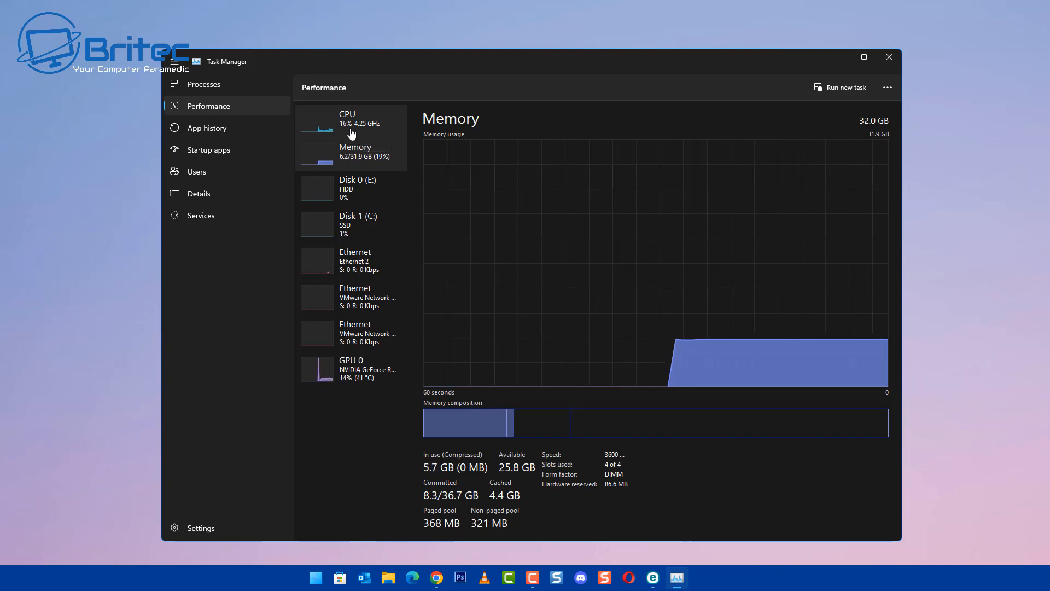
pyautogui.moveTo(271, 381)
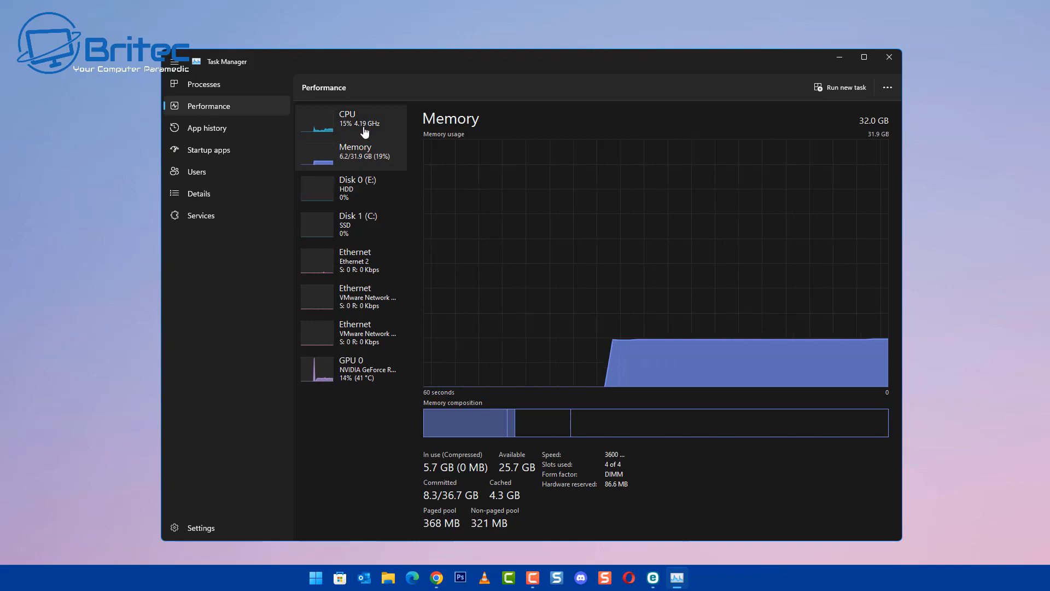
pyautogui.moveTo(363, 132)
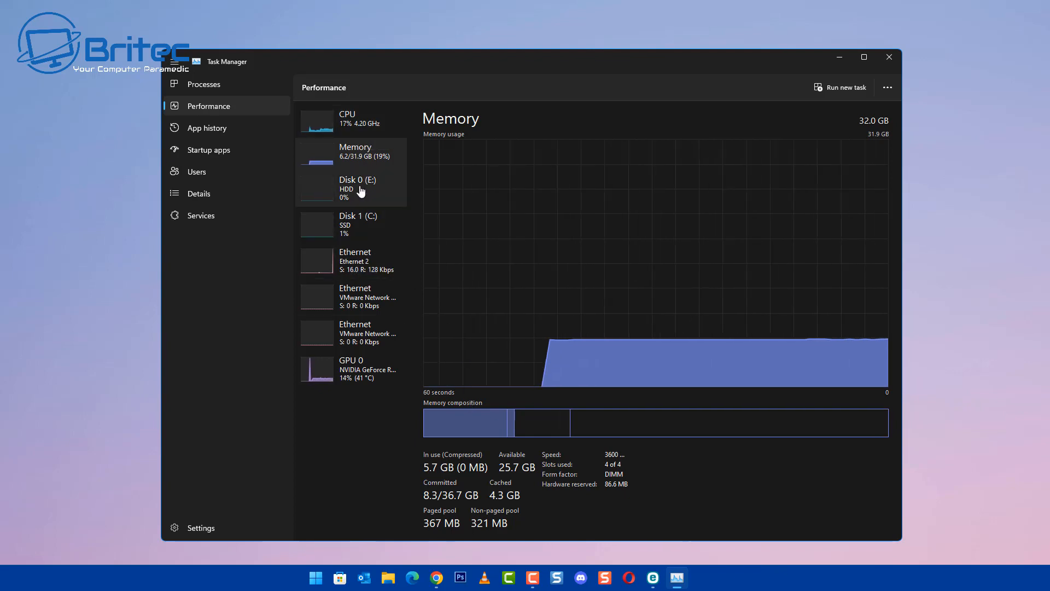
pyautogui.moveTo(601, 562)
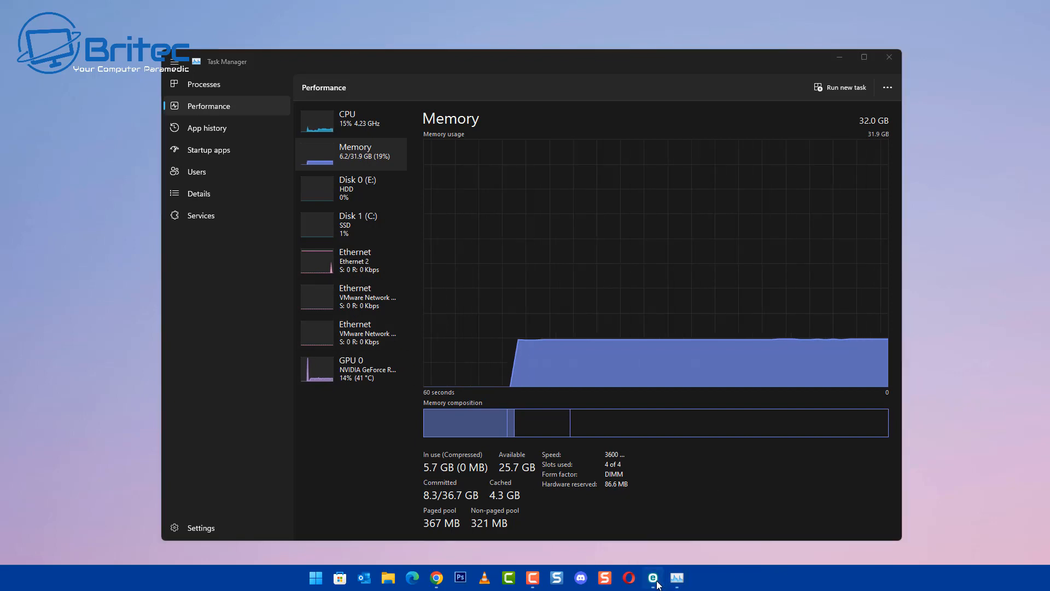
# Stop the running ESET computer scan, dismiss the interrupted notice, and view CPU usage.
pyautogui.click(653, 578)
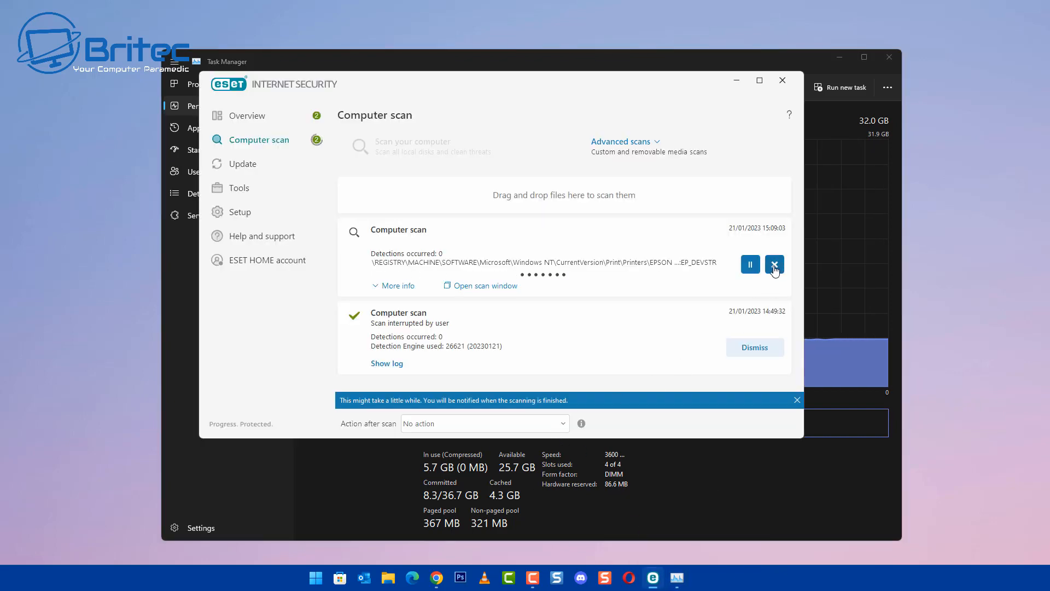
pyautogui.click(773, 263)
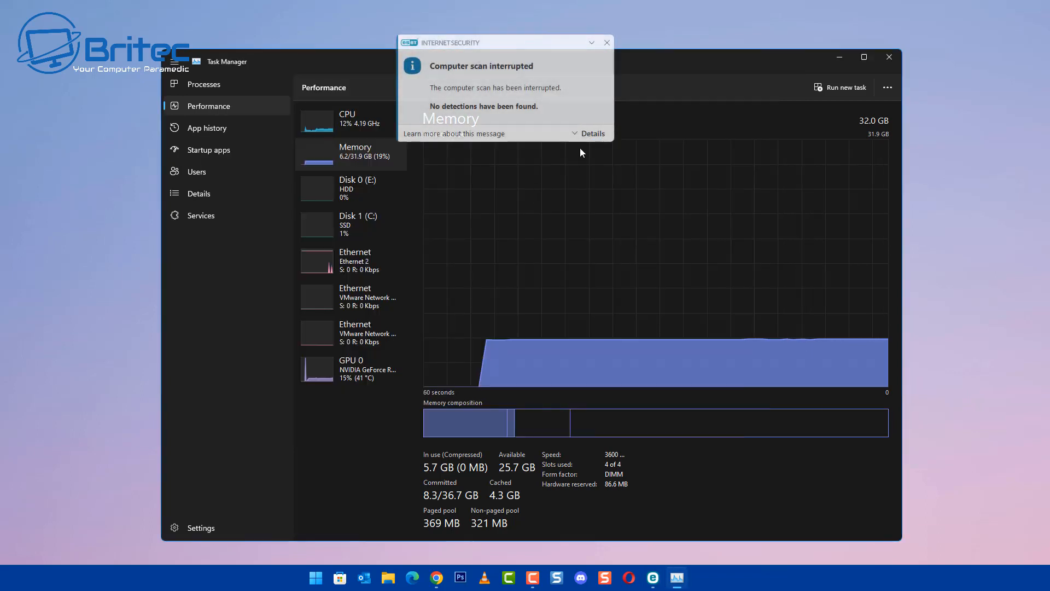
pyautogui.moveTo(483, 388)
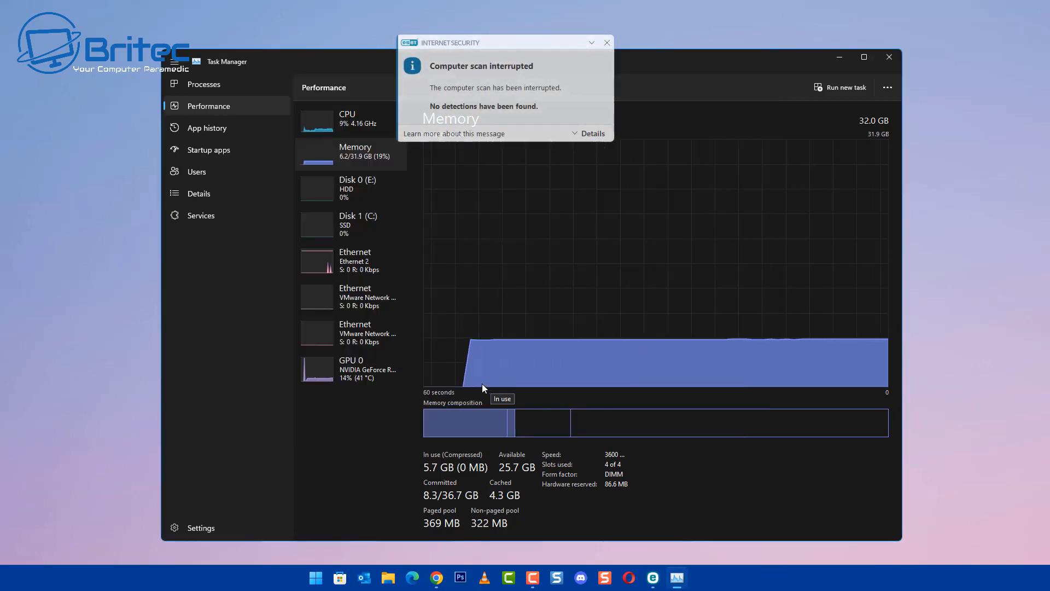
pyautogui.moveTo(348, 134)
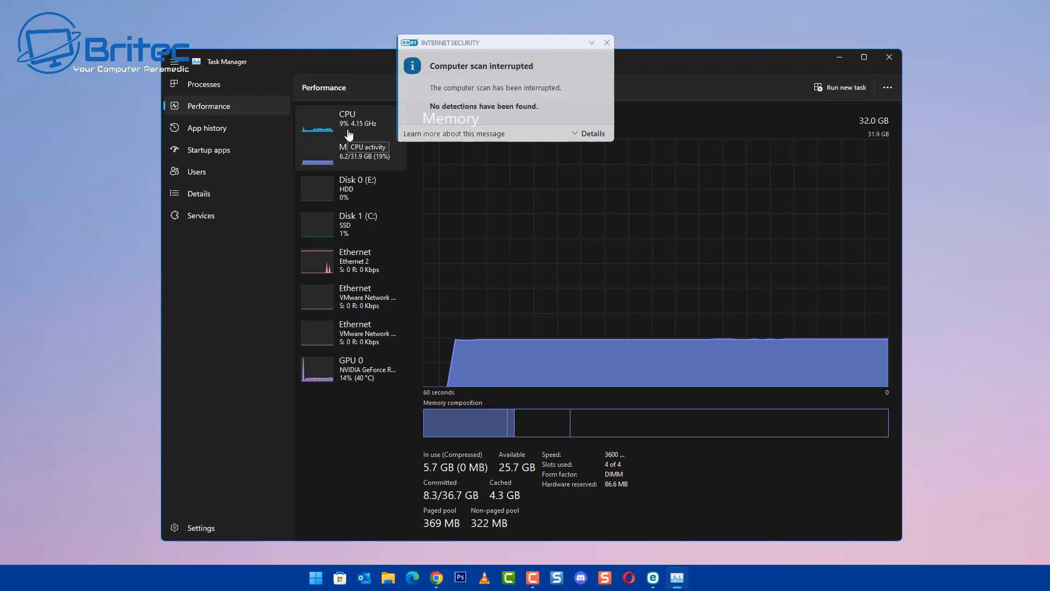
pyautogui.moveTo(350, 153)
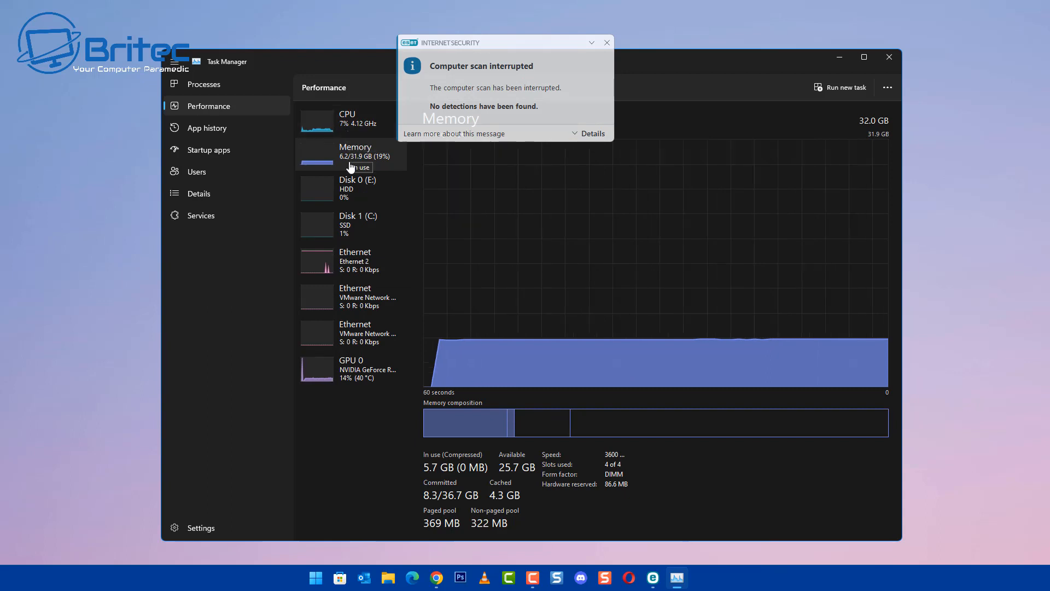
pyautogui.click(347, 118)
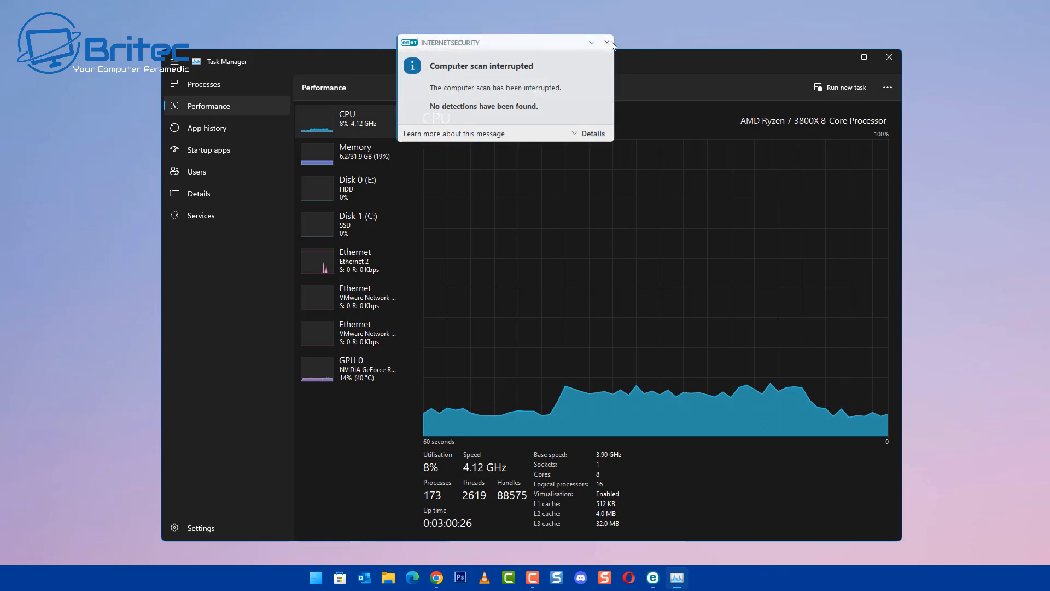
pyautogui.click(608, 43)
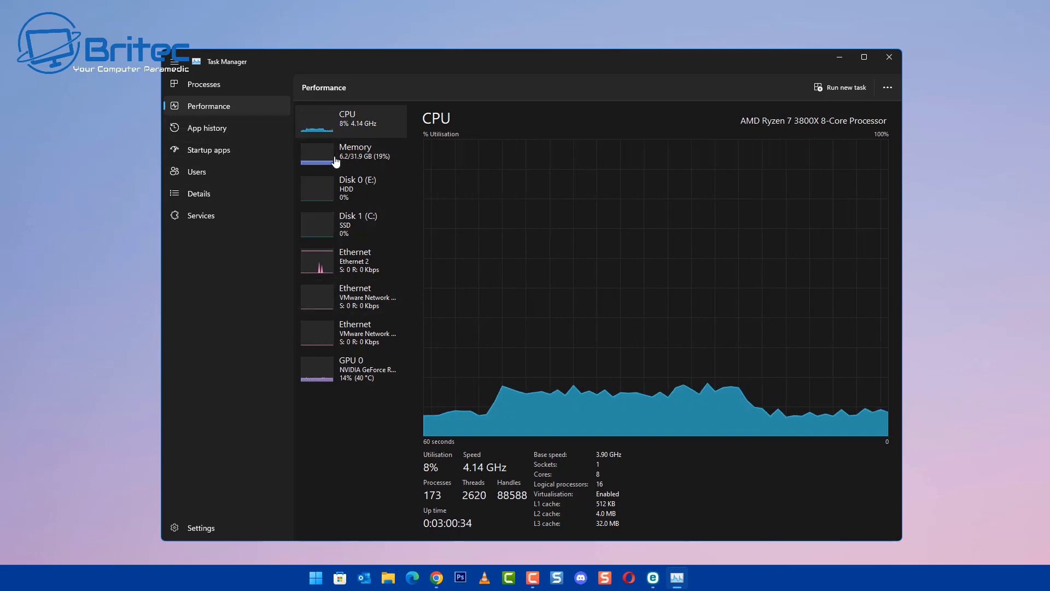
# Compare Memory and CPU usage details in Performance after the scan stops.
pyautogui.click(354, 150)
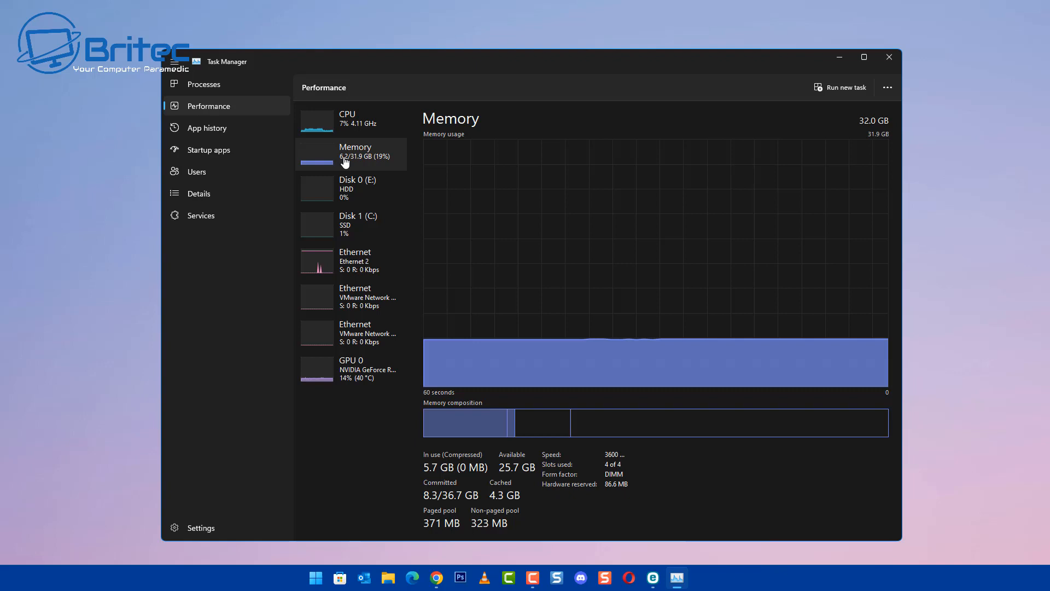
pyautogui.moveTo(347, 177)
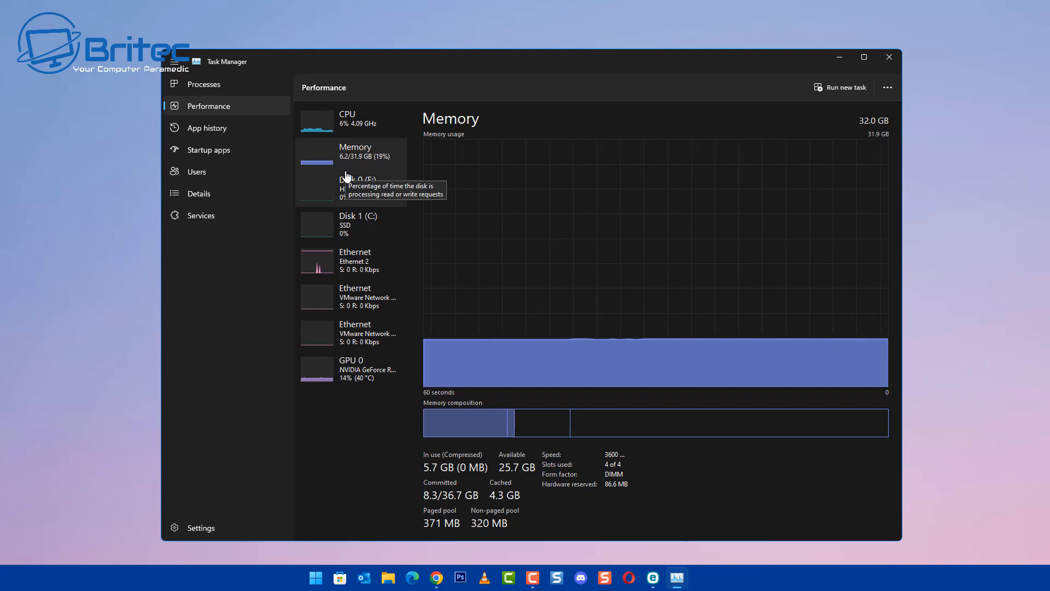
pyautogui.click(346, 118)
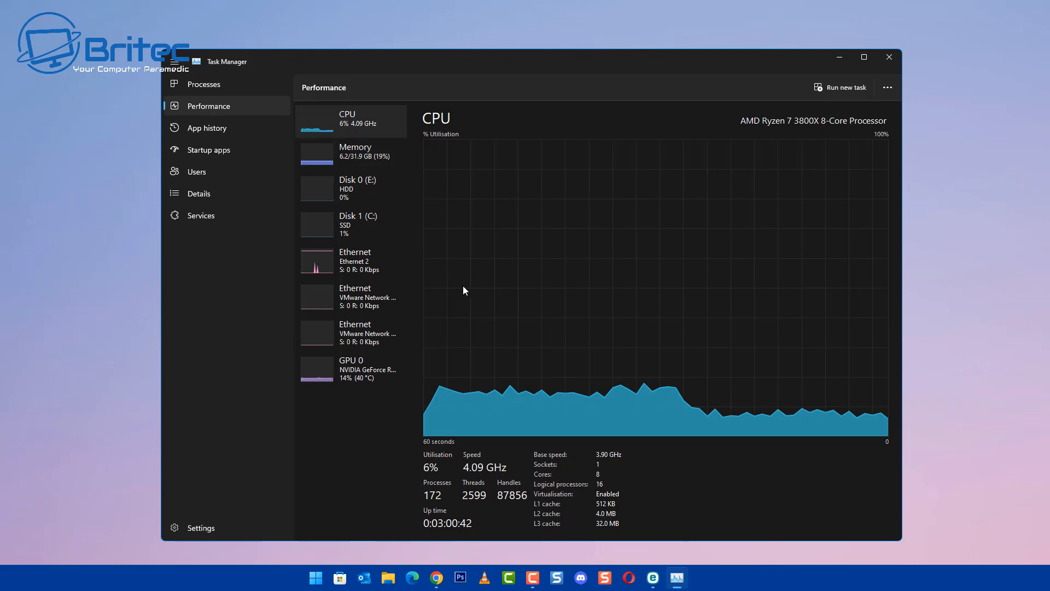
pyautogui.moveTo(667, 454)
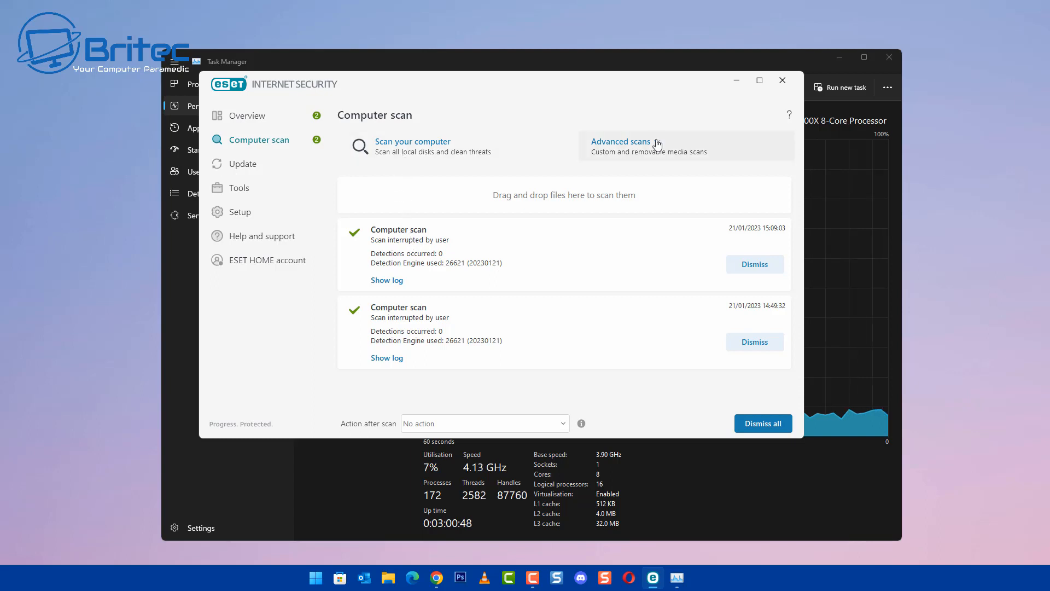
# Start a new ESET computer scan and watch memory usage in Task Manager.
pyautogui.click(781, 80)
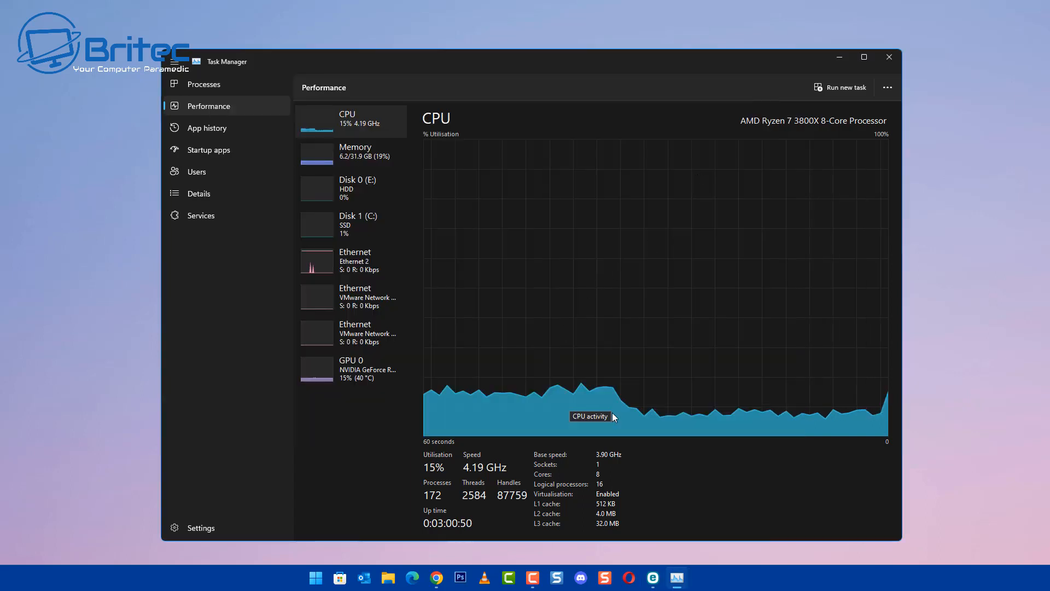
pyautogui.moveTo(659, 371)
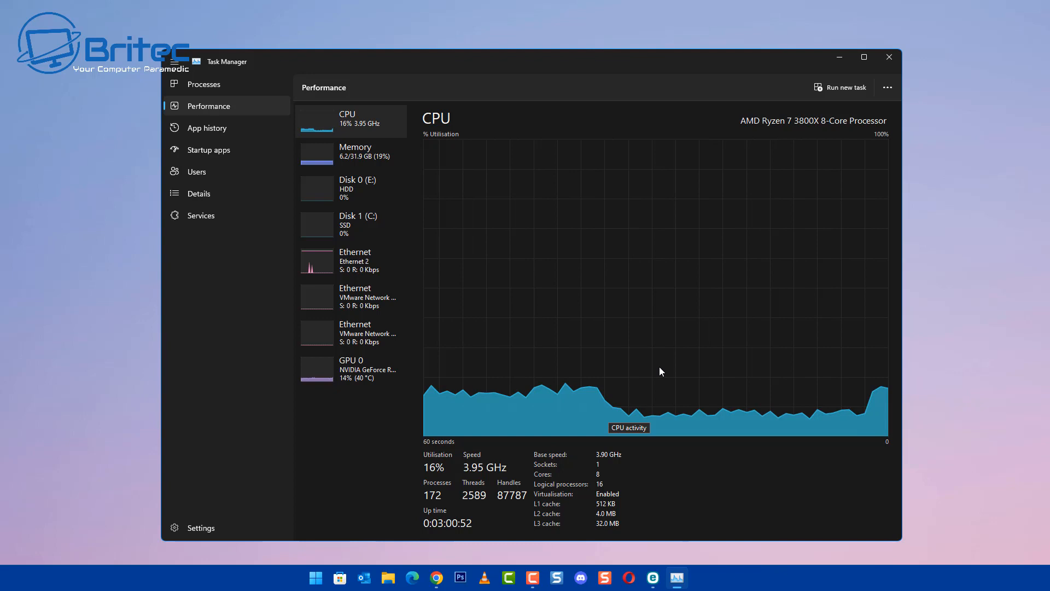
pyautogui.moveTo(362, 161)
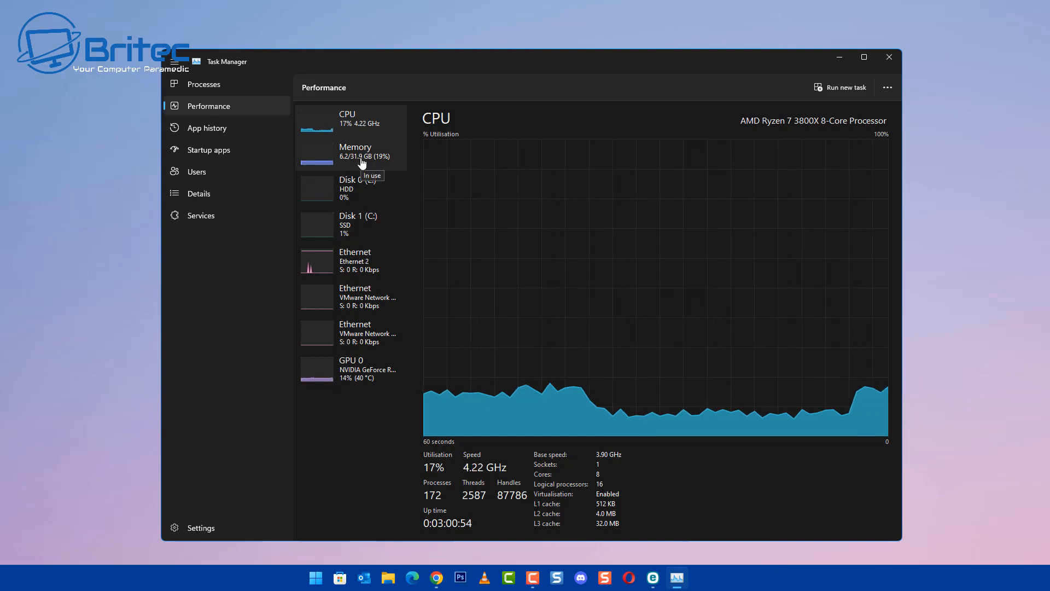
pyautogui.moveTo(847, 408)
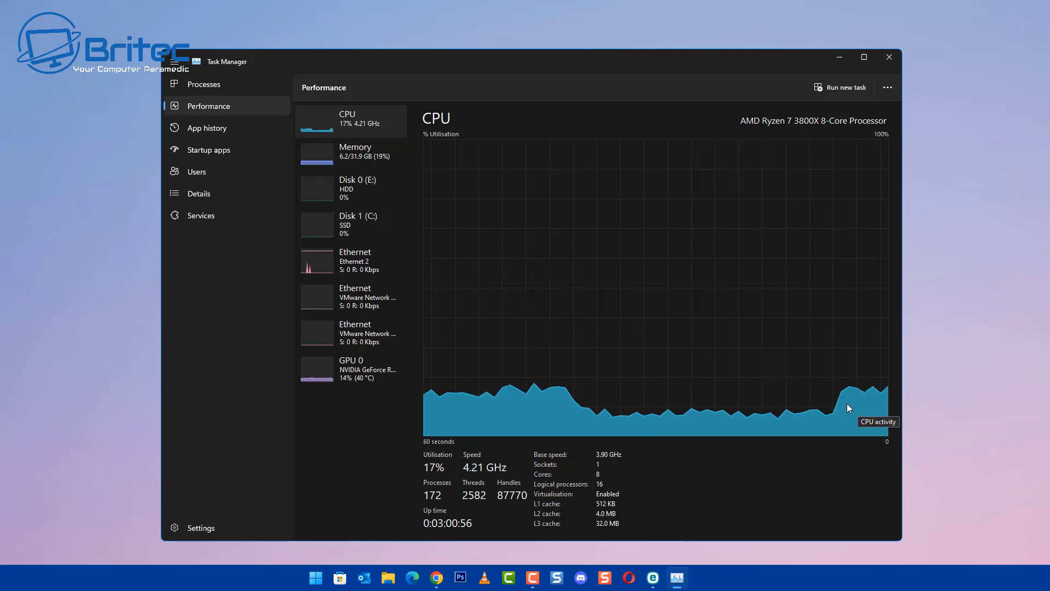
pyautogui.moveTo(383, 266)
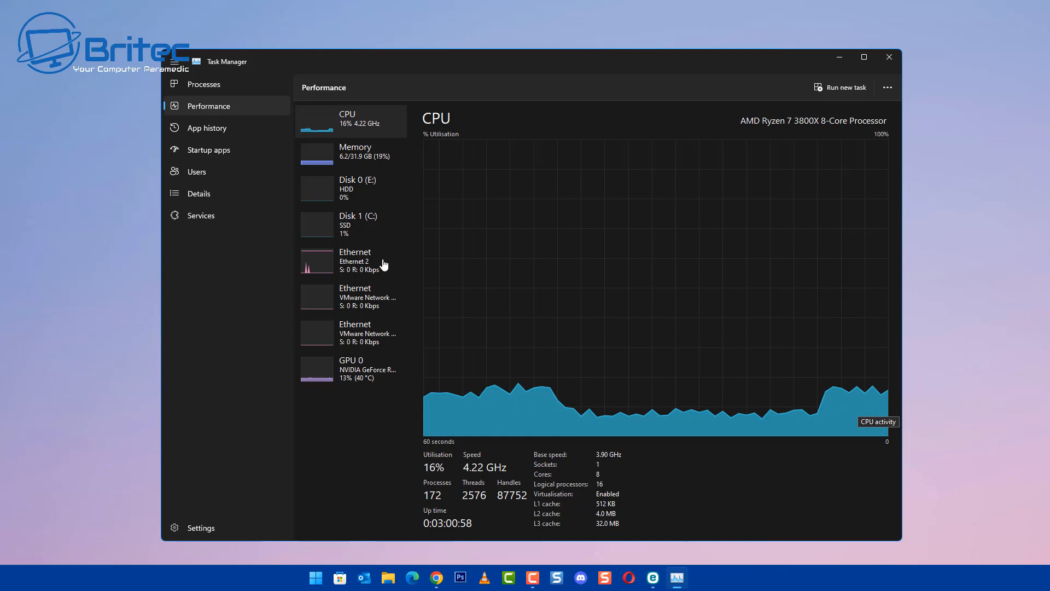
pyautogui.click(351, 154)
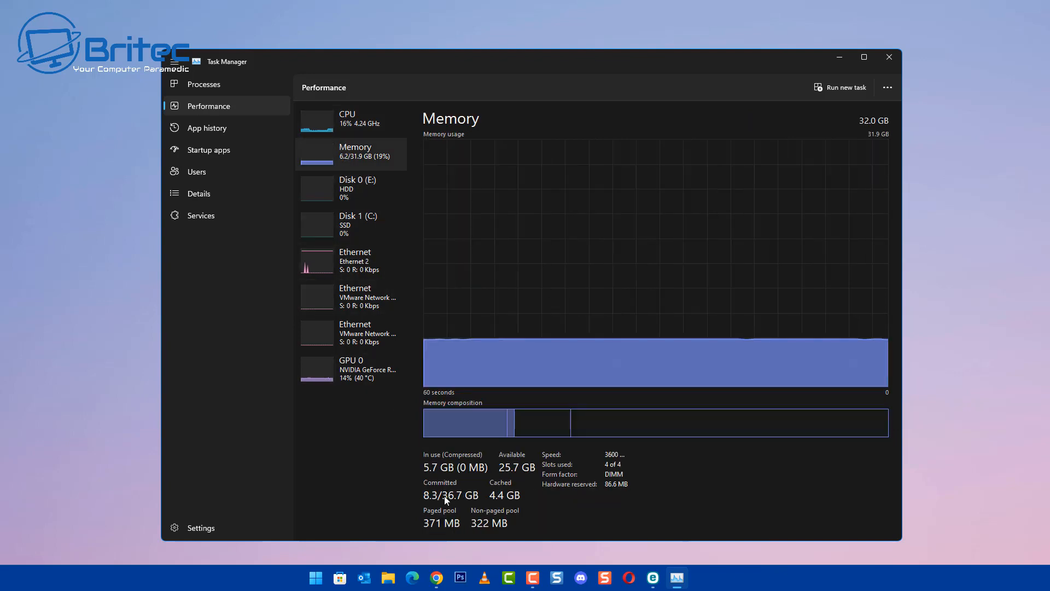
pyautogui.click(348, 120)
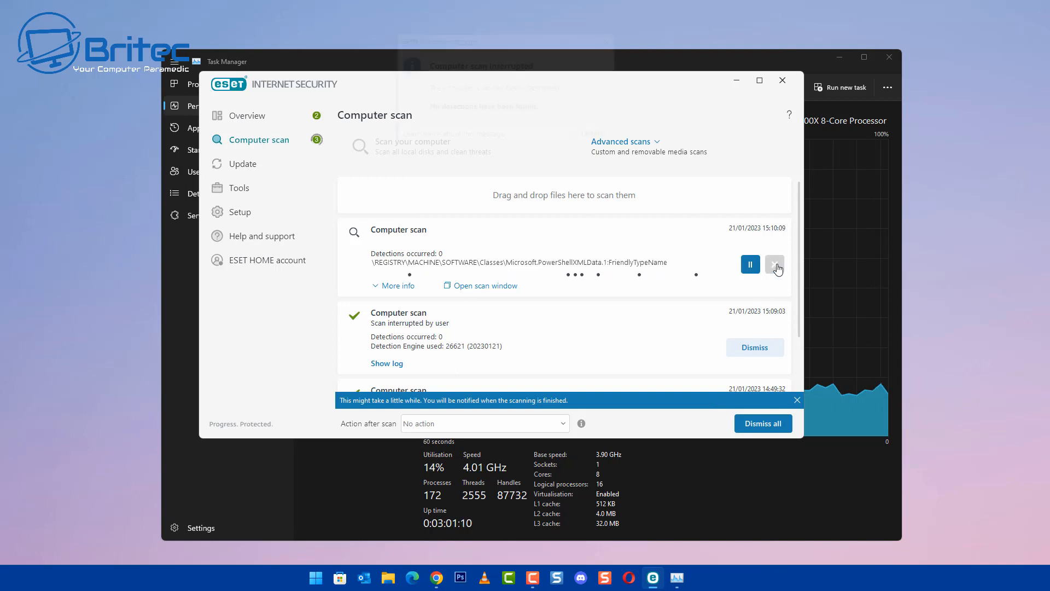
# Stop the running scan and close Task Manager, leaving the desktop.
pyautogui.click(775, 264)
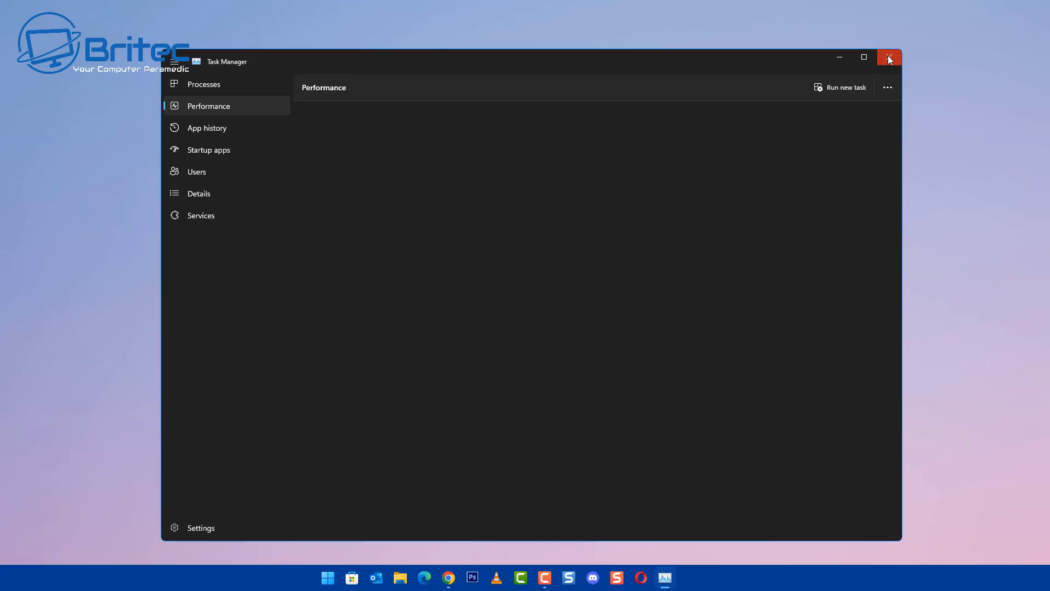
pyautogui.click(888, 57)
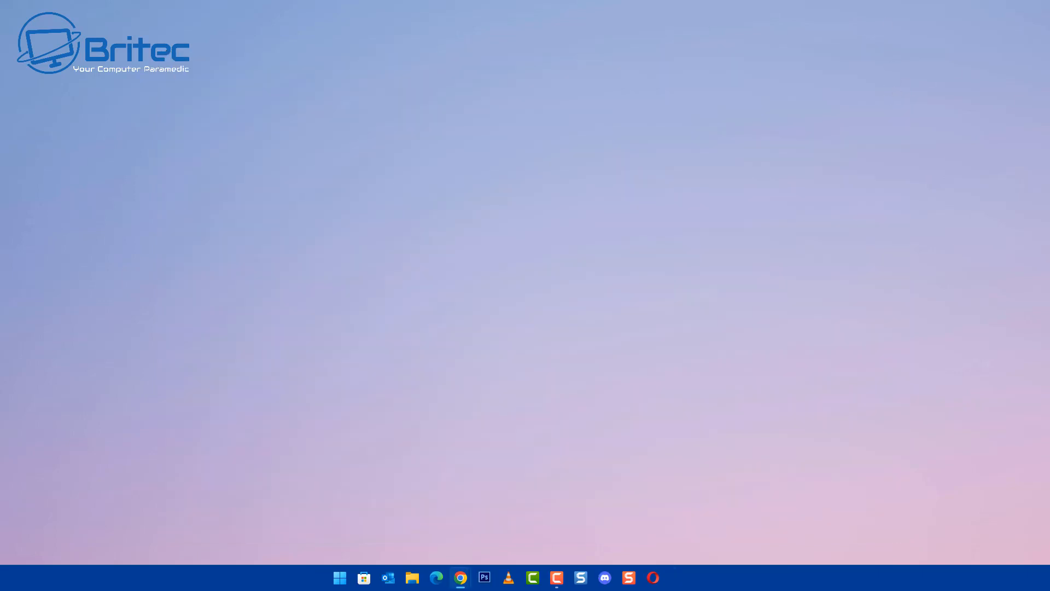